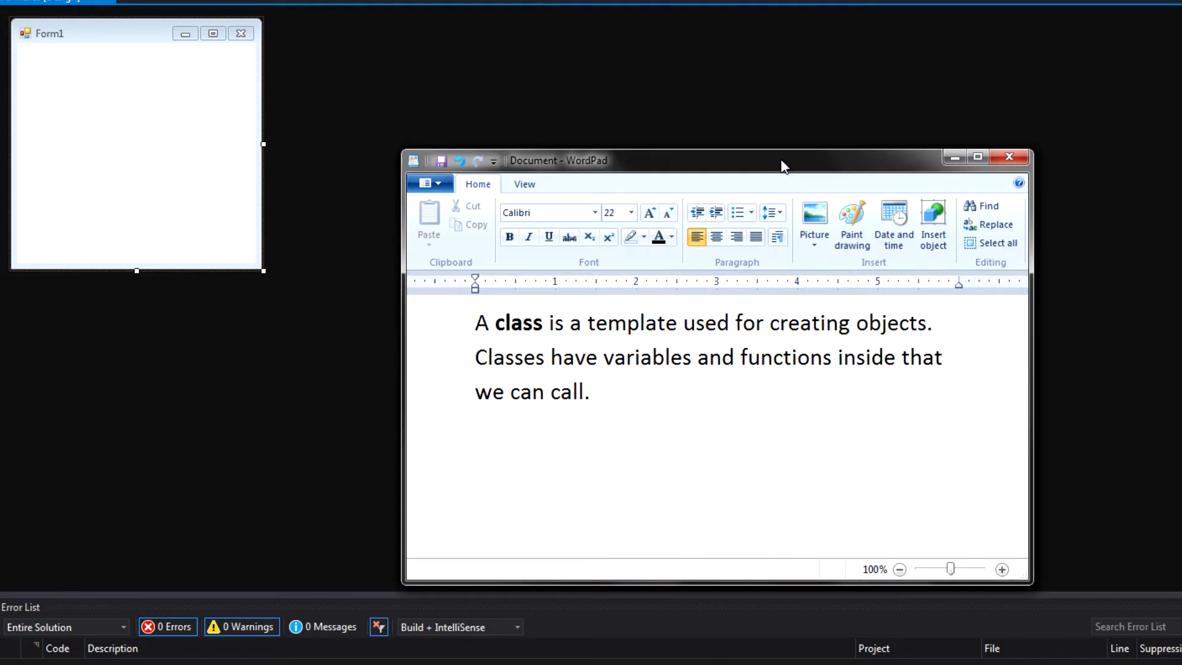
pyautogui.moveTo(1111, 360)
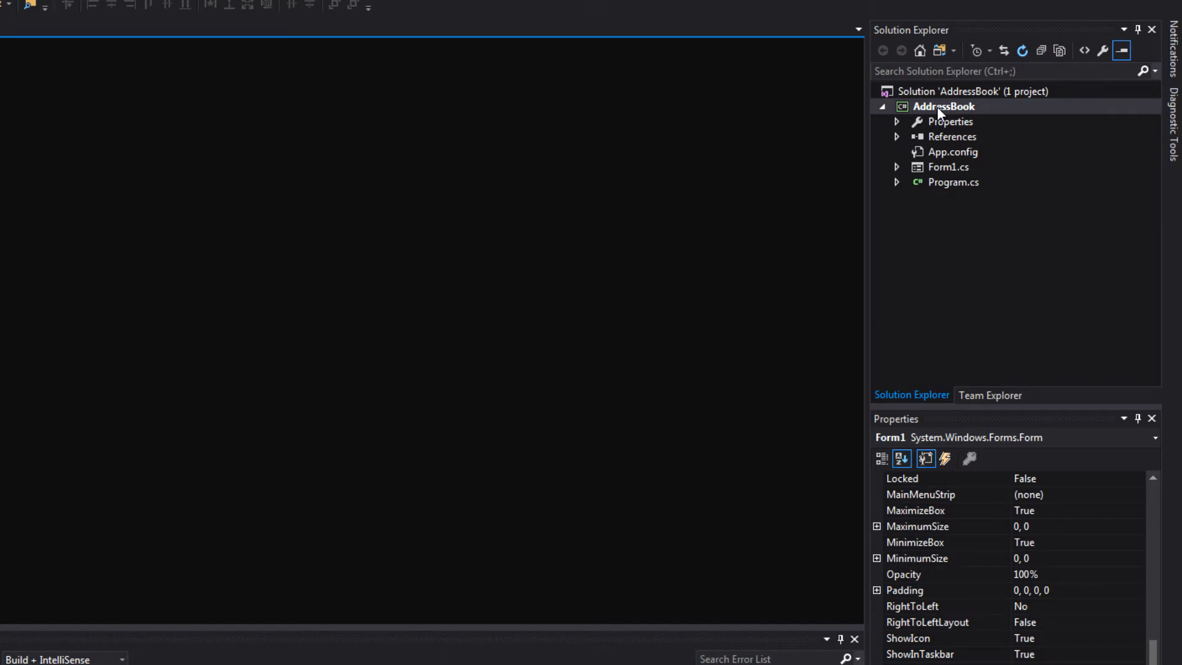
# Step: Add a class named Person.cs to the AddressBook project from Solution Explorer
pyautogui.rightClick(944, 106)
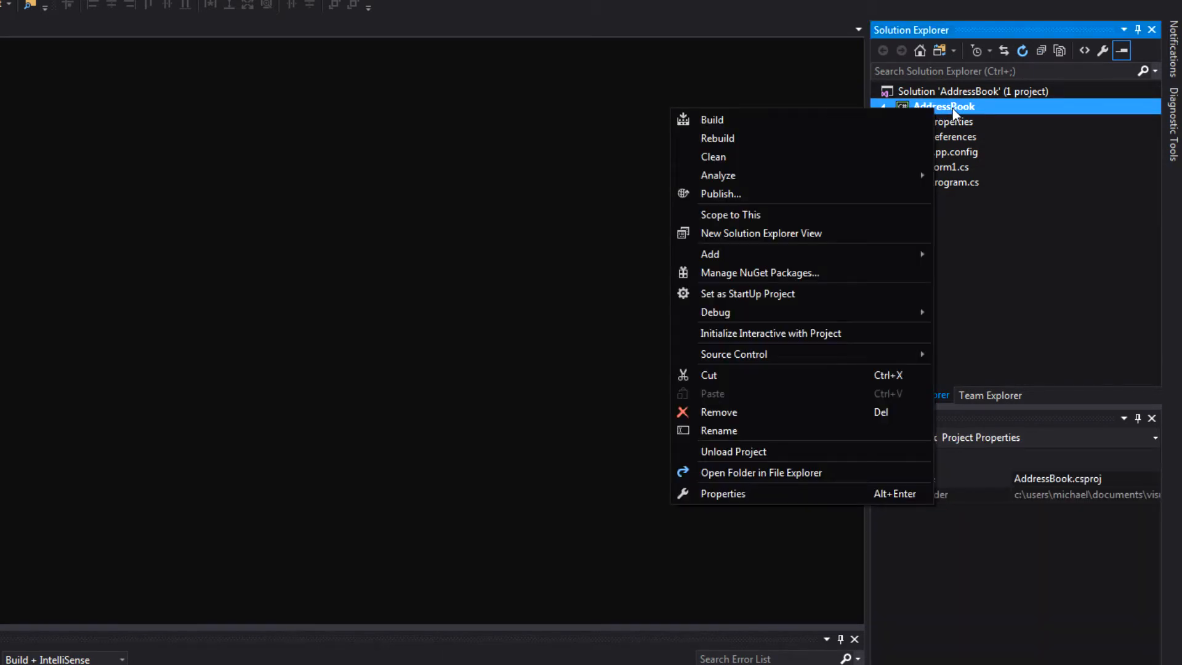
pyautogui.moveTo(710, 255)
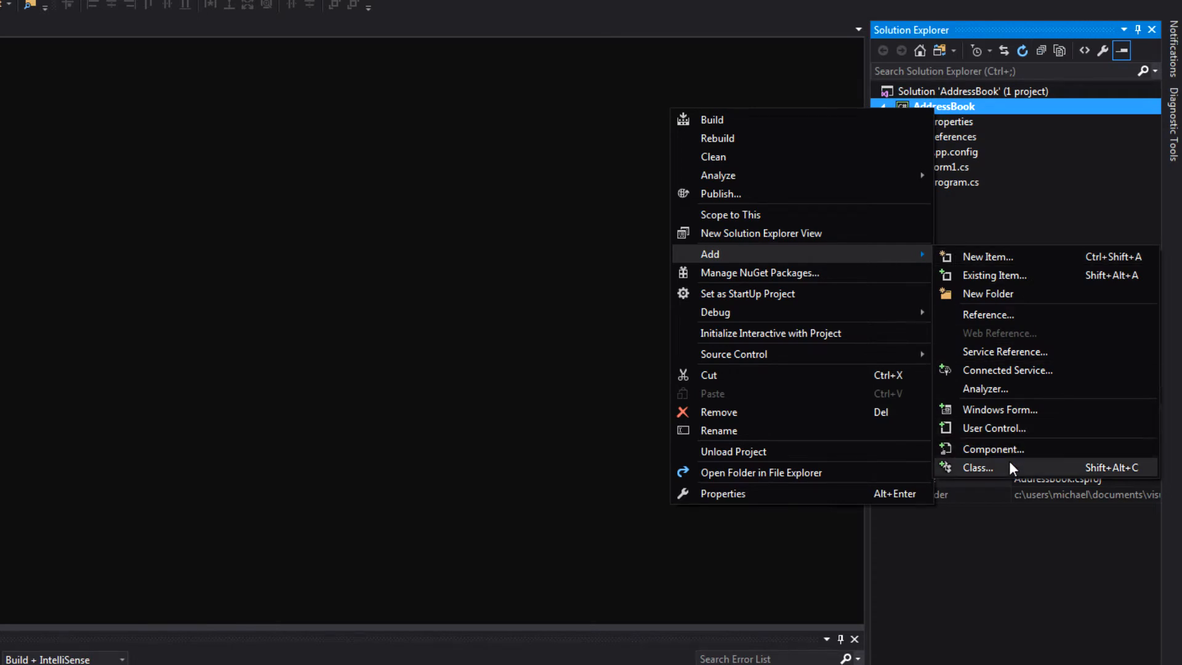
pyautogui.click(978, 468)
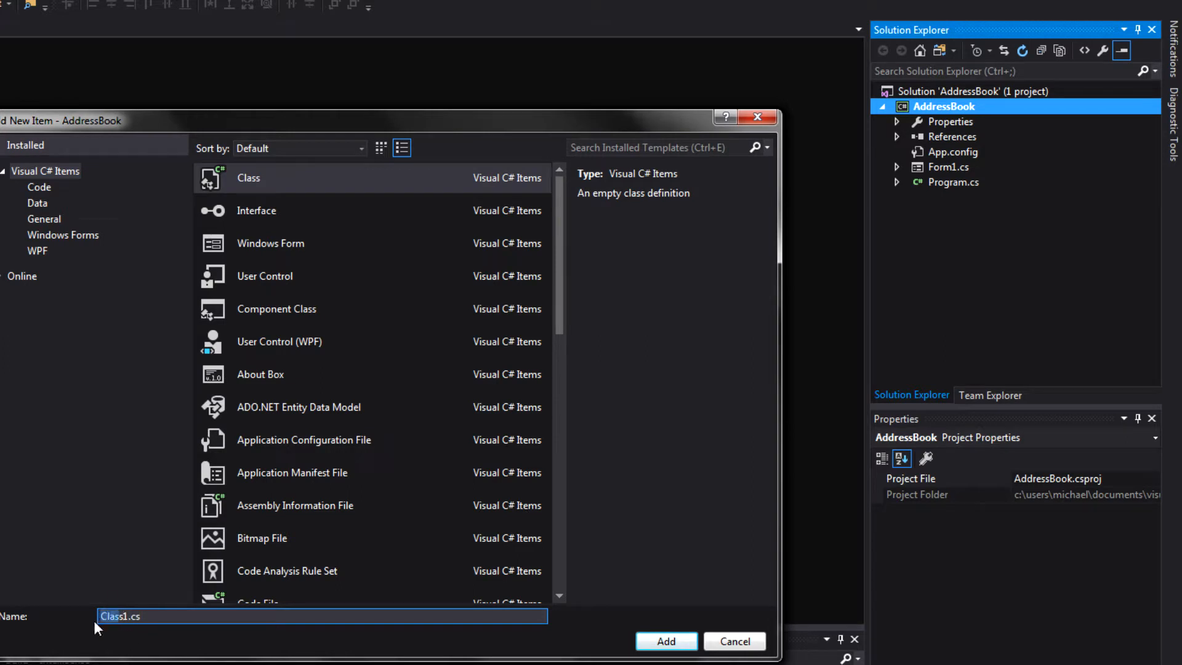
pyautogui.write('1.cs')
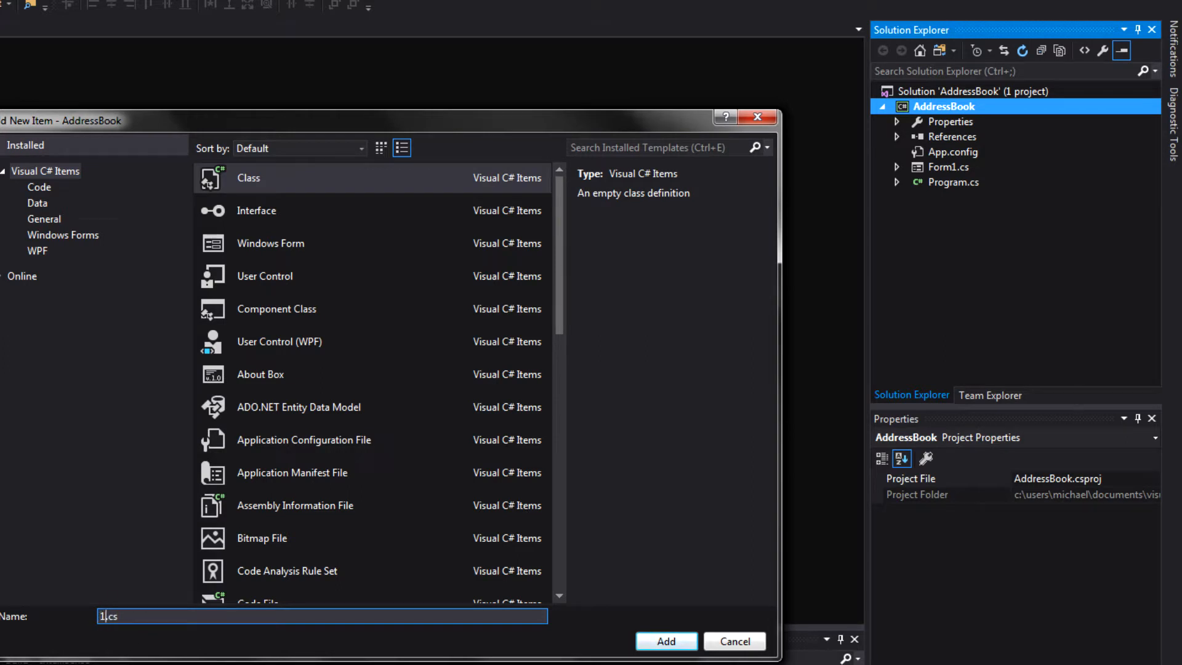
pyautogui.write('Person')
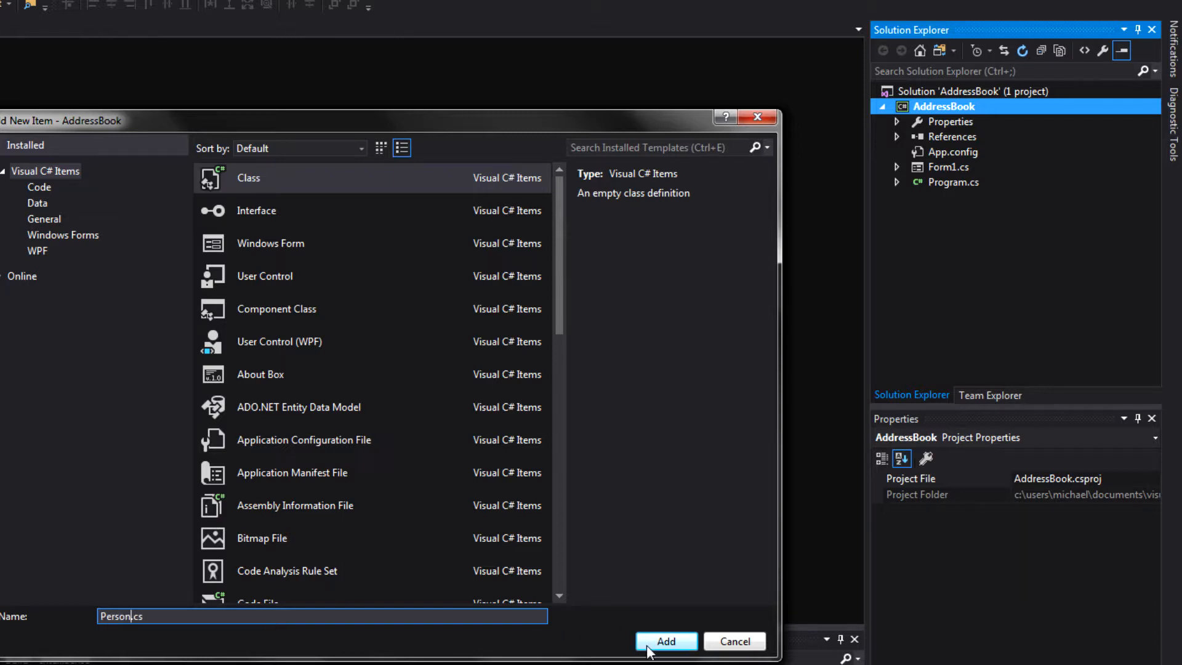
pyautogui.click(665, 641)
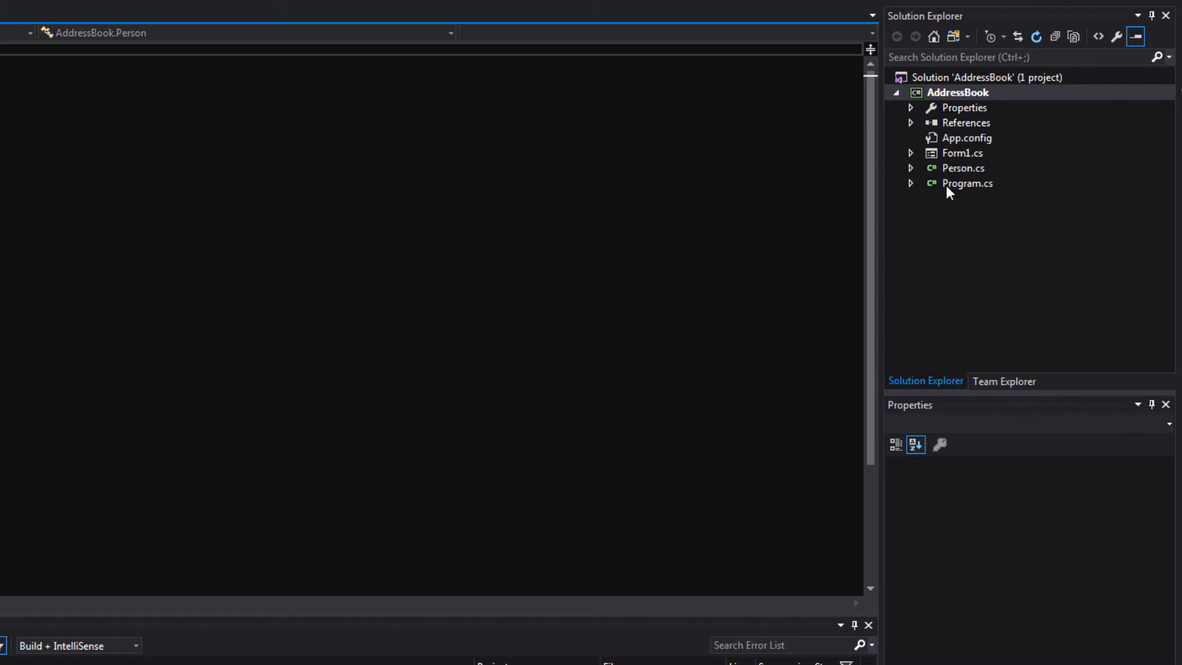
# Step: Open Person.cs from Solution Explorer in the code editor
pyautogui.click(964, 168)
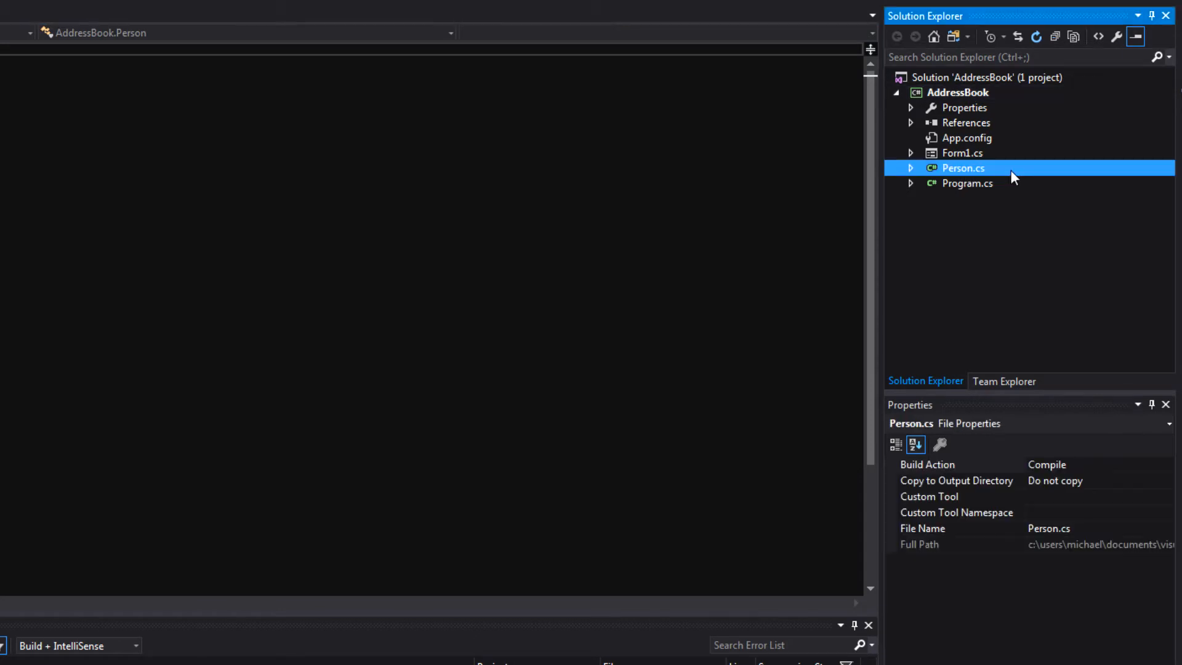
pyautogui.doubleClick(963, 168)
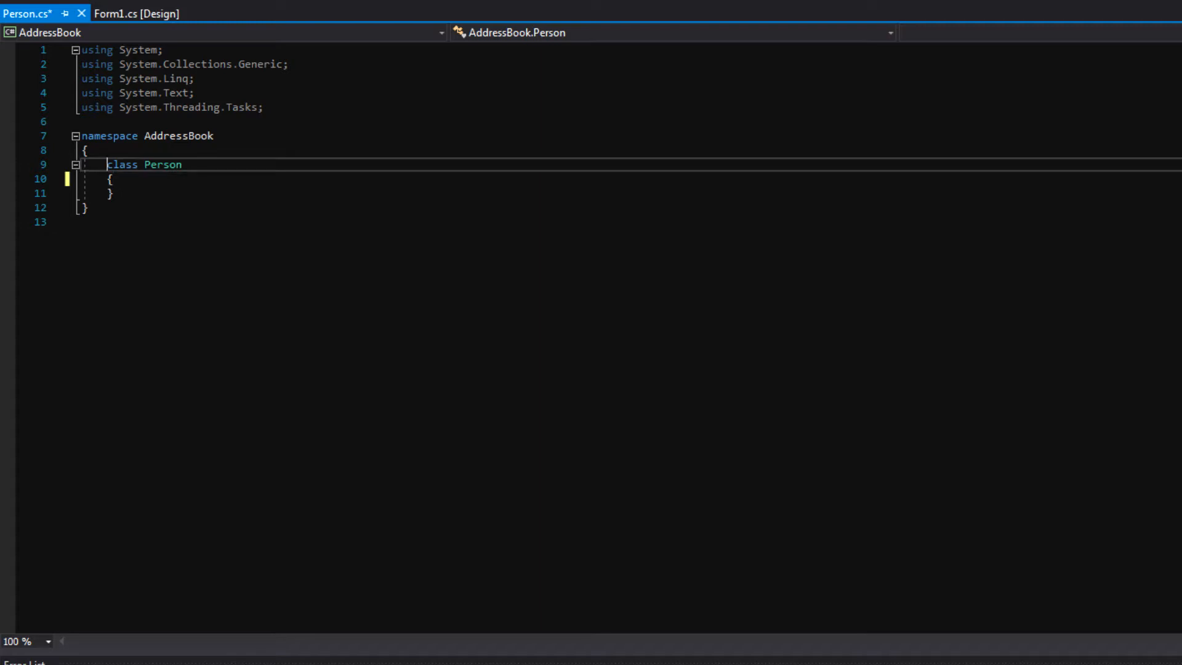
# Step: Make the Person class public and declare a public string name field
pyautogui.write('pu')
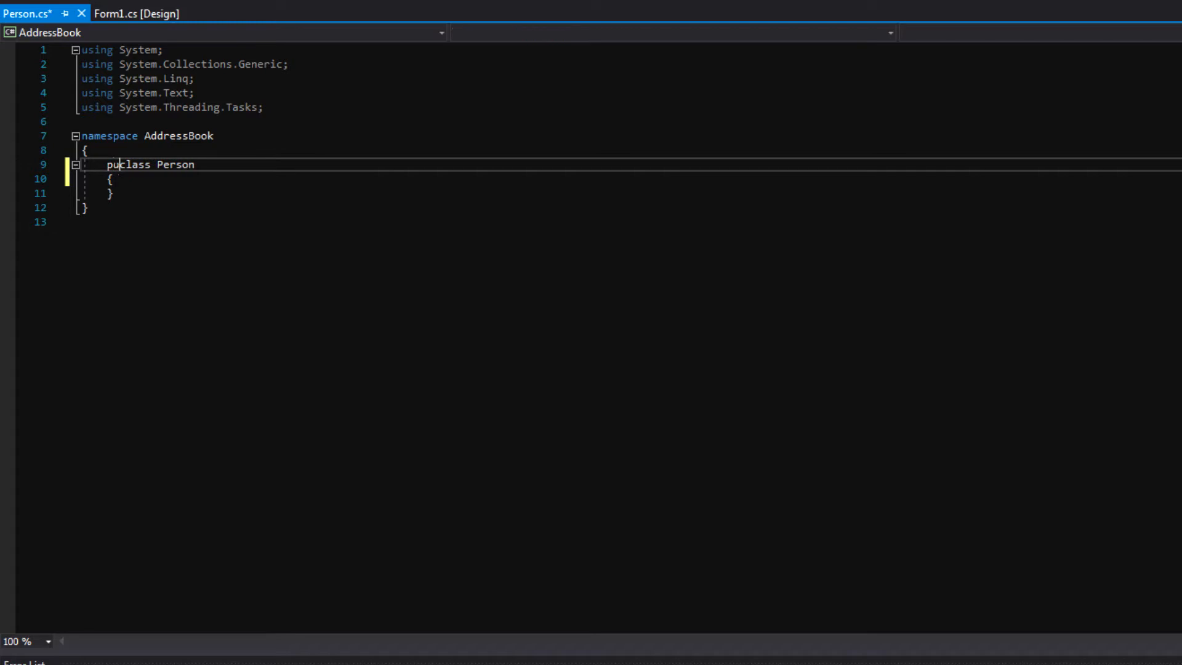
pyautogui.write('blic')
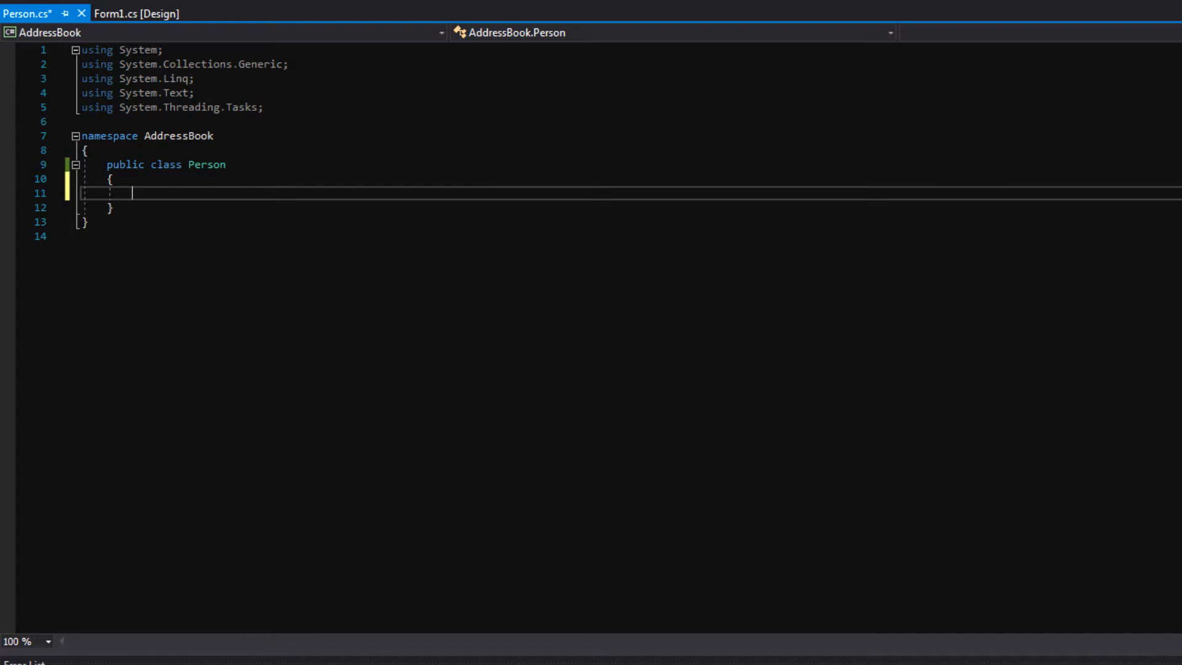
pyautogui.write('pu')
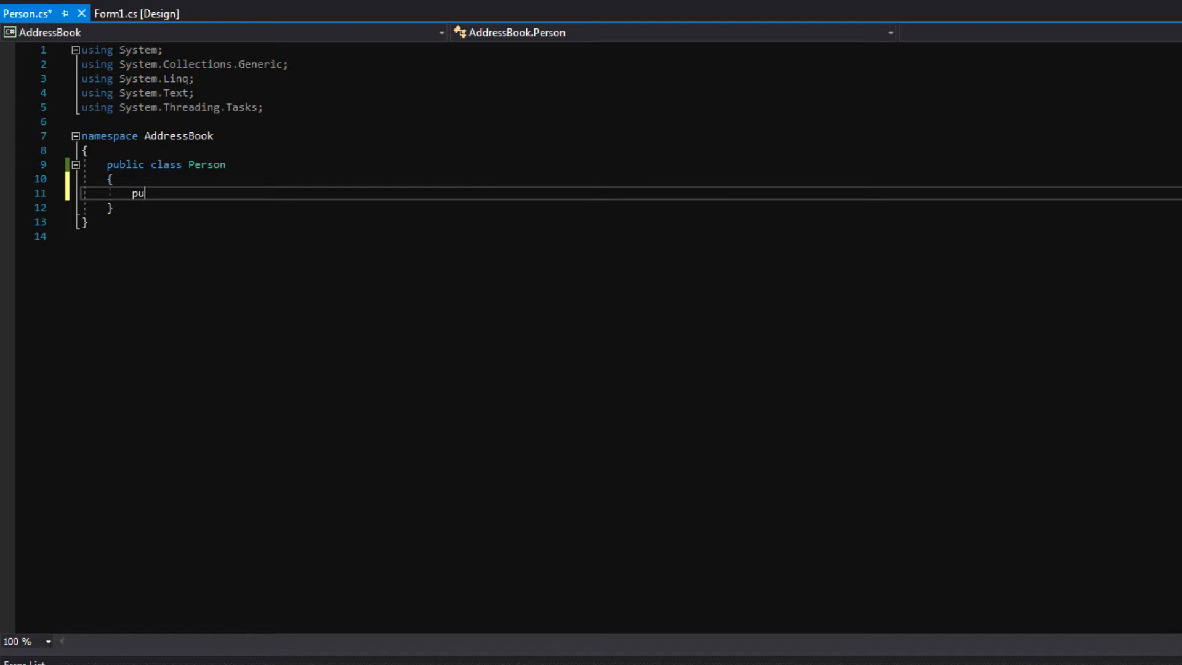
pyautogui.write('blic string name;')
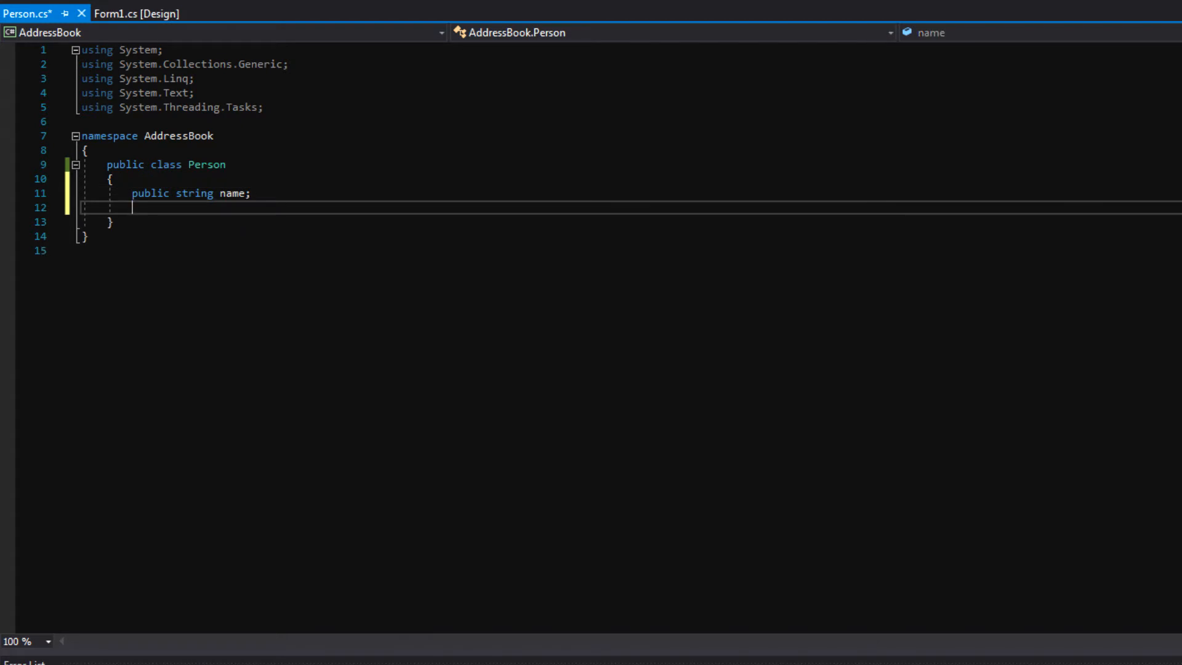
# Step: Declare public string email, address, notes and DateTime birthday fields
pyautogui.write('public string email;')
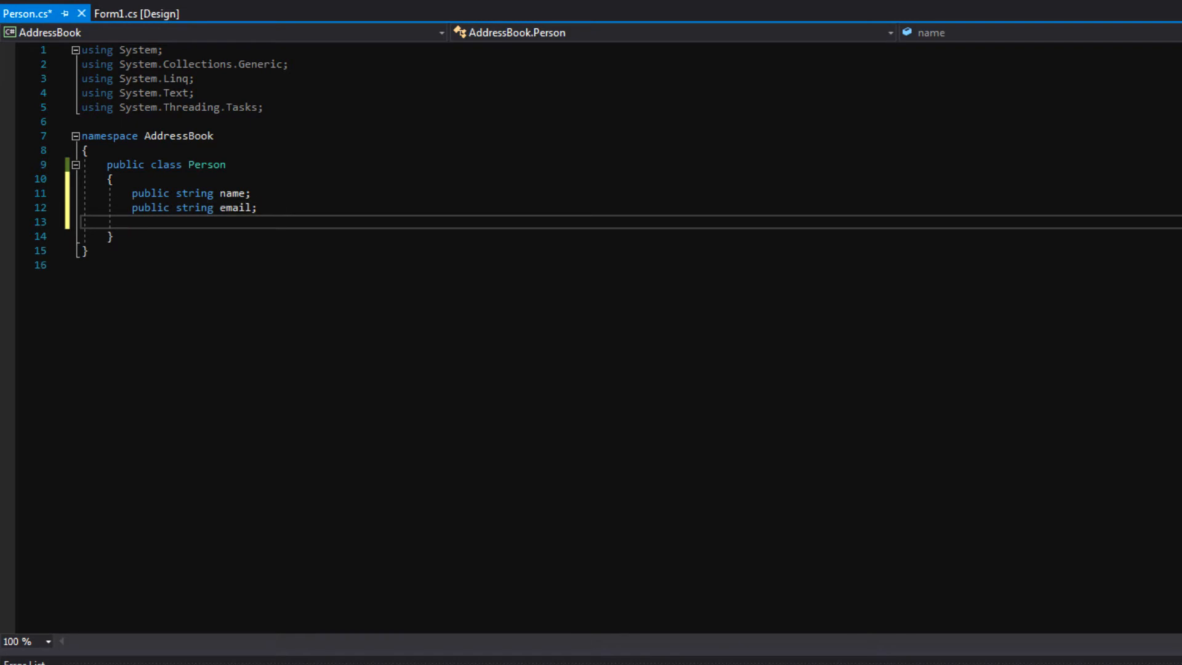
pyautogui.write('public string address;')
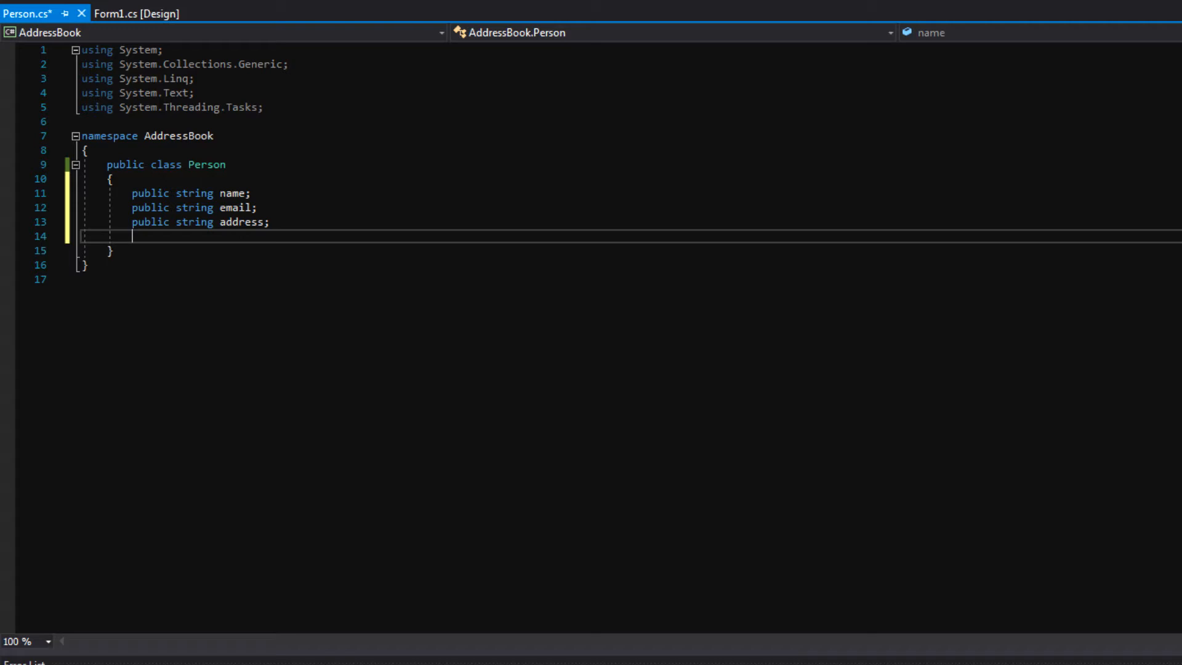
pyautogui.write('publ')
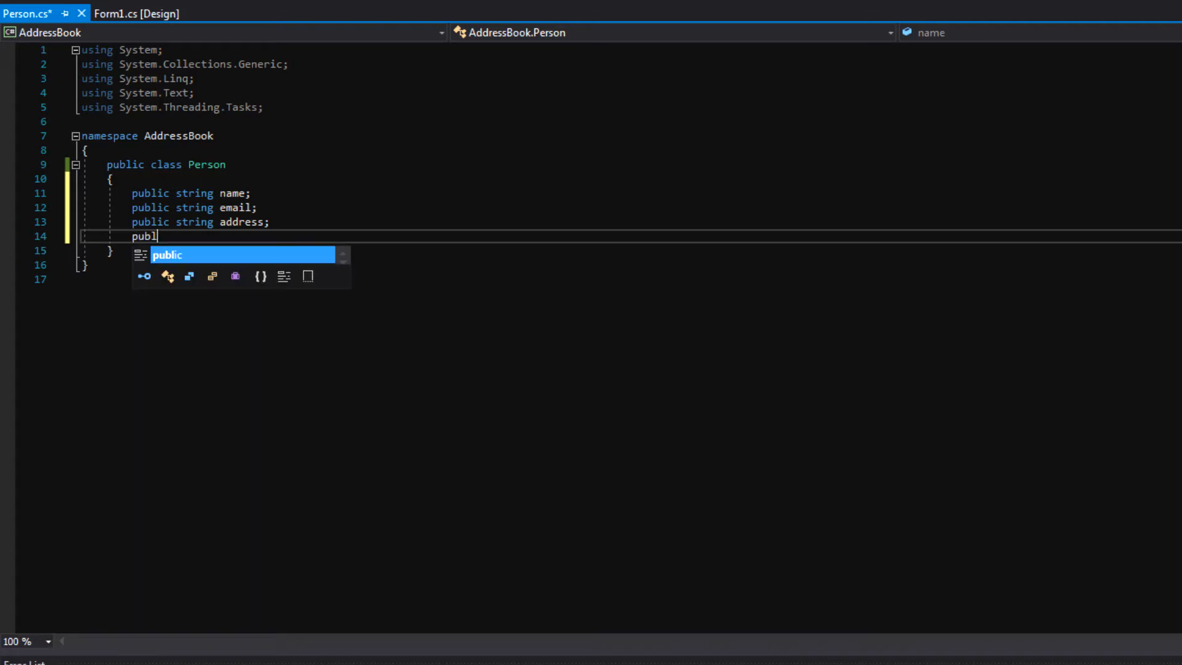
pyautogui.write('ic DateTime birthda')
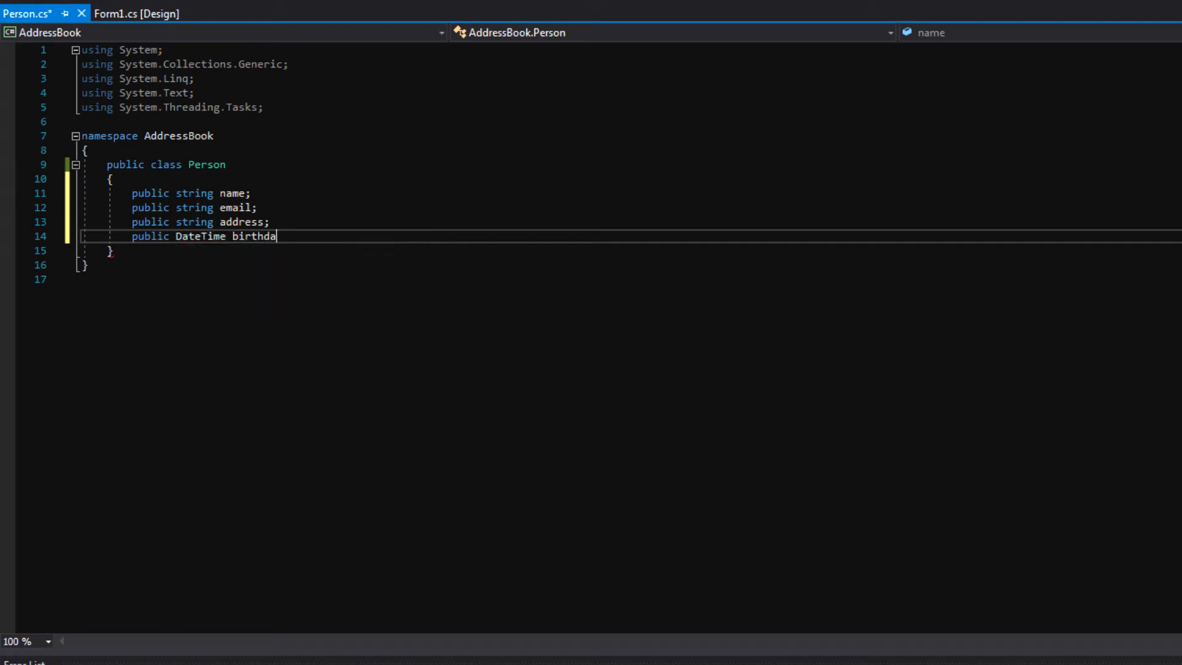
pyautogui.write('y;')
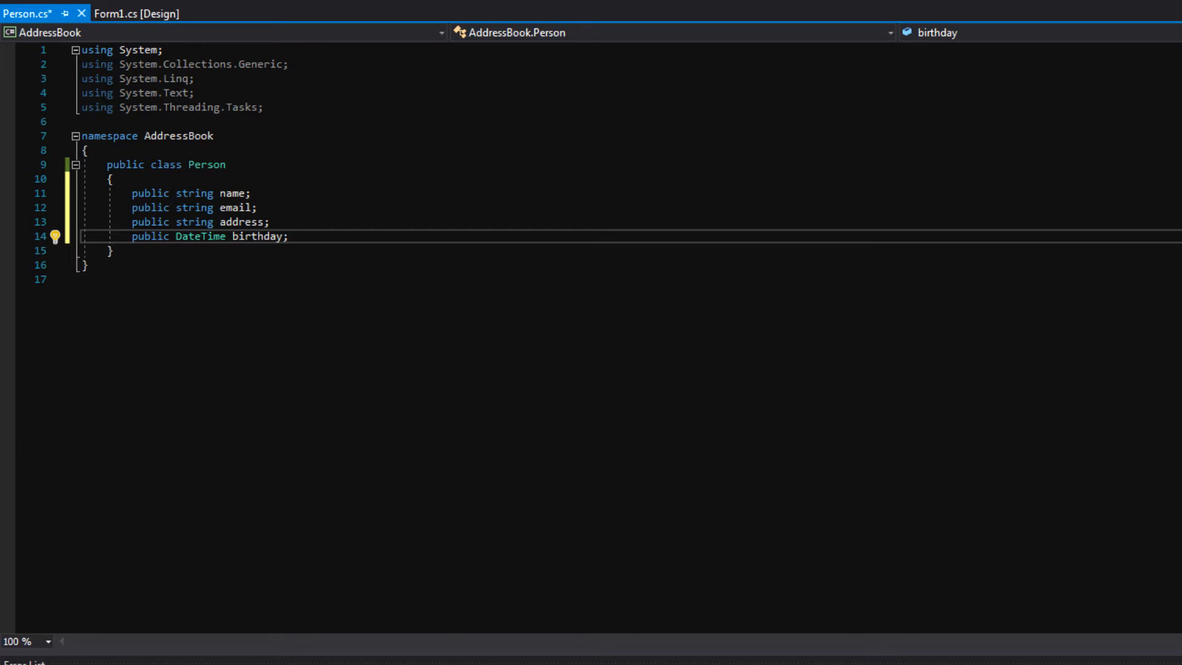
pyautogui.write('p')
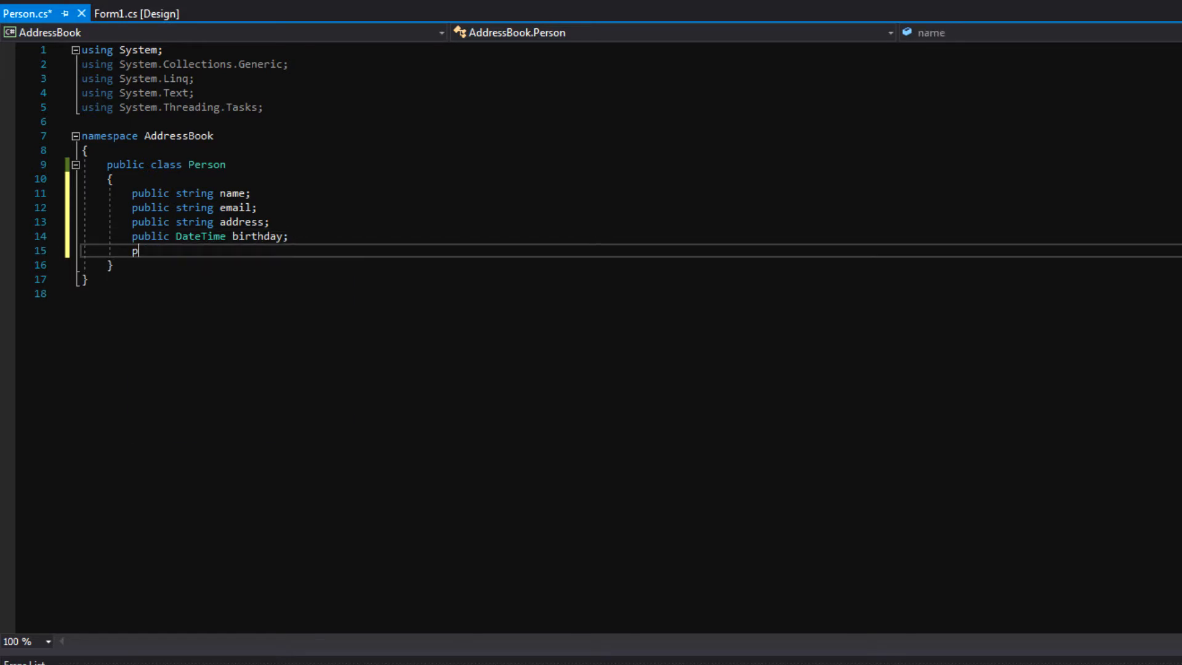
pyautogui.write('ublic string notes;')
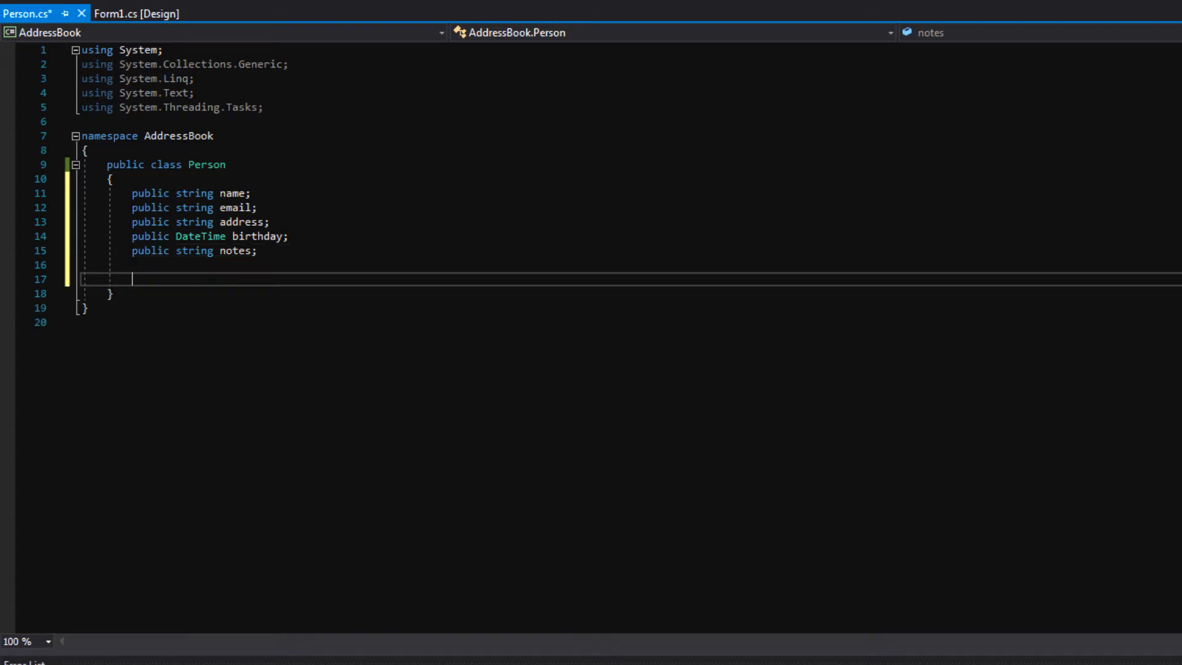
# Step: Declare private bool privateExample below the public fields
pyautogui.write('private bool')
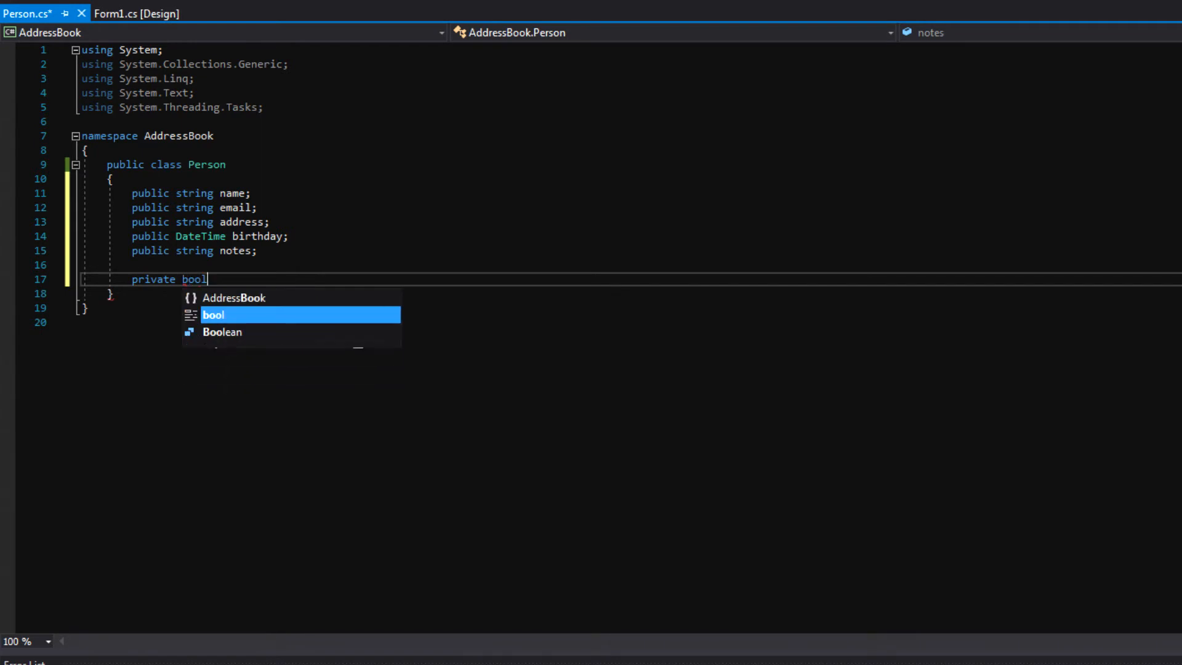
pyautogui.write('privat')
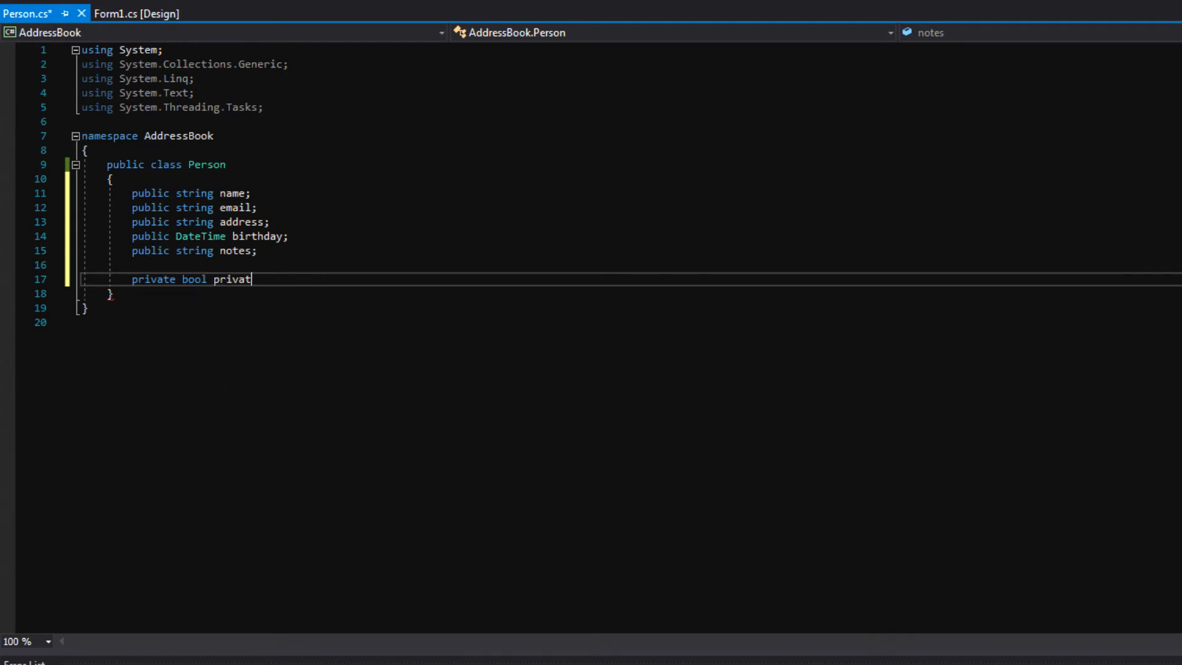
pyautogui.write('eExample;')
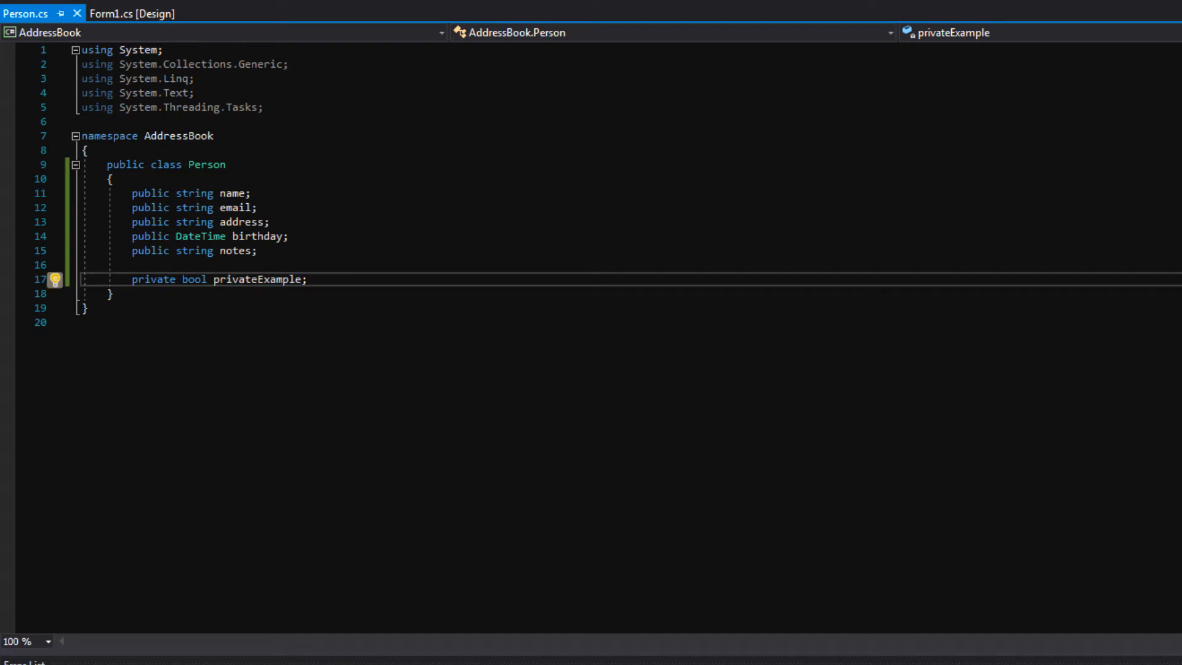
pyautogui.doubleClick(257, 279)
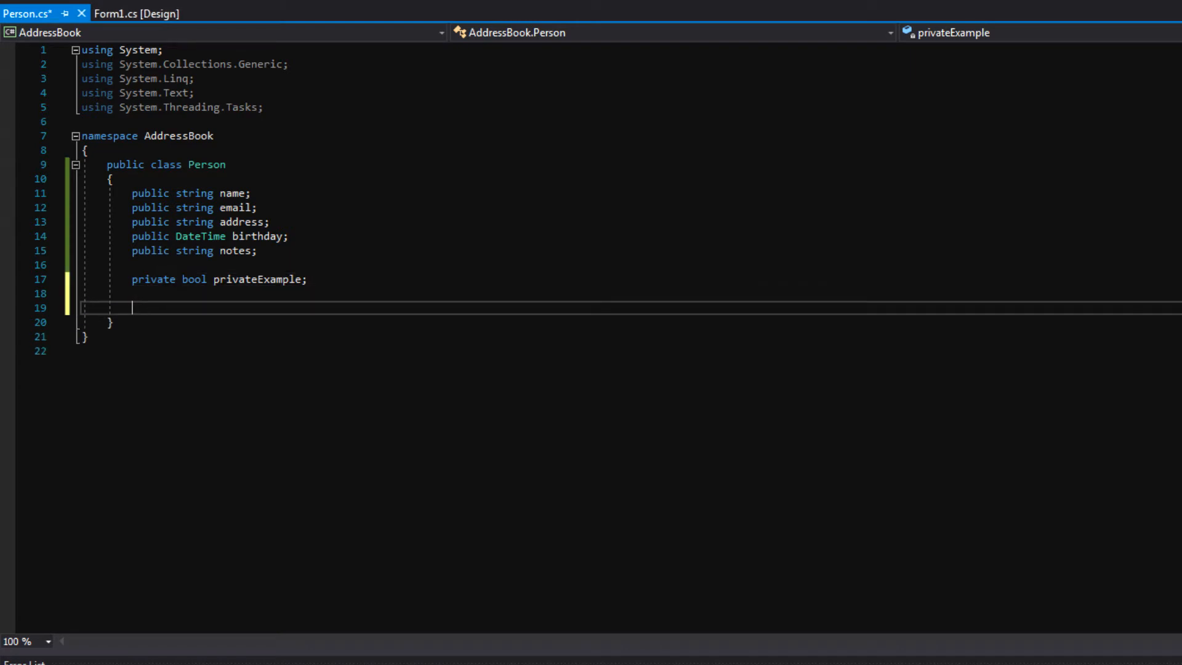
# Step: Add a public void Initialize() method that sets privateExample to false
pyautogui.write('pu')
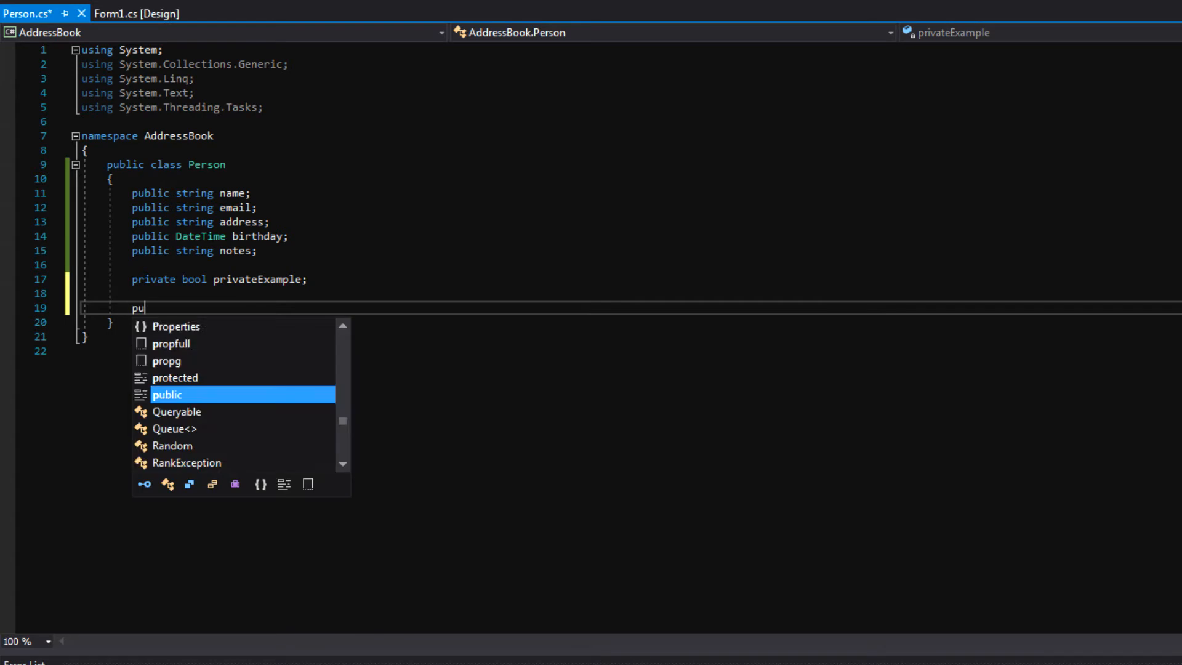
pyautogui.write('public void')
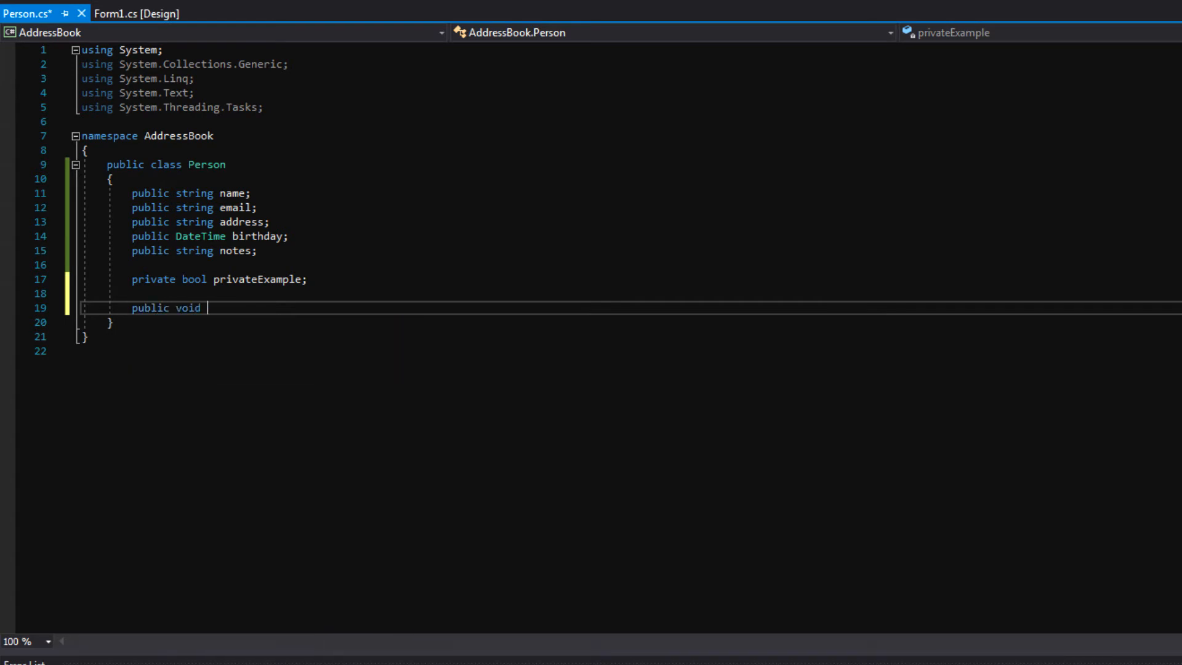
pyautogui.write('Initialize()')
pyautogui.write('{')
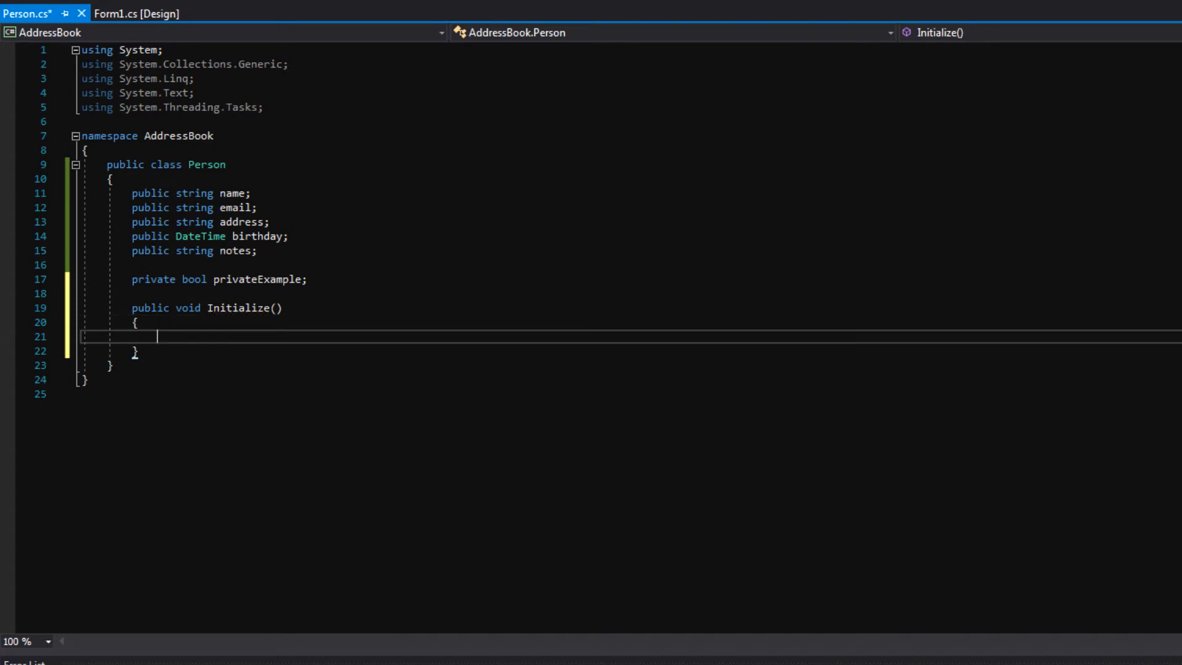
pyautogui.write('privateExample = false;')
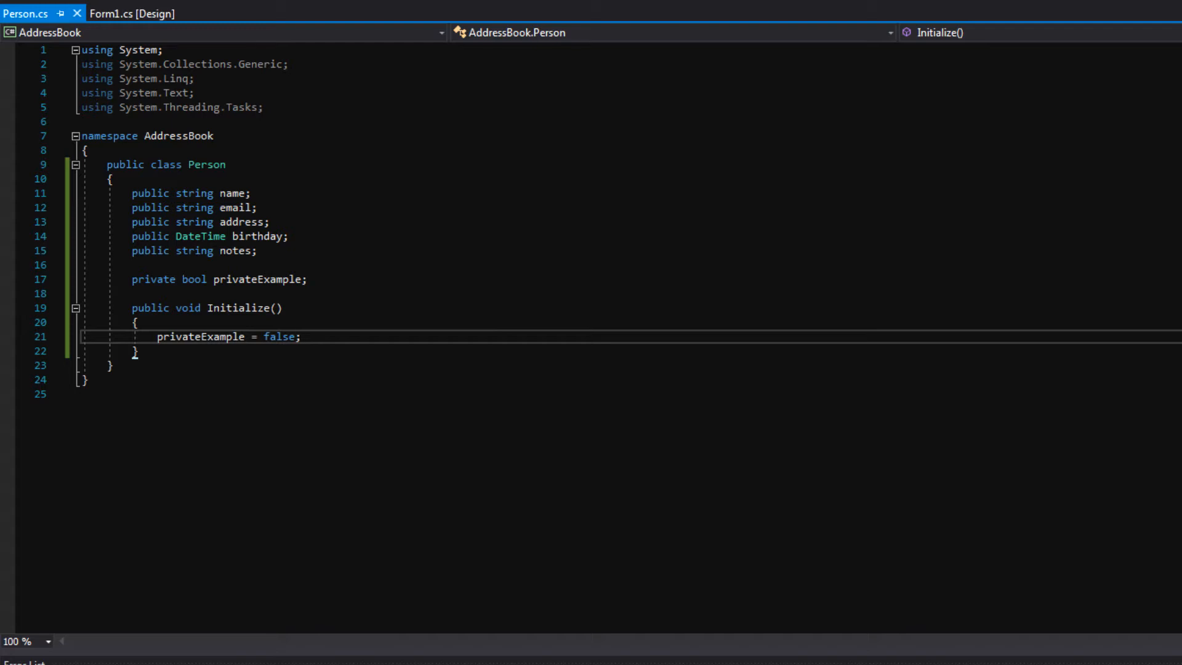
pyautogui.press('enter')
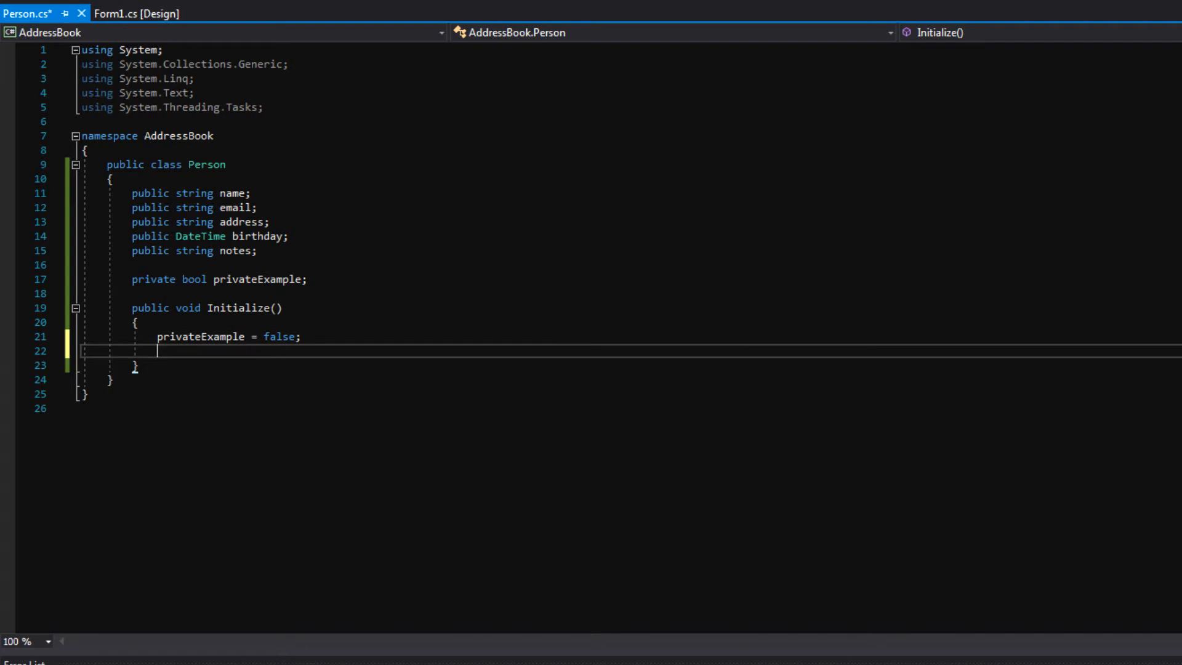
pyautogui.doubleClick(150, 308)
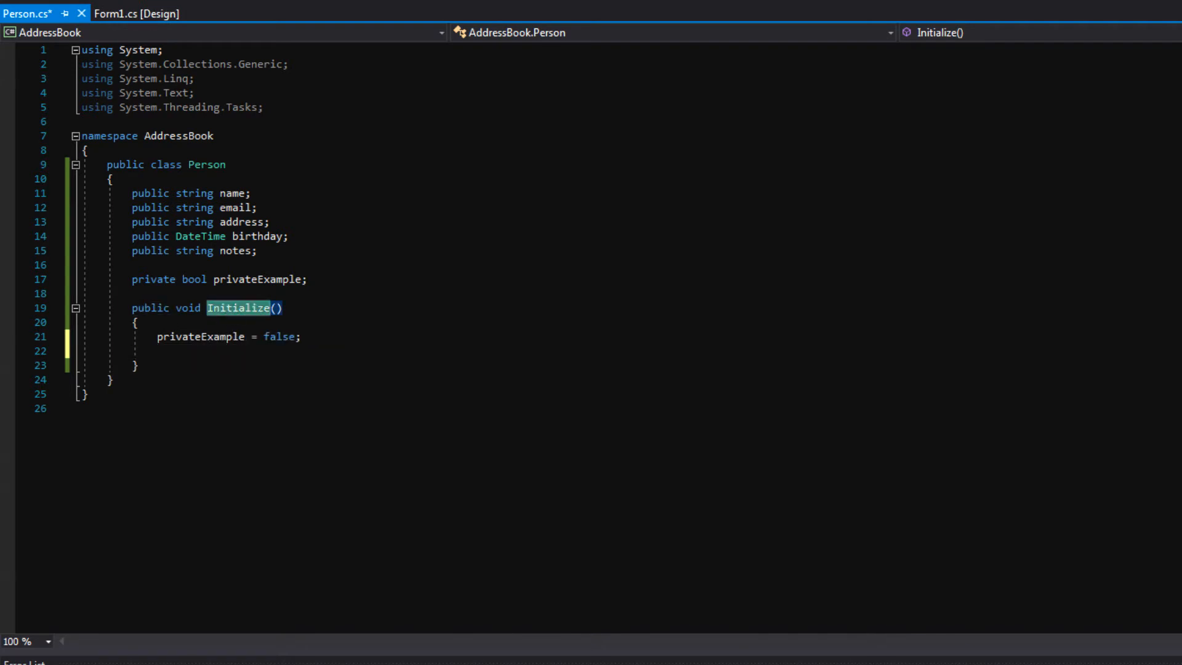
pyautogui.click(159, 350)
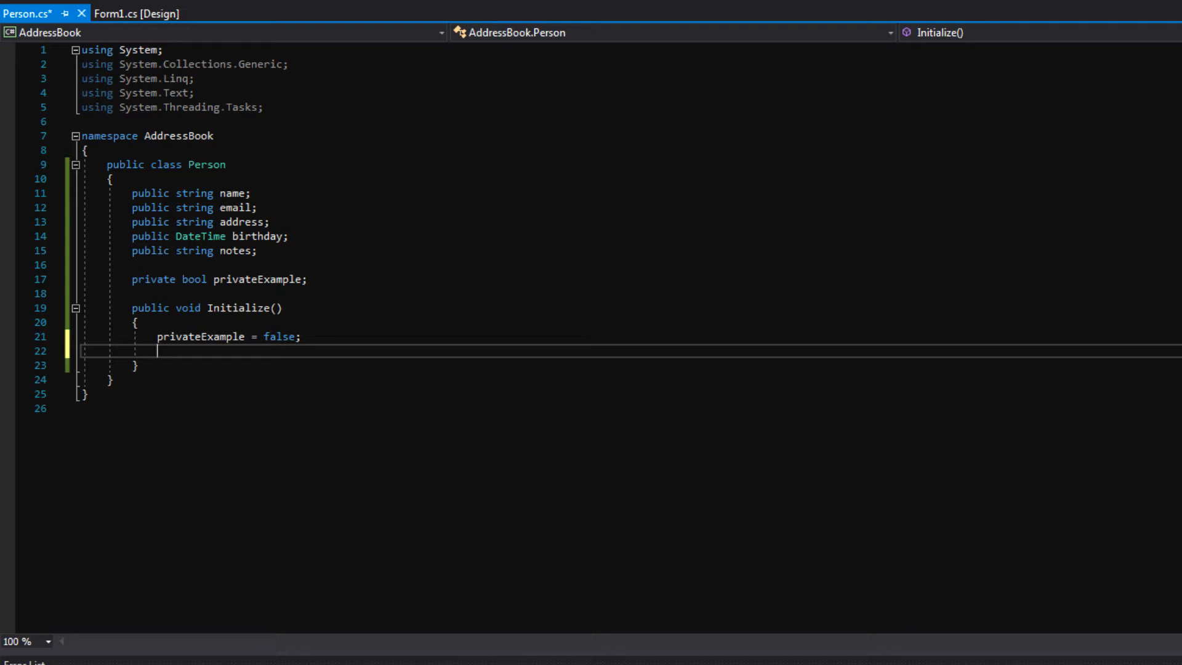
# Step: Inside Initialize, set name to "New Person" and birthday to DateTime.Today
pyautogui.write('name')
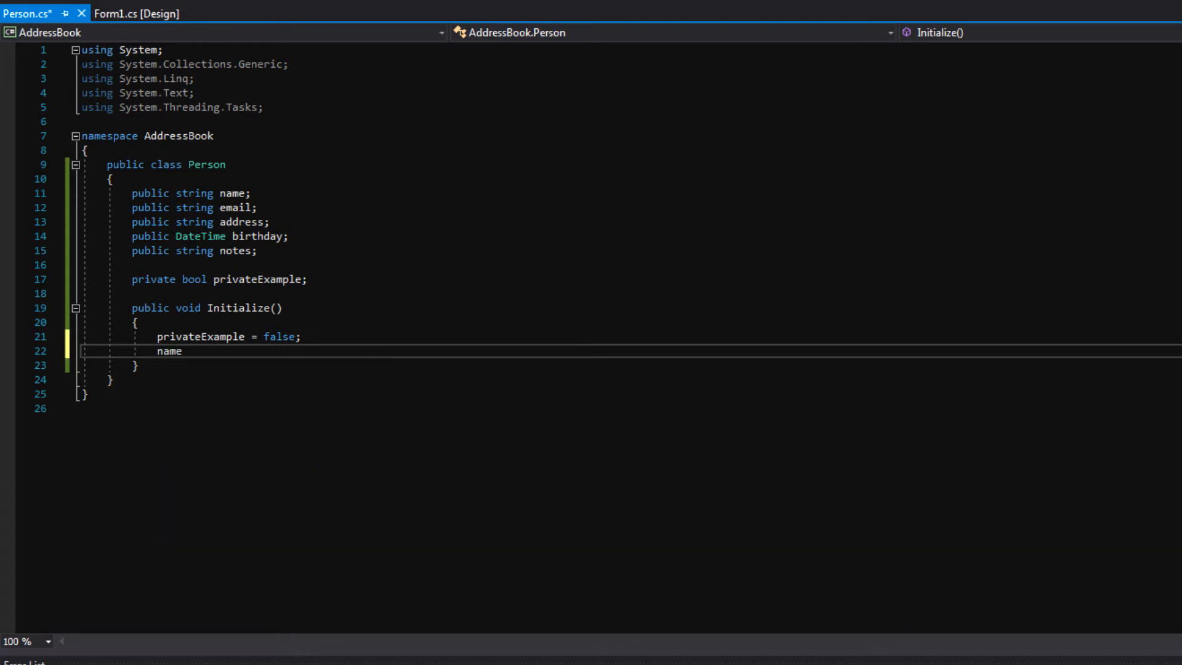
pyautogui.write('= "New Pers"')
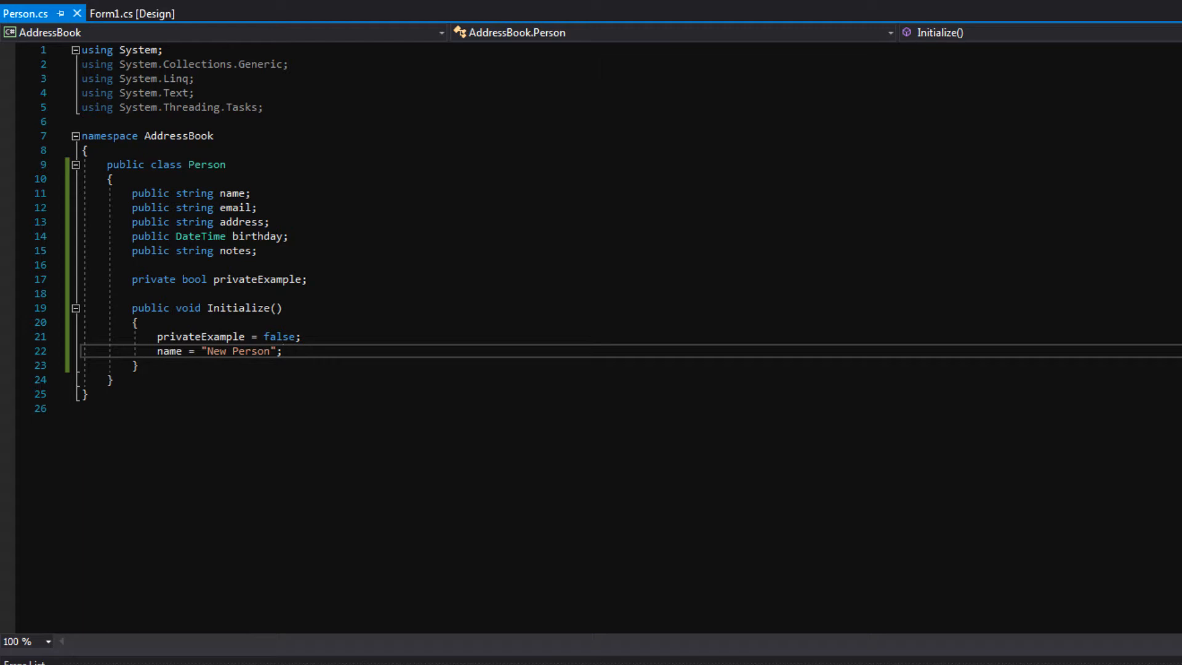
pyautogui.press('Enter')
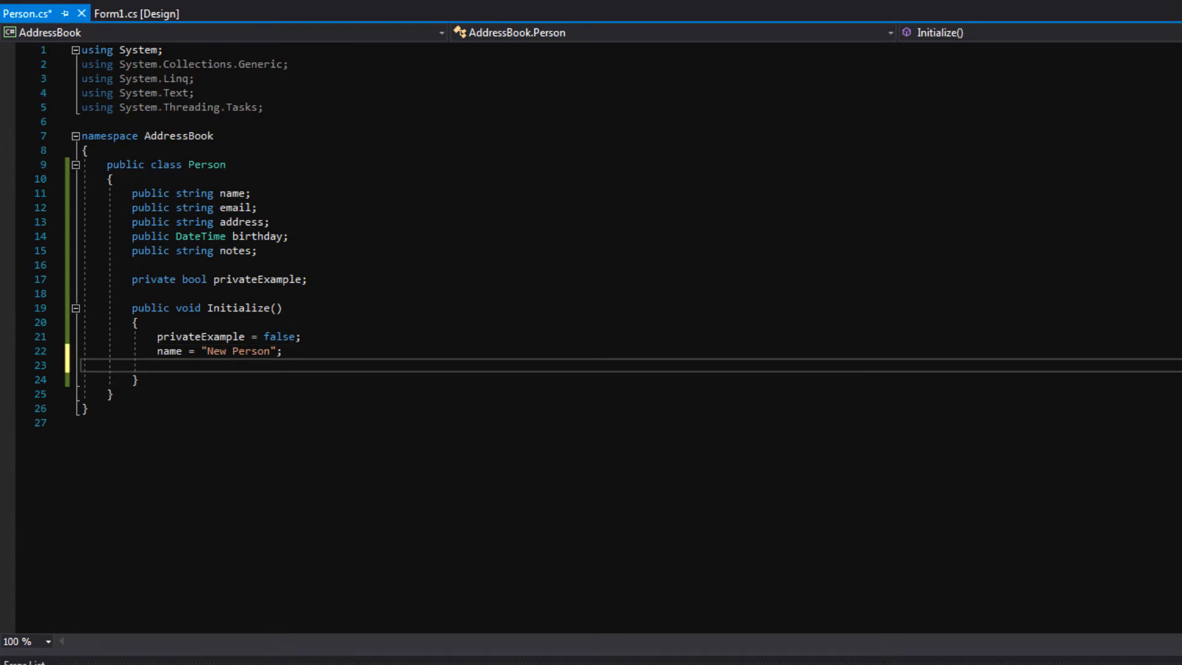
pyautogui.write('birthday = D')
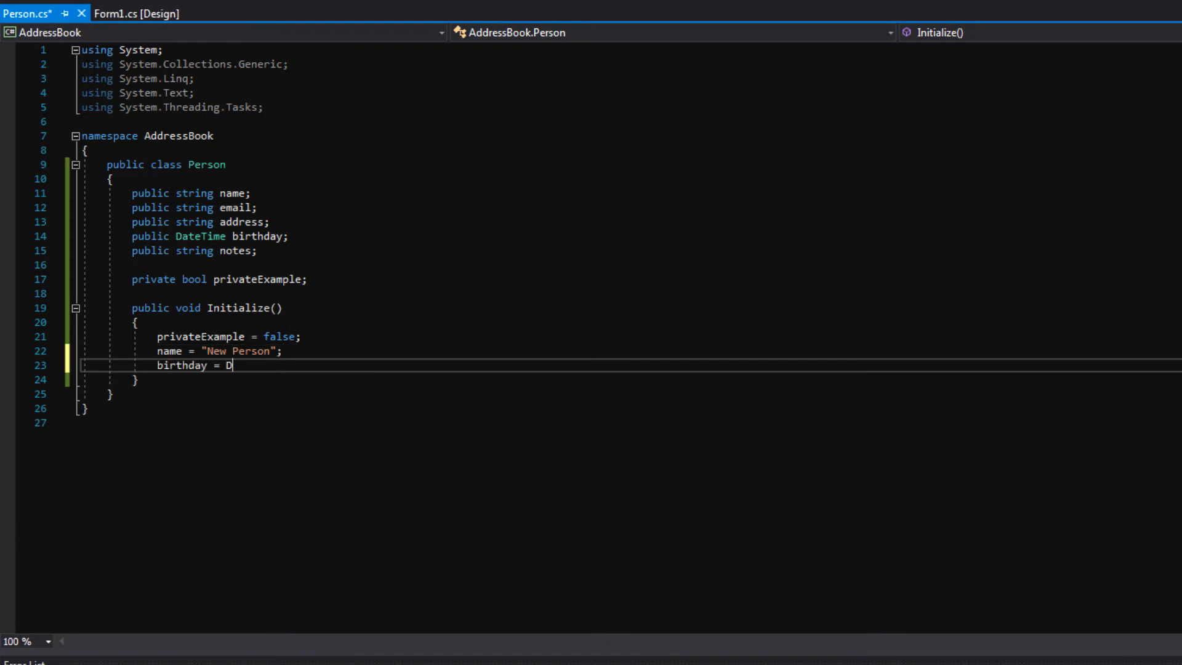
pyautogui.write('ateTime.today;')
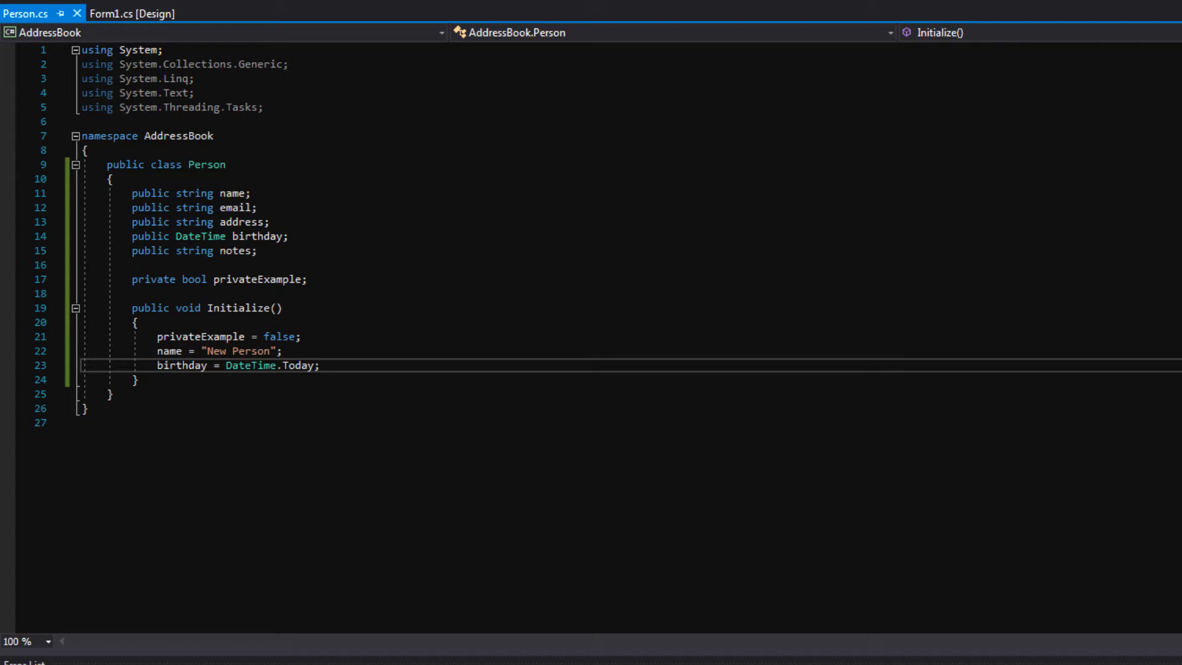
# Step: Insert blank lines above the Initialize method
pyautogui.press('enter')
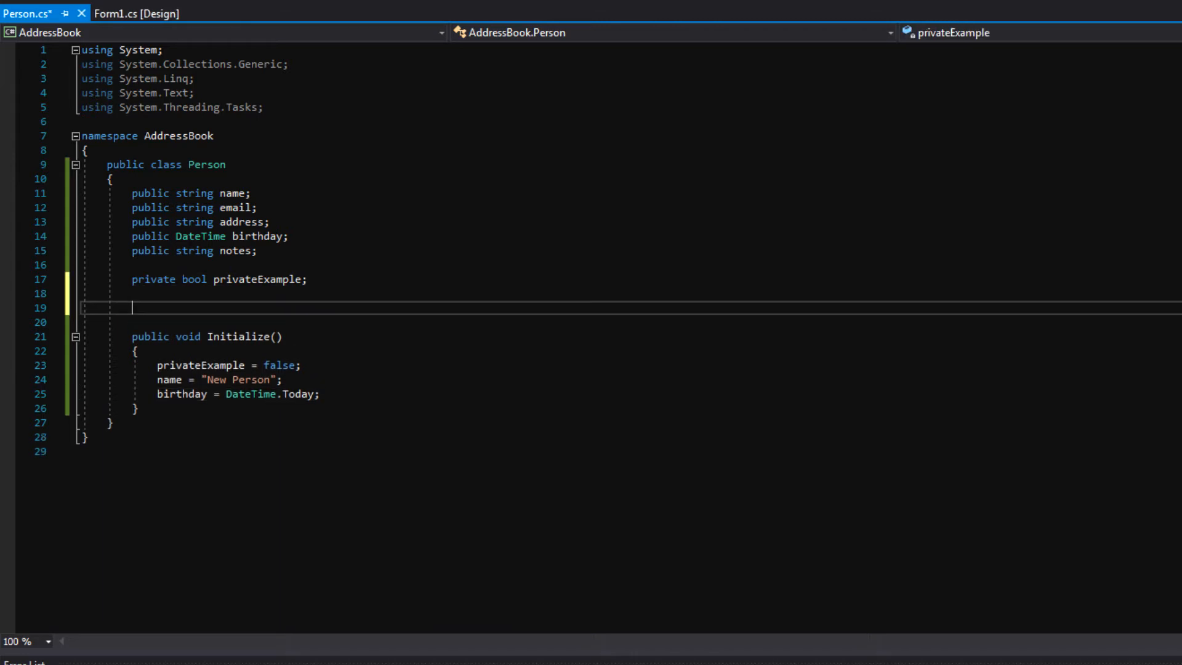
# Step: Add a public Person() constructor, first setting name to "New Person Again"
pyautogui.write('public Person(')
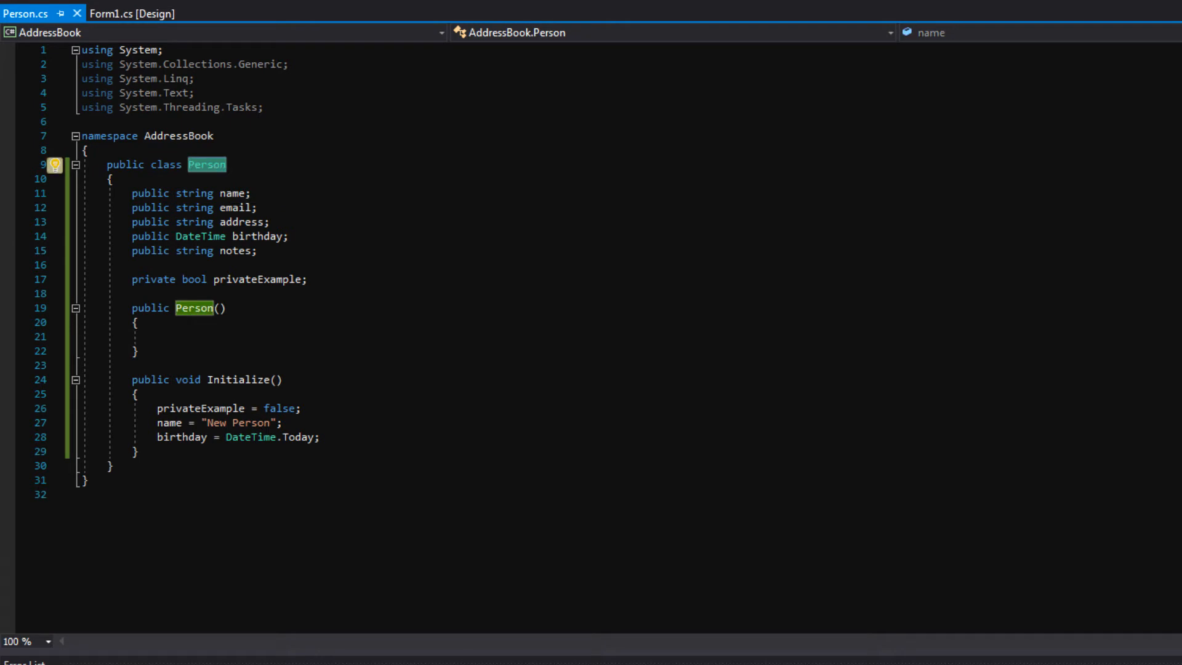
pyautogui.click(193, 307)
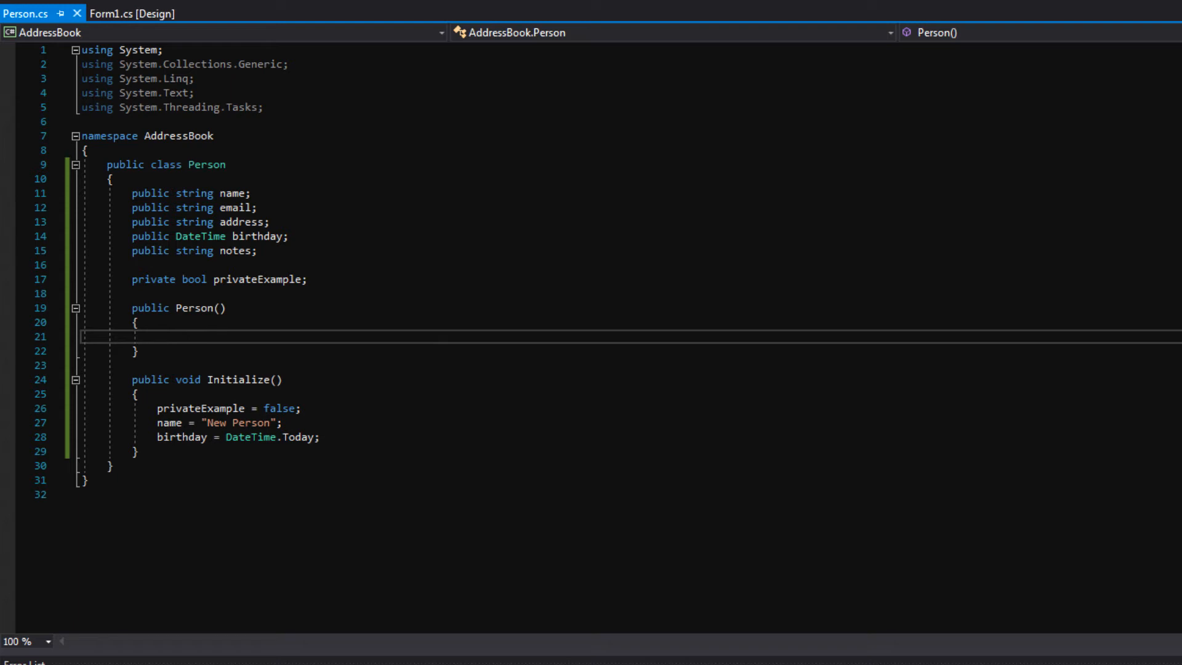
pyautogui.doubleClick(199, 308)
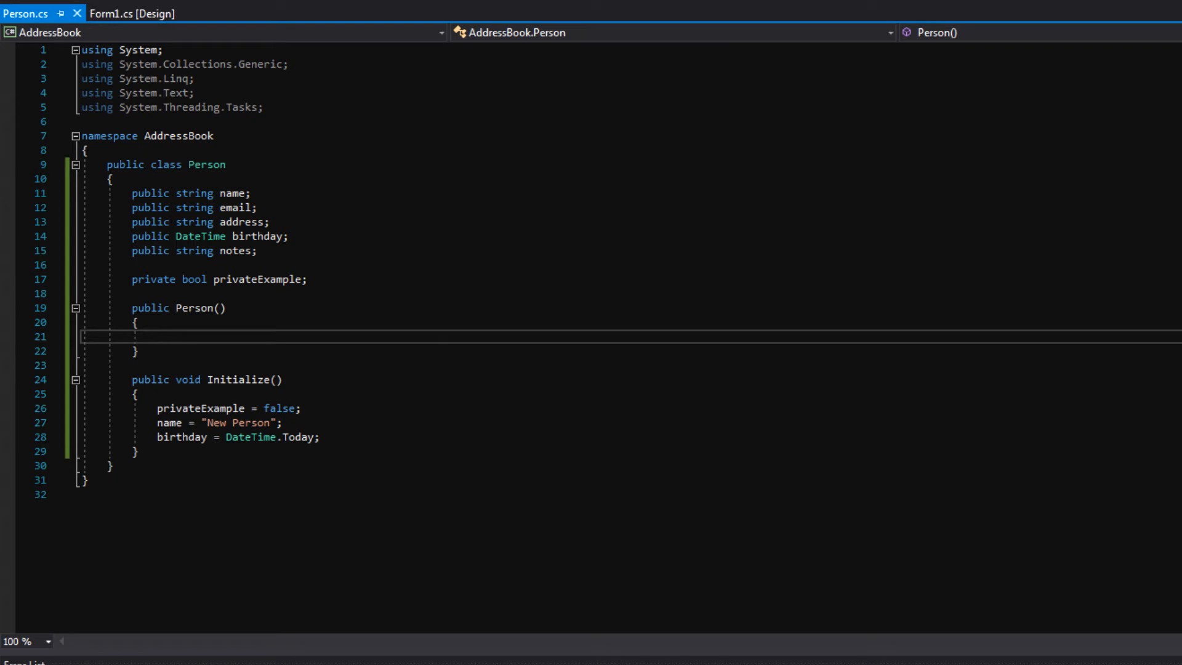
pyautogui.write('name =')
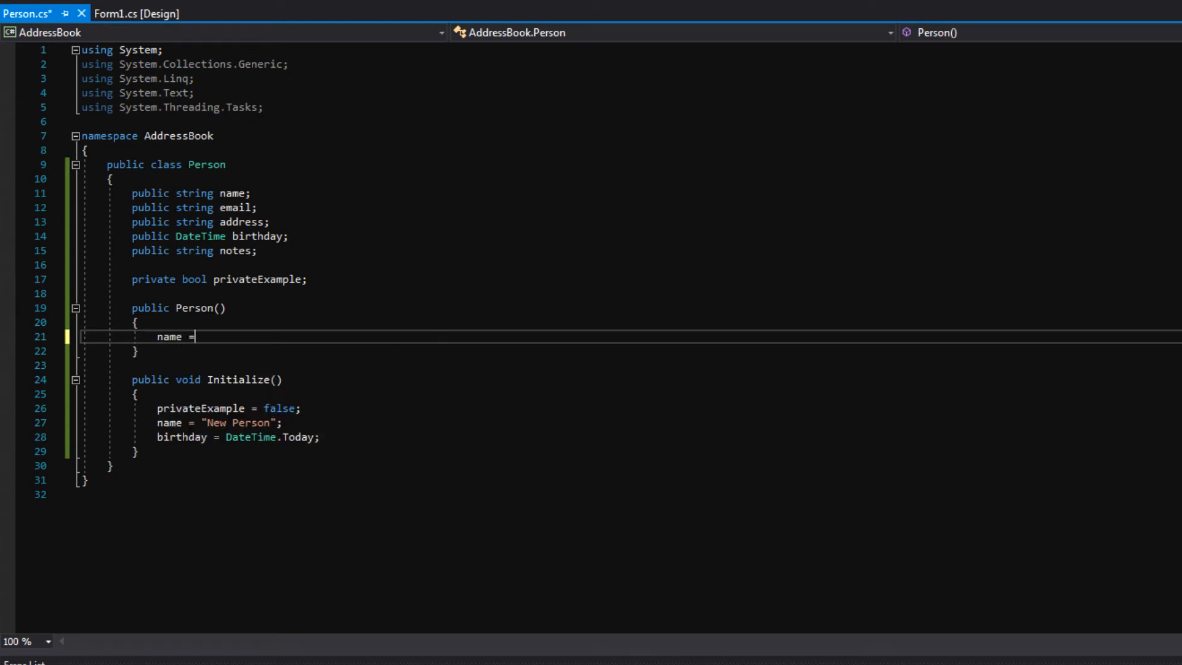
pyautogui.write('"New "')
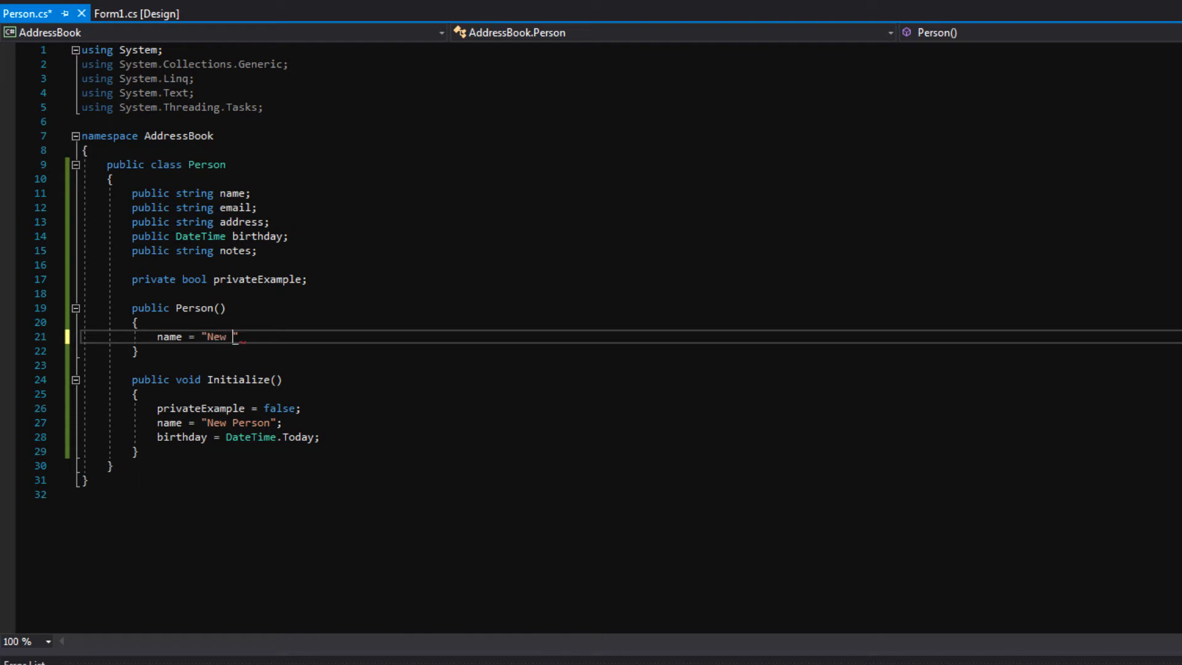
pyautogui.write('Person Again')
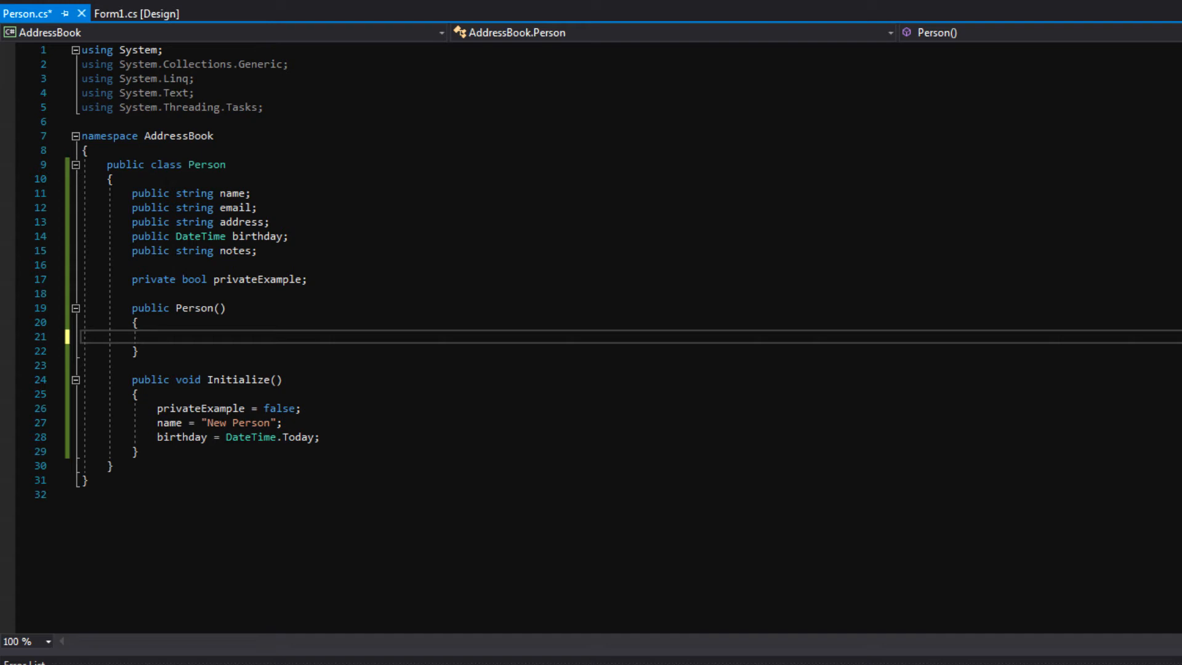
# Step: Make the constructor call Initialize(); and leave blank lines below it
pyautogui.write('Initialize')
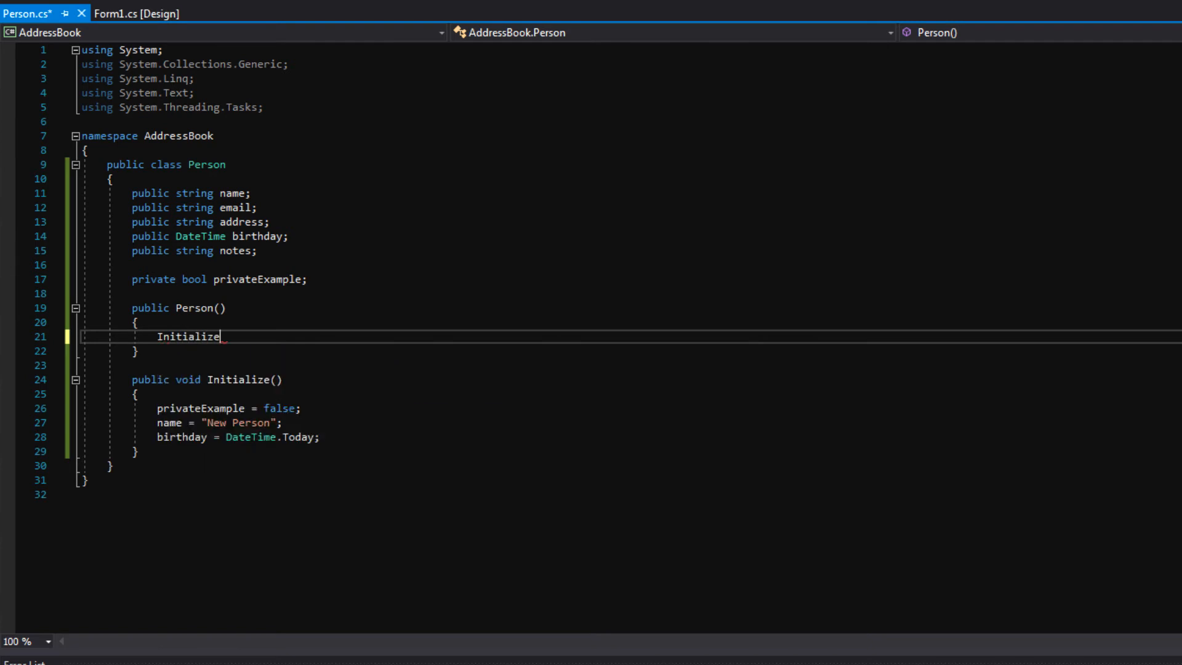
pyautogui.write('()')
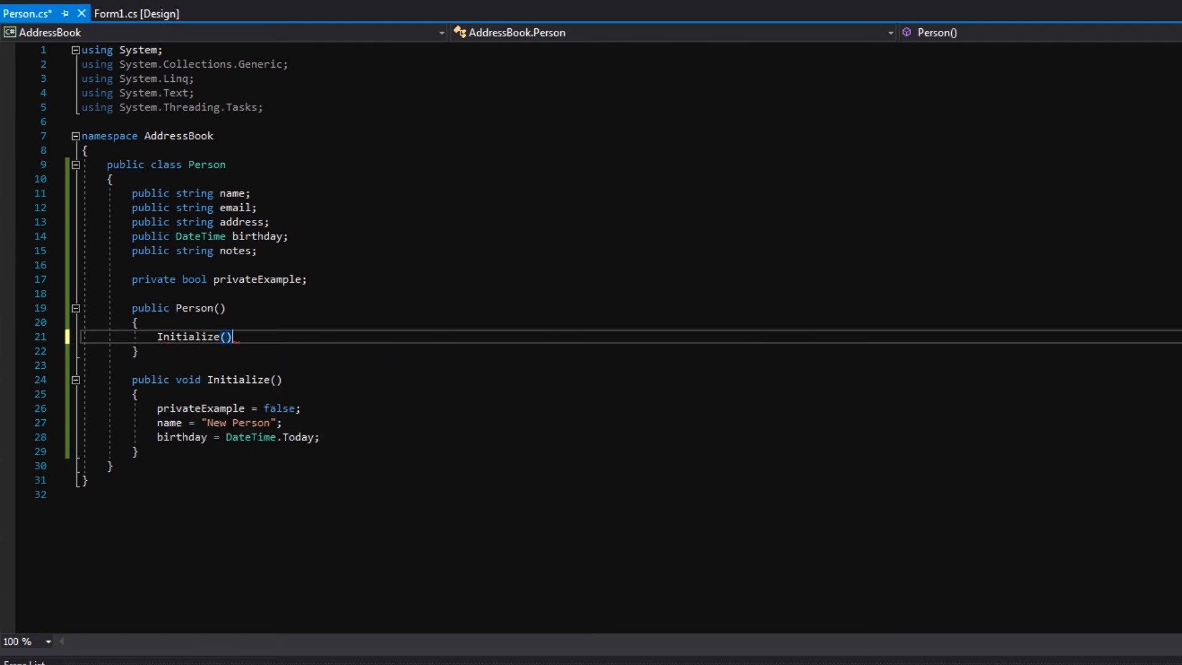
pyautogui.write(';')
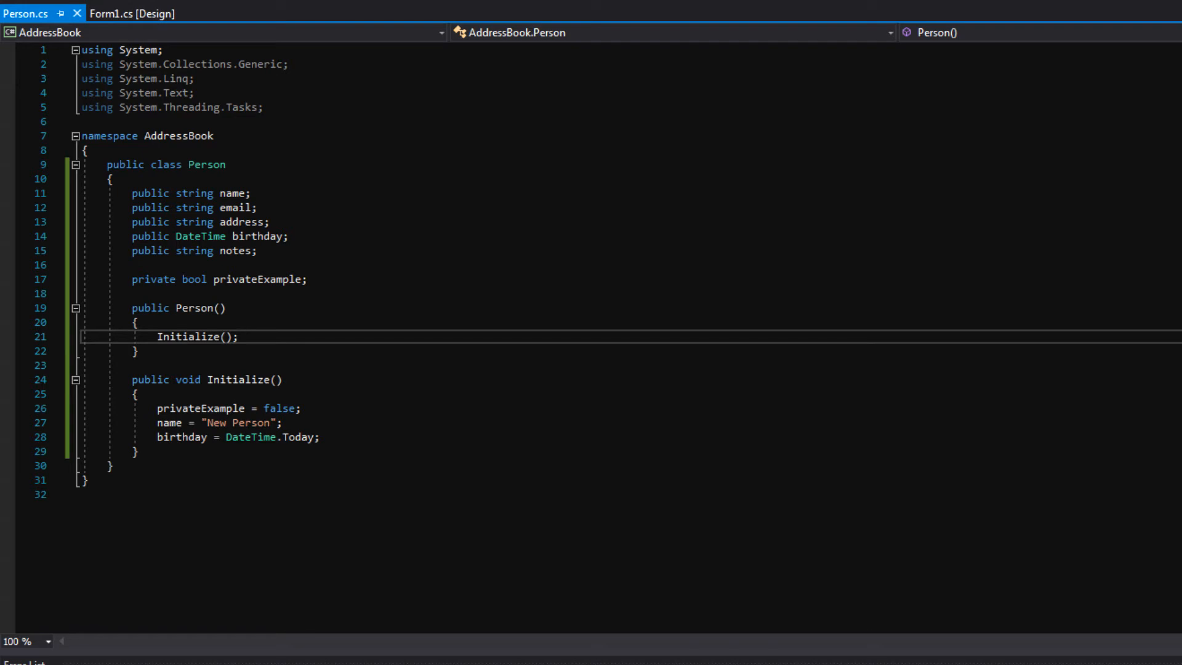
pyautogui.click(186, 438)
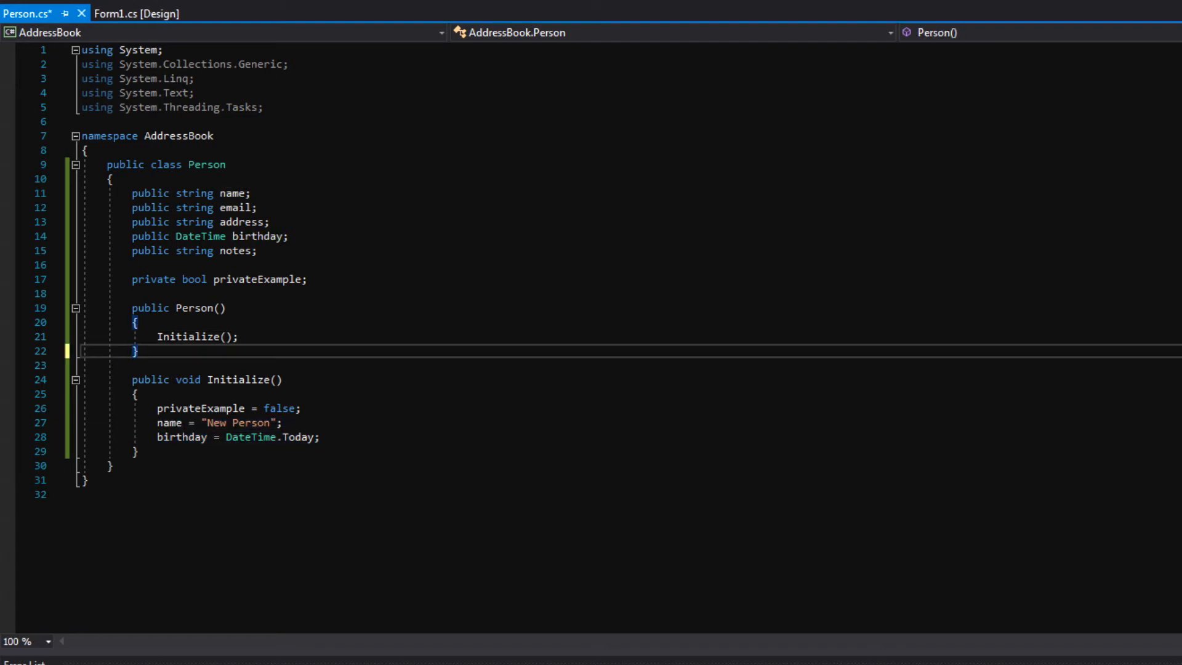
pyautogui.press('Enter')
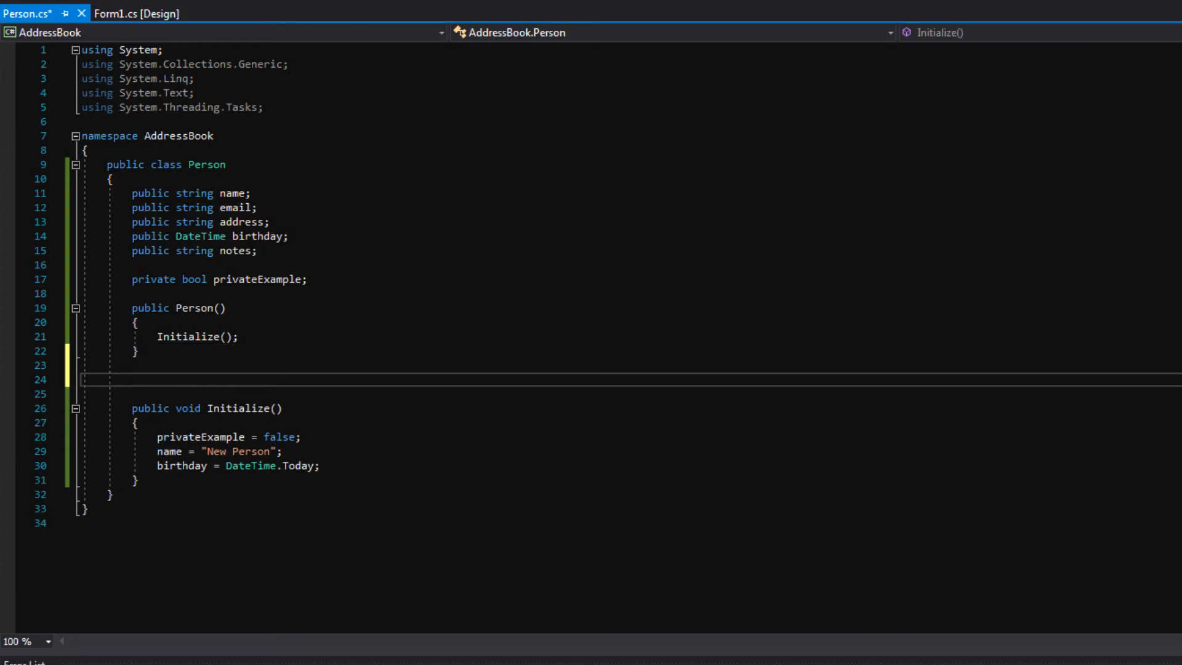
# Step: Add an empty ~Person() destructor with braces below the constructor
pyautogui.write('~')
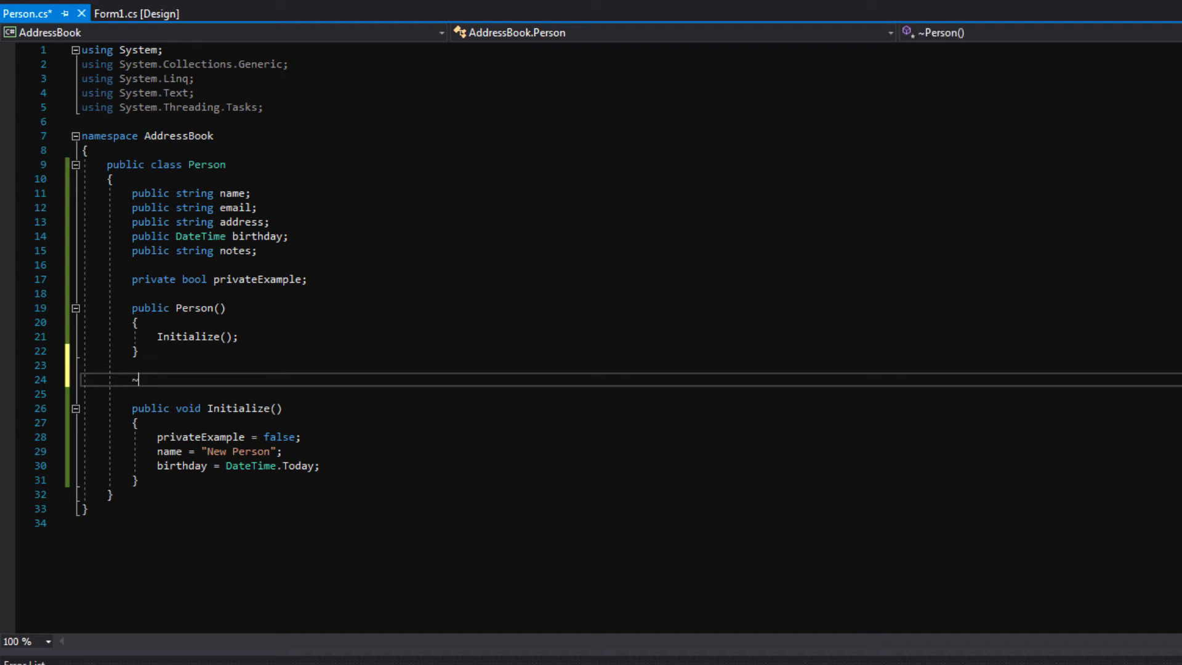
pyautogui.write('Person(')
pyautogui.click(632, 393)
pyautogui.write('{')
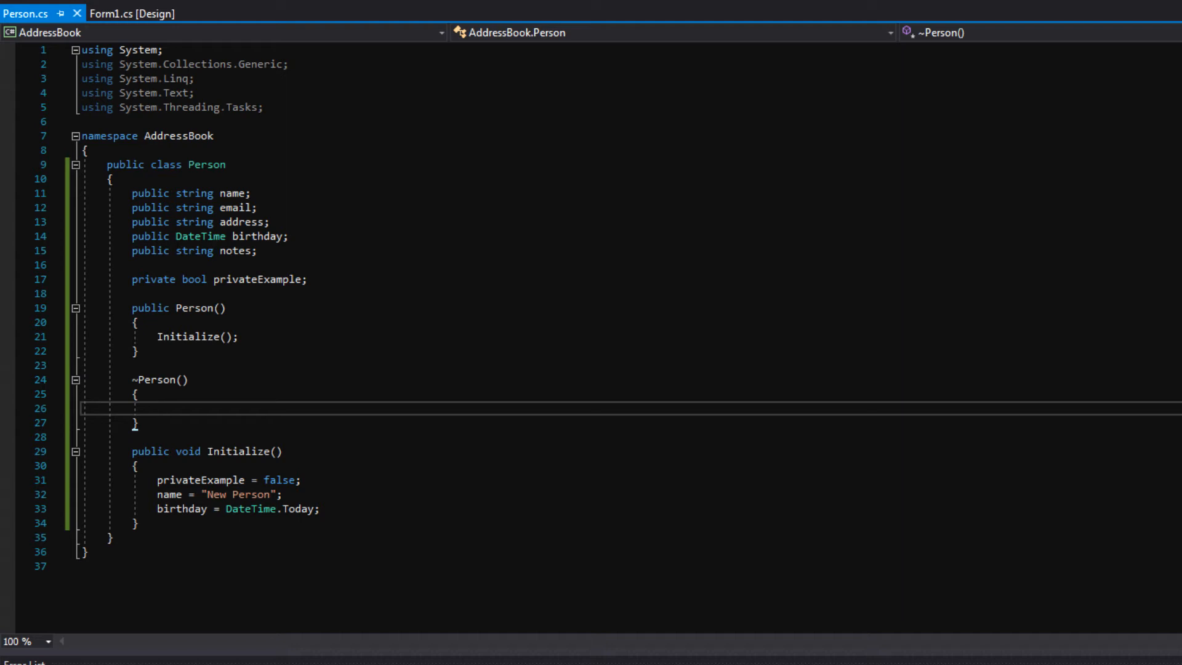
pyautogui.click(149, 380)
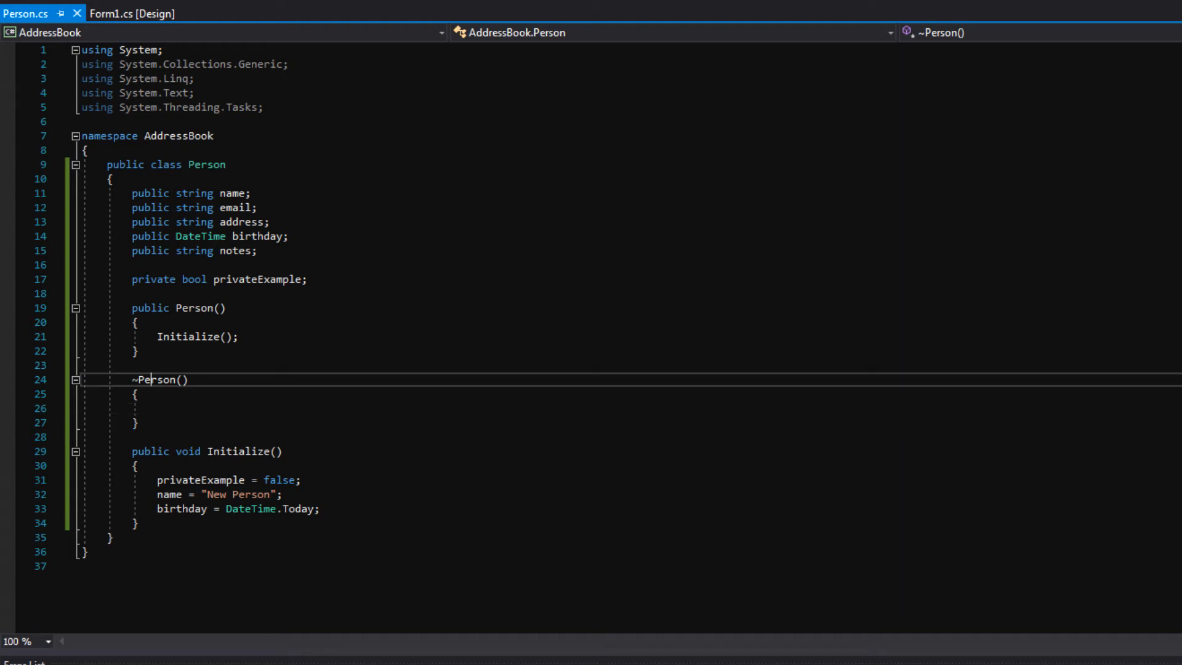
pyautogui.click(151, 408)
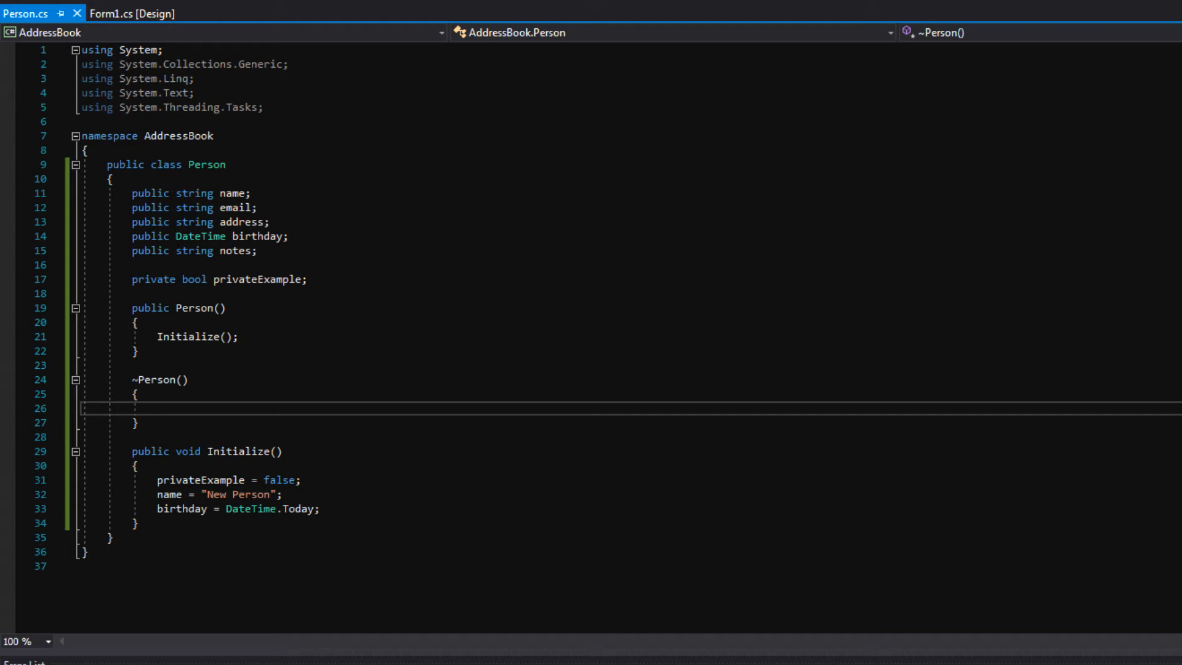
pyautogui.click(156, 407)
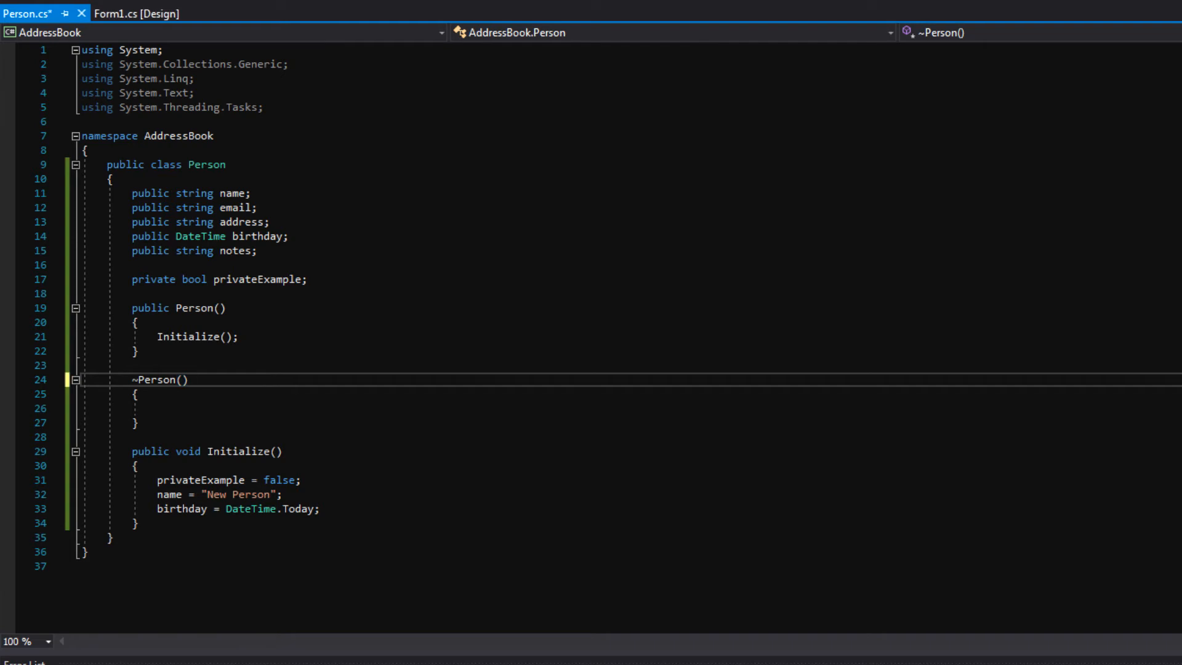
# Step: Comment ~Person() as called when an object is destroyed or cleared from memory, and save
pyautogui.write('//Destructor, called whenever an object is destroyed / cleared from memor')
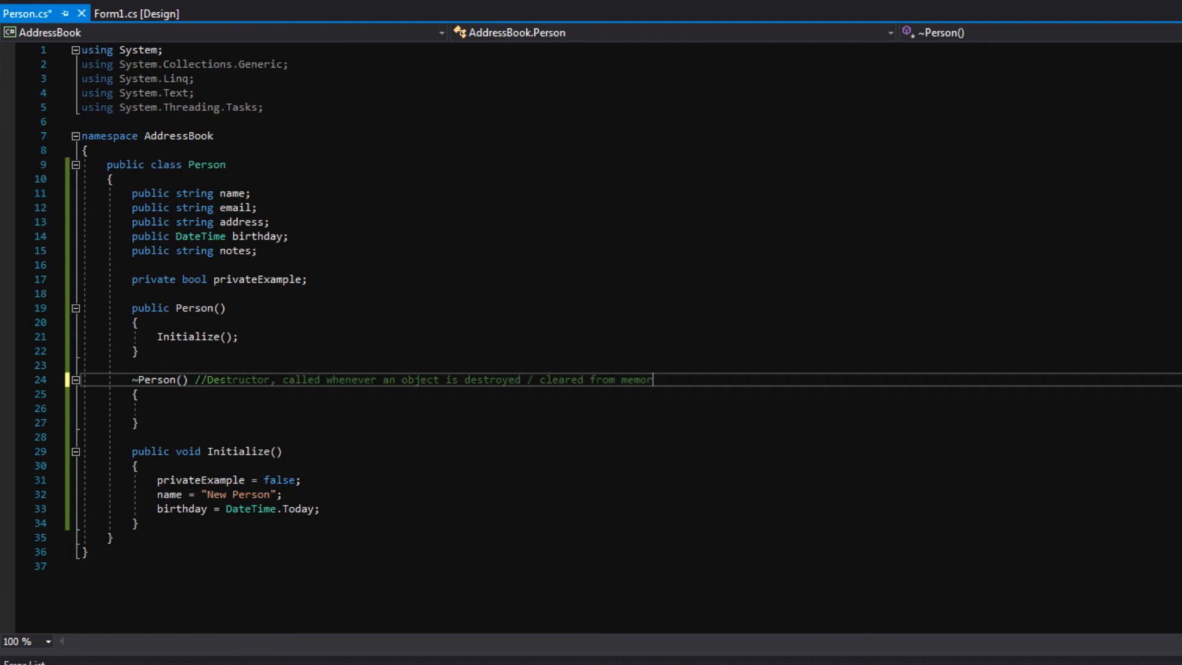
pyautogui.write('y.')
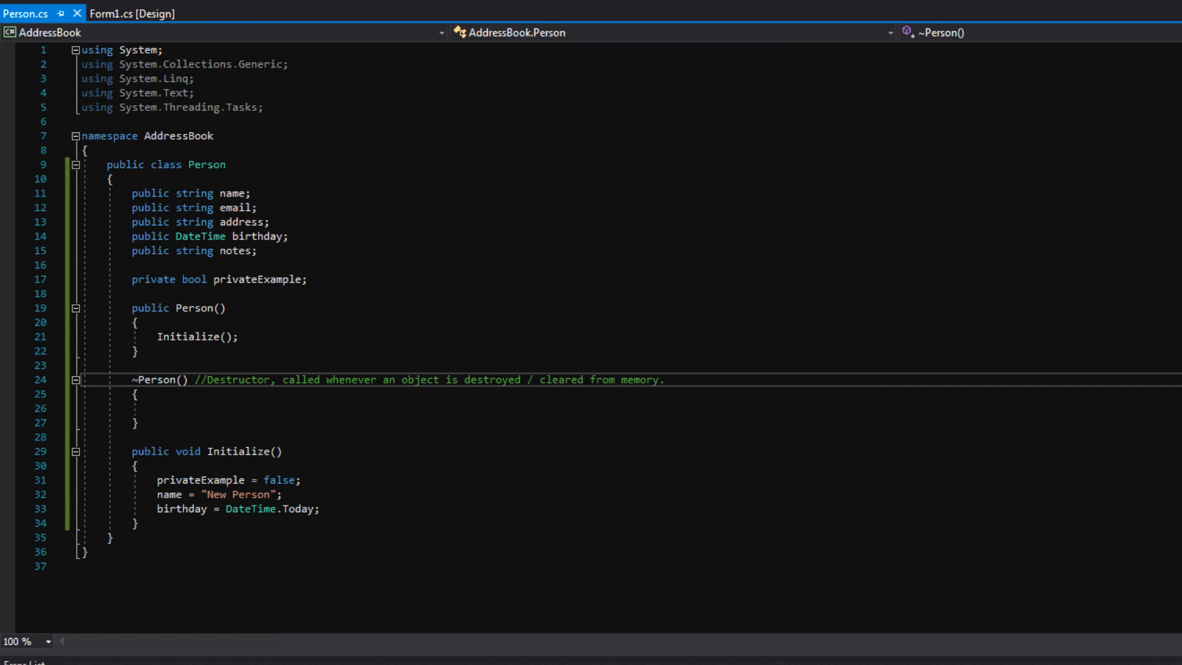
pyautogui.click(671, 379)
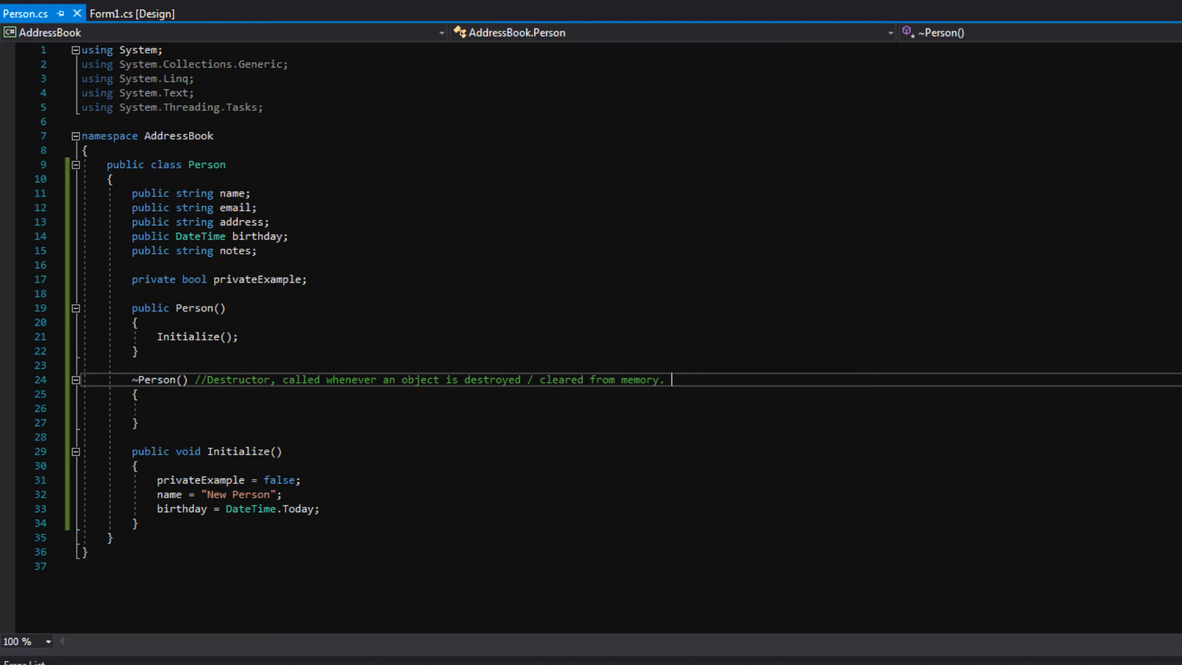
pyautogui.moveTo(200, 380); pyautogui.dragTo(668, 380)
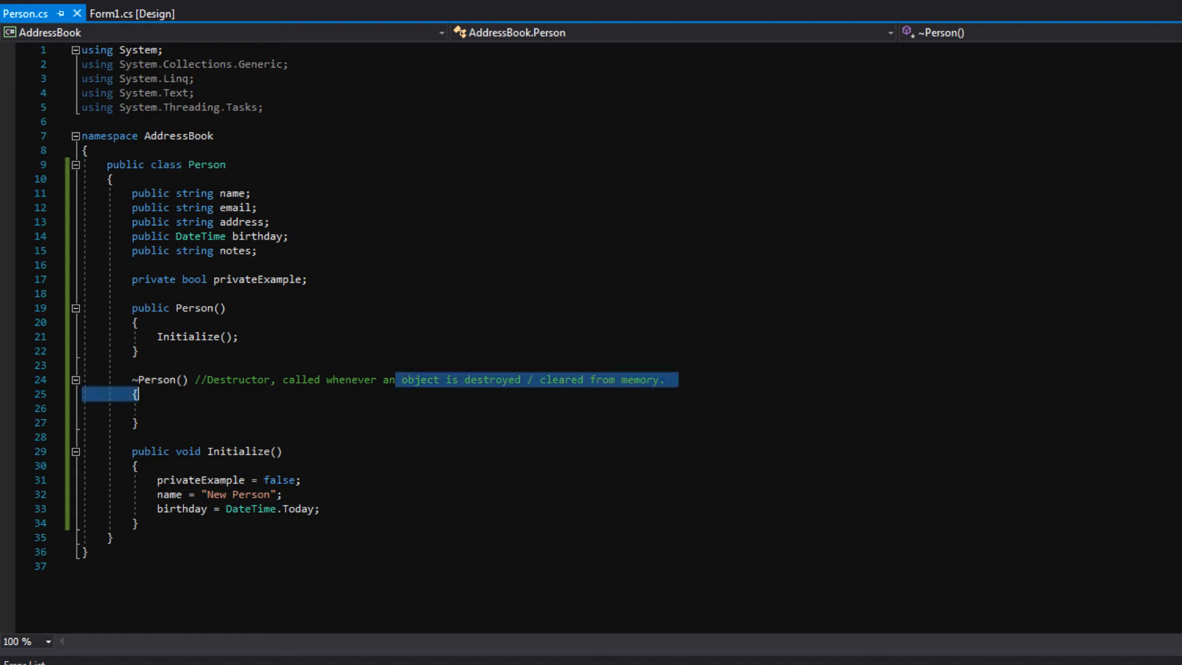
pyautogui.click(135, 394)
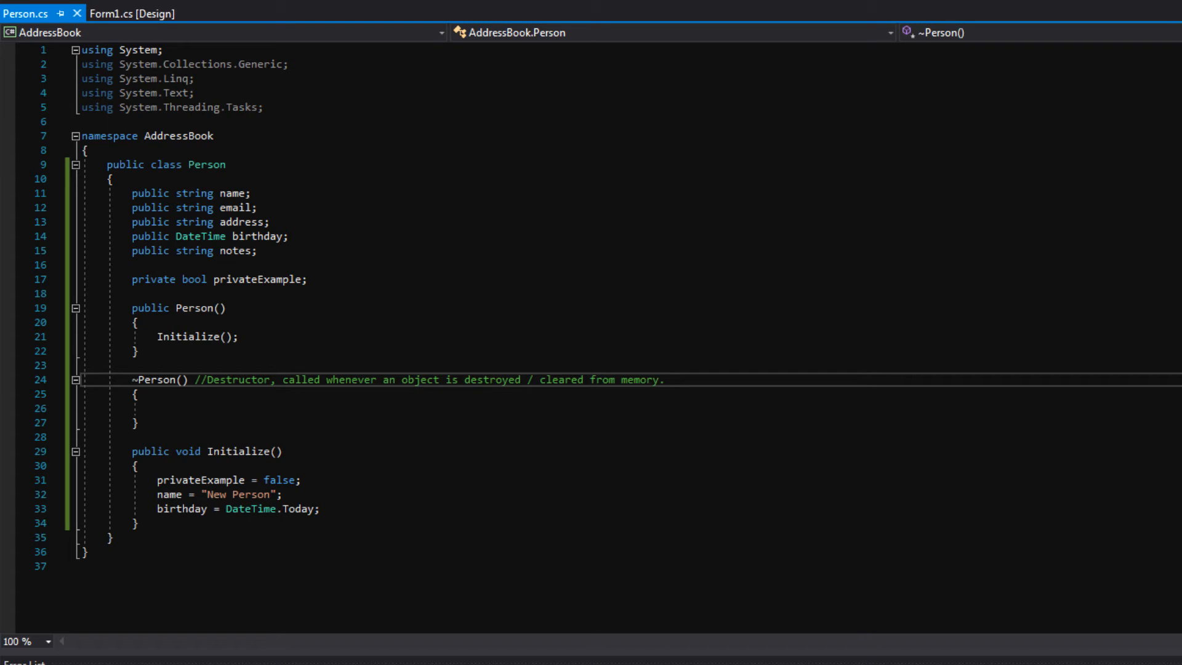
pyautogui.moveTo(202, 379); pyautogui.dragTo(663, 379)
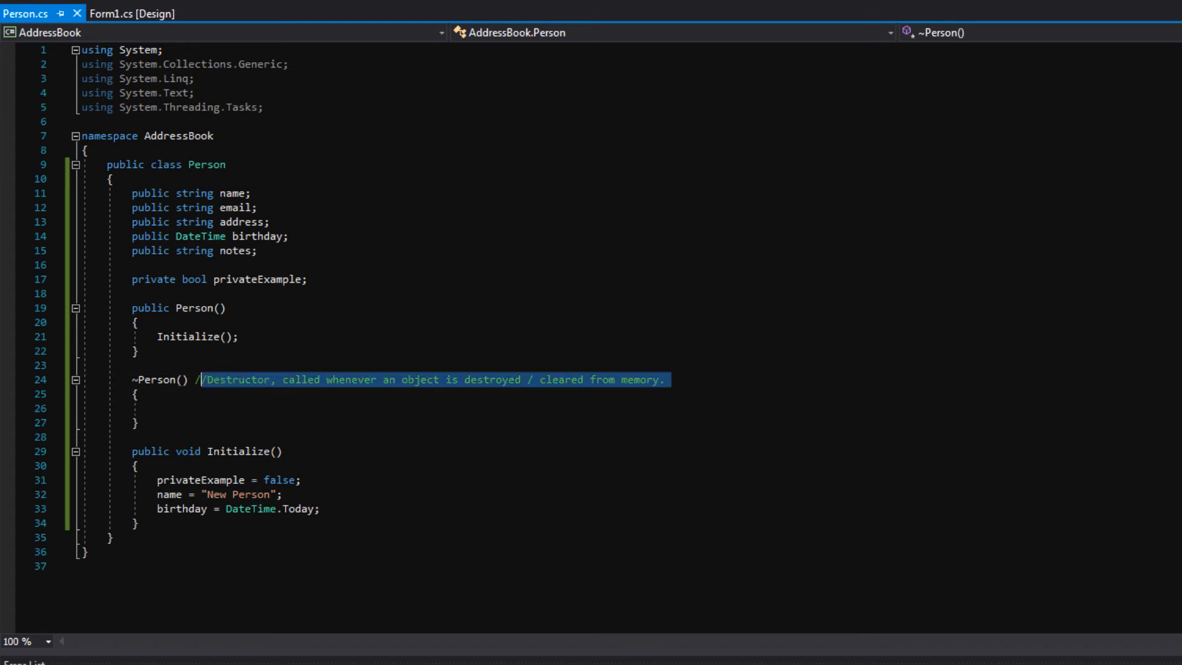
pyautogui.write('f')
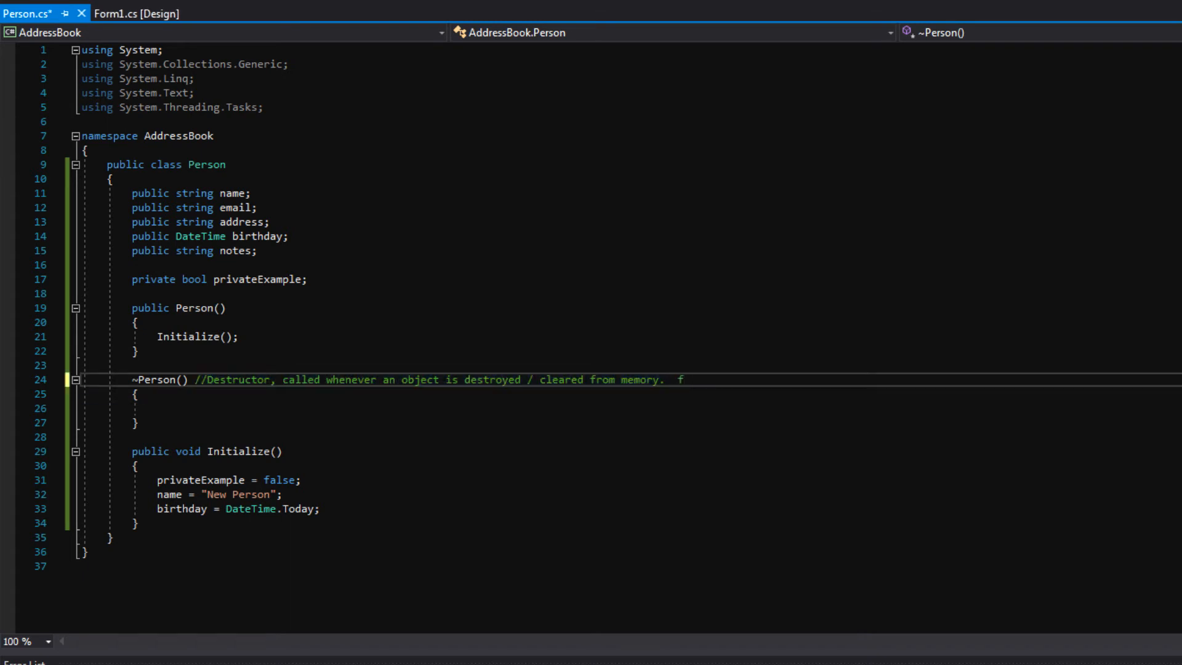
pyautogui.write('DSFDSFDA')
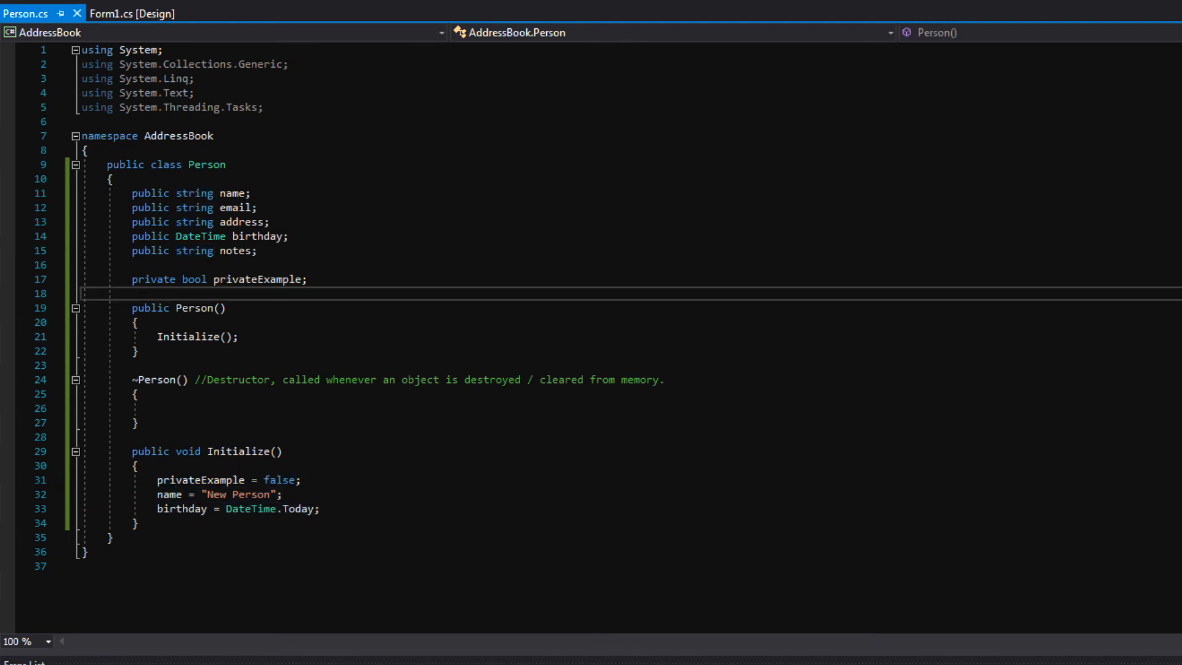
# Step: In the Form1 designer, set Size width to 720 and height to 490
pyautogui.click(131, 14)
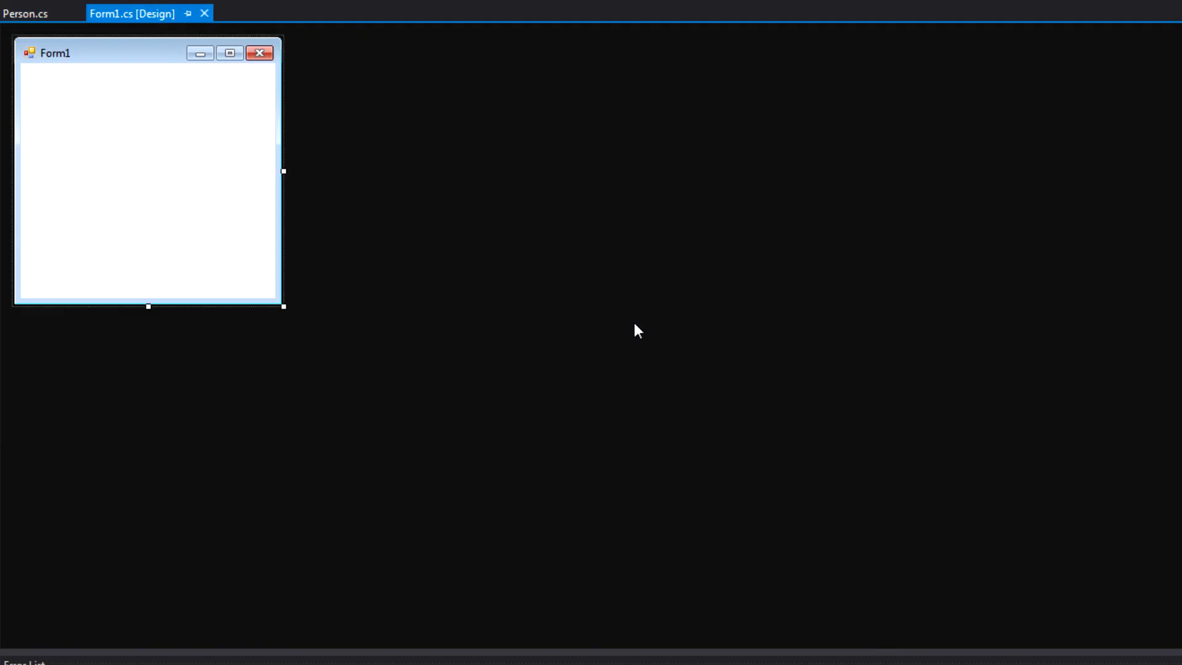
pyautogui.moveTo(154, 102)
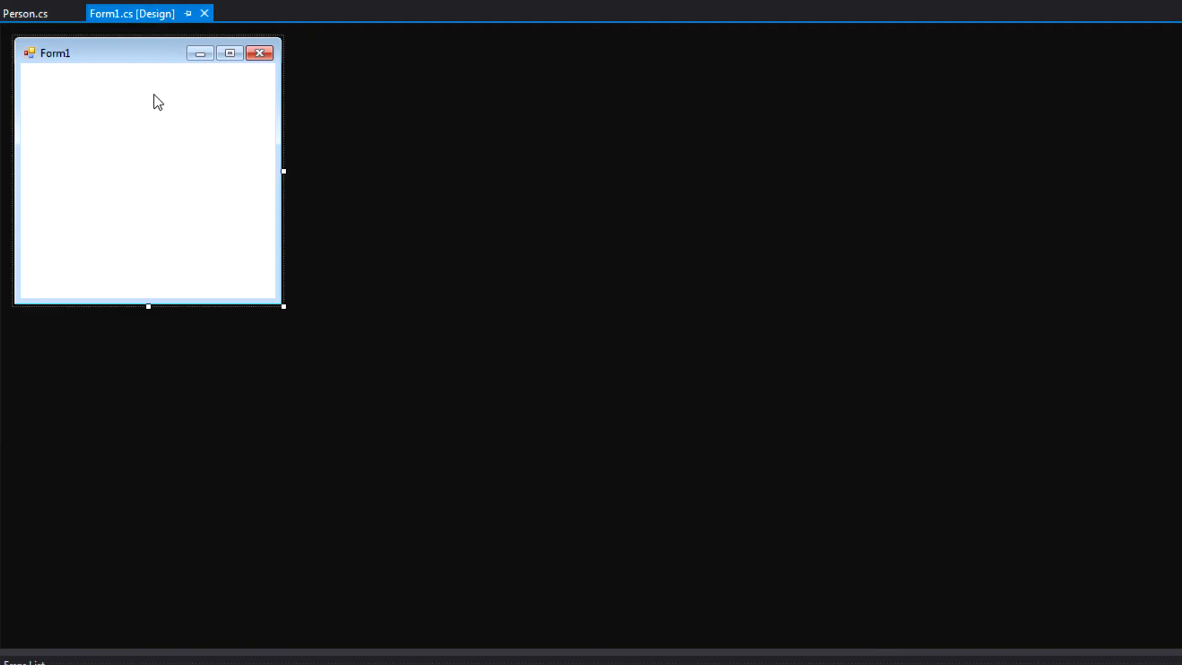
pyautogui.moveTo(118, 71)
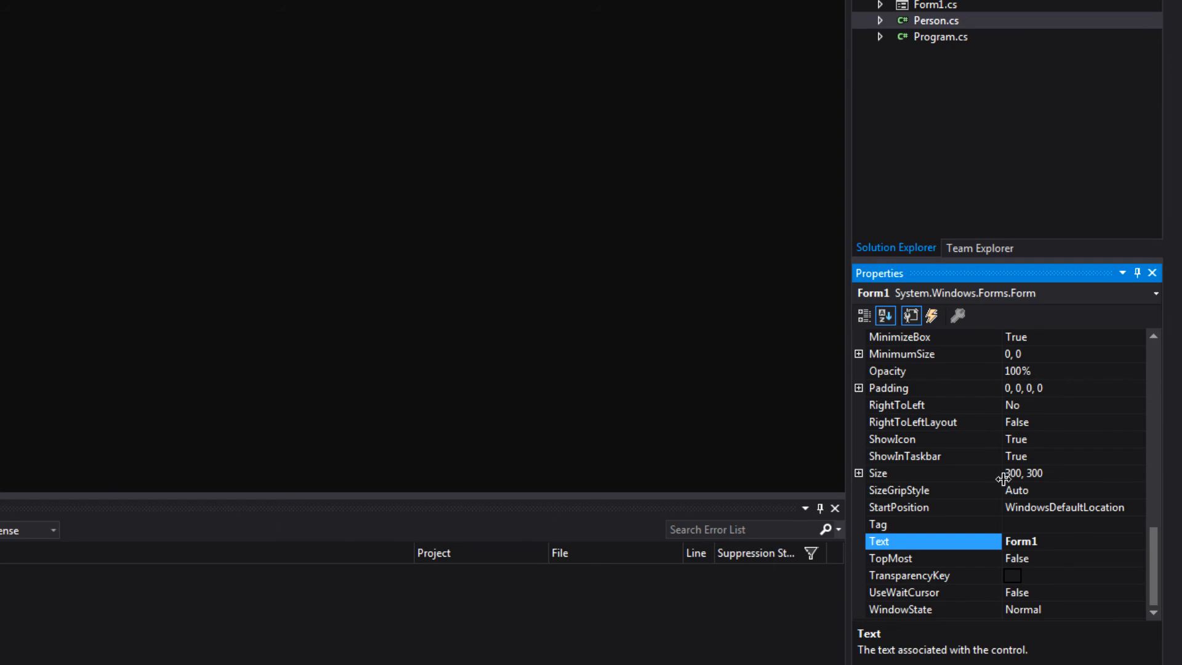
pyautogui.click(859, 473)
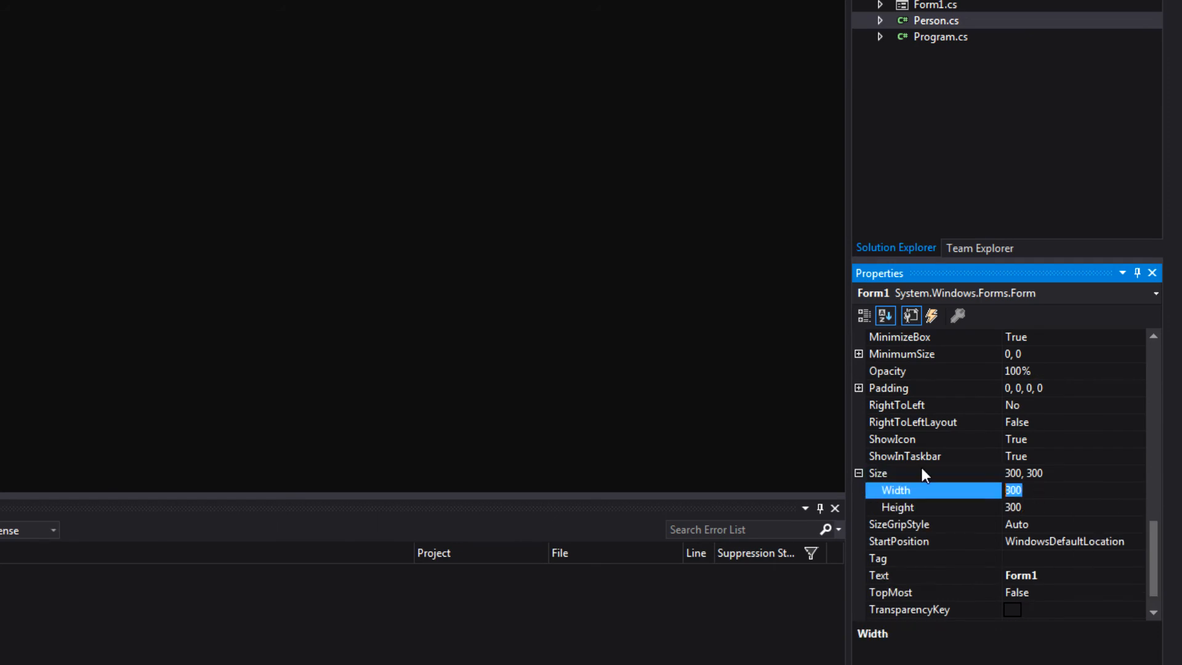
pyautogui.write('720')
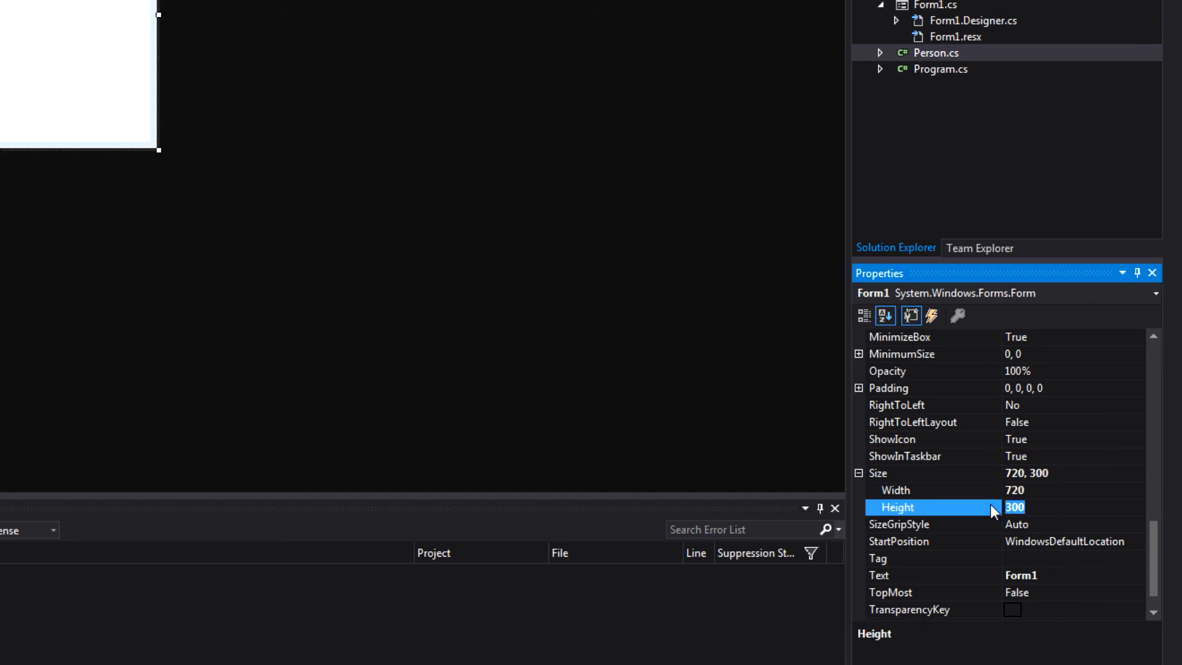
pyautogui.write('490')
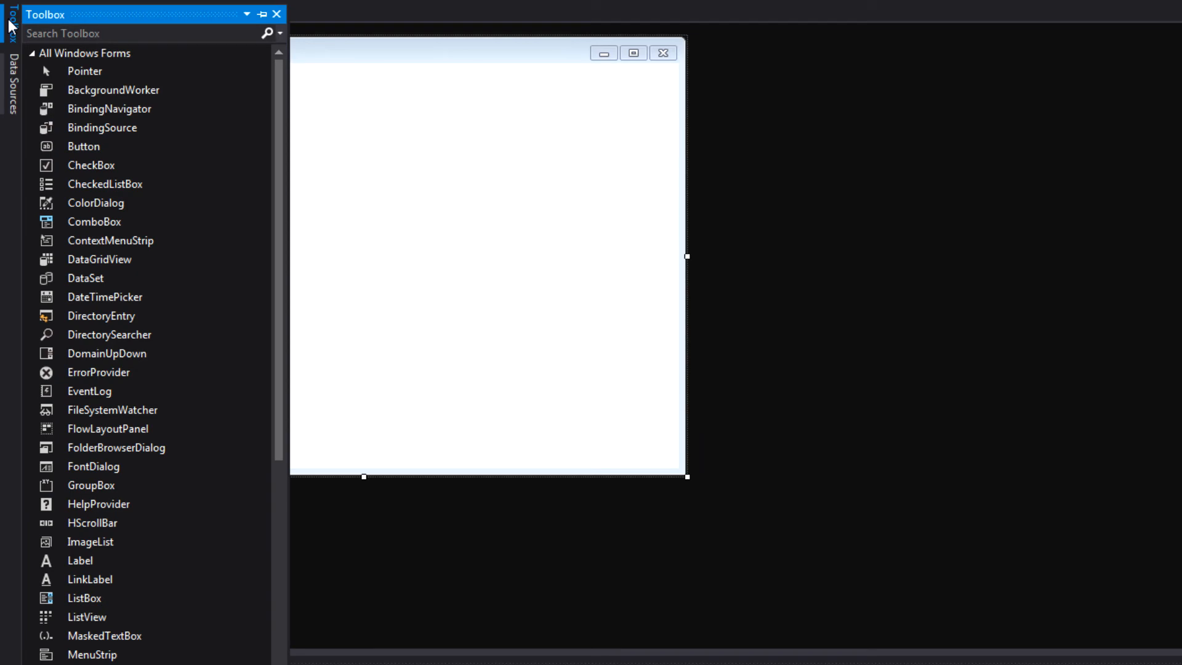
pyautogui.moveTo(91, 485)
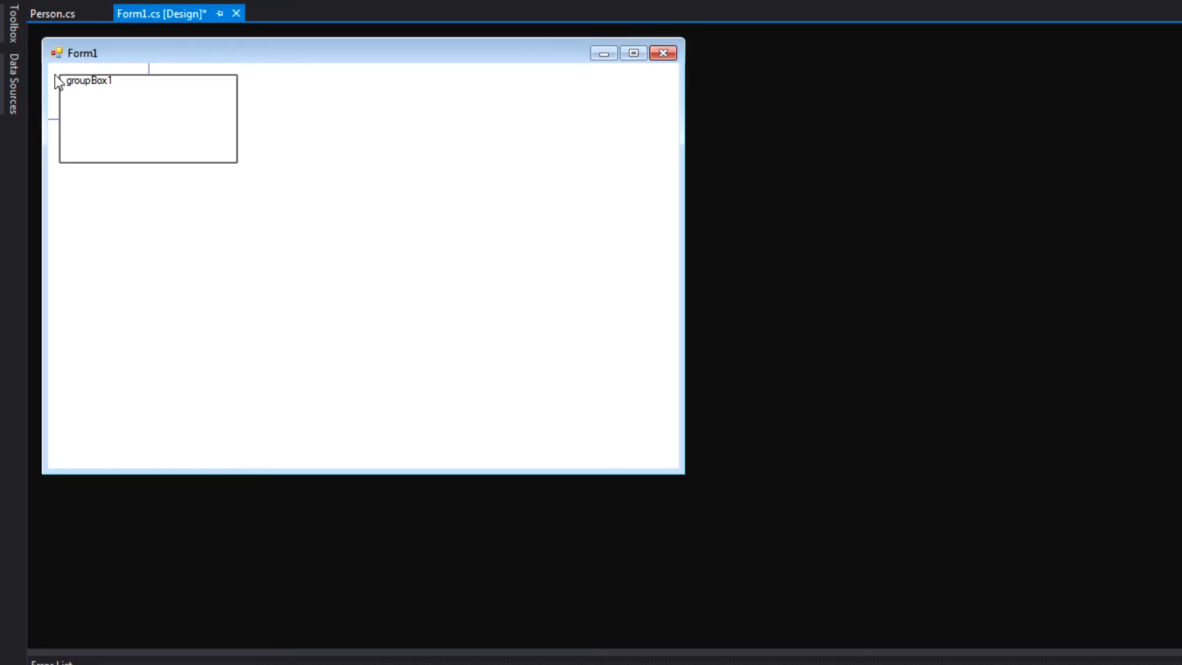
# Step: Place a group box at Form1's top-left, stretch it to about 213 by 428, and caption it 'People'
pyautogui.click(114, 121)
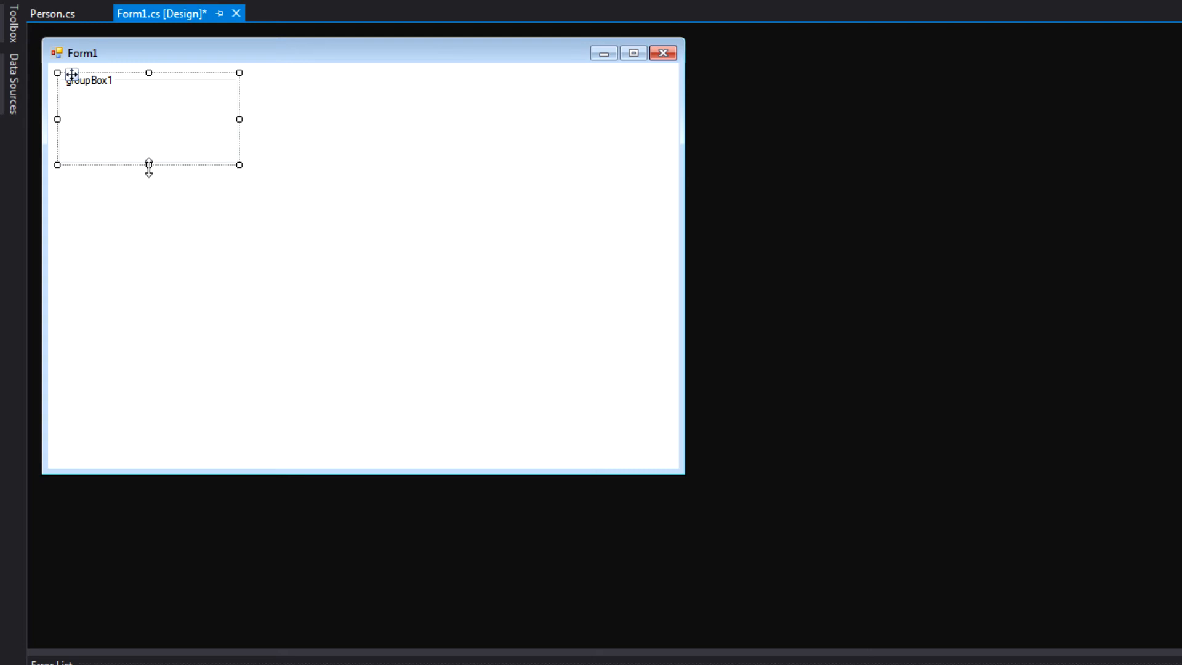
pyautogui.moveTo(149, 165); pyautogui.dragTo(142, 457)
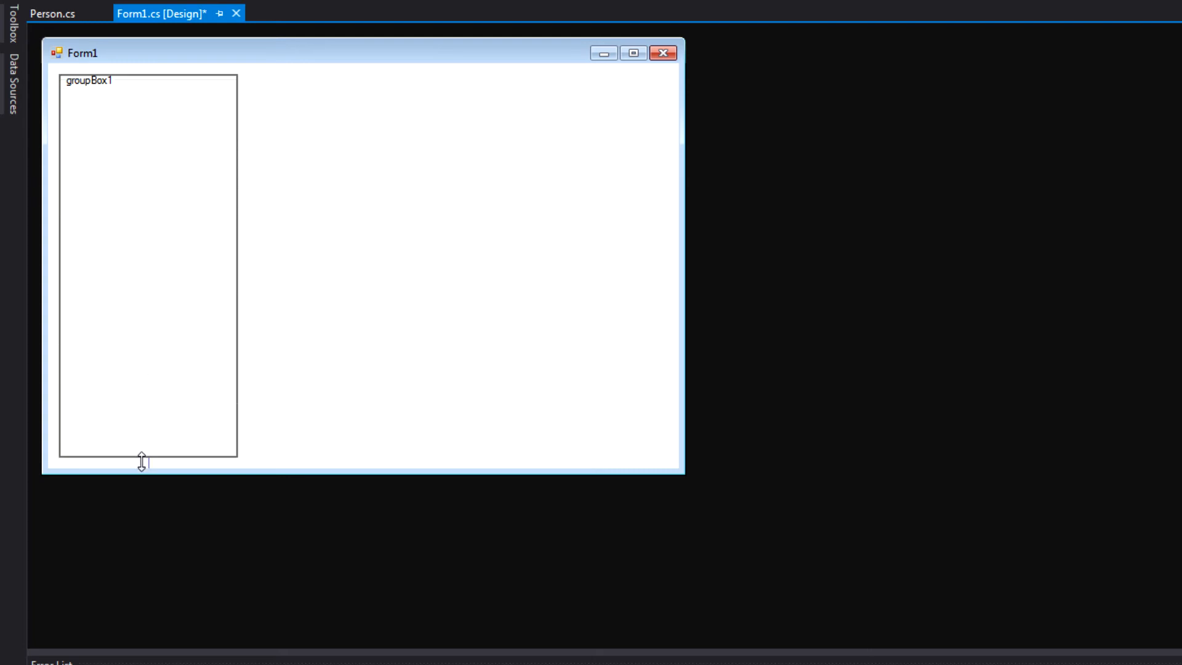
pyautogui.moveTo(238, 265); pyautogui.dragTo(249, 265)
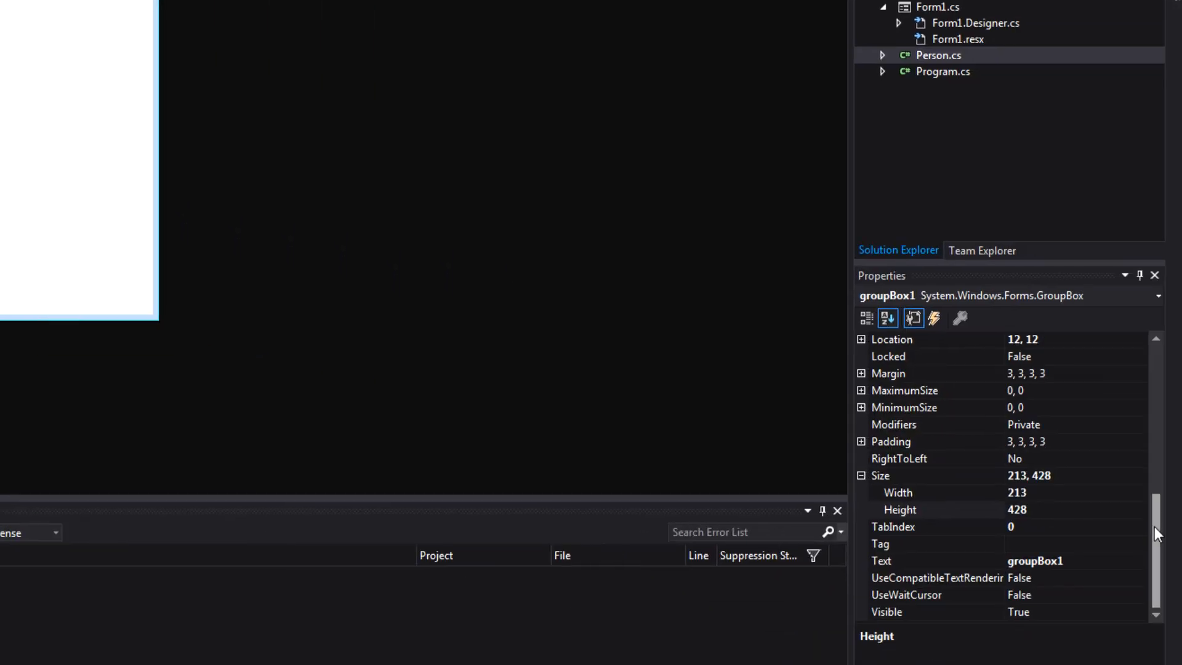
pyautogui.click(935, 509)
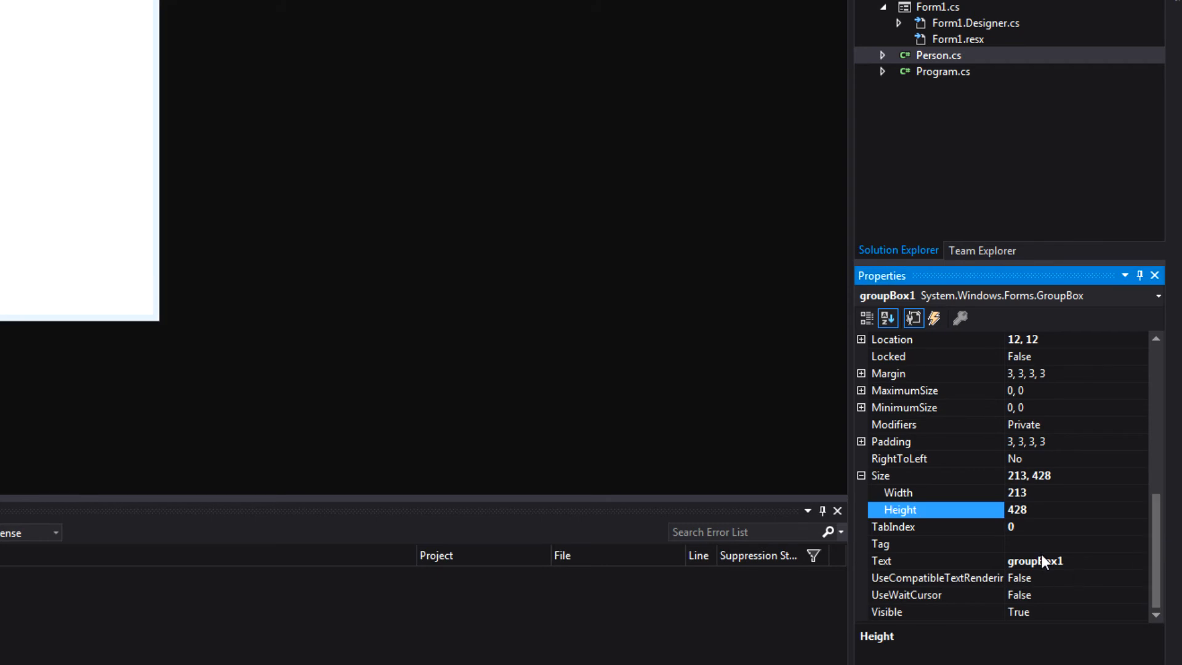
pyautogui.click(935, 560)
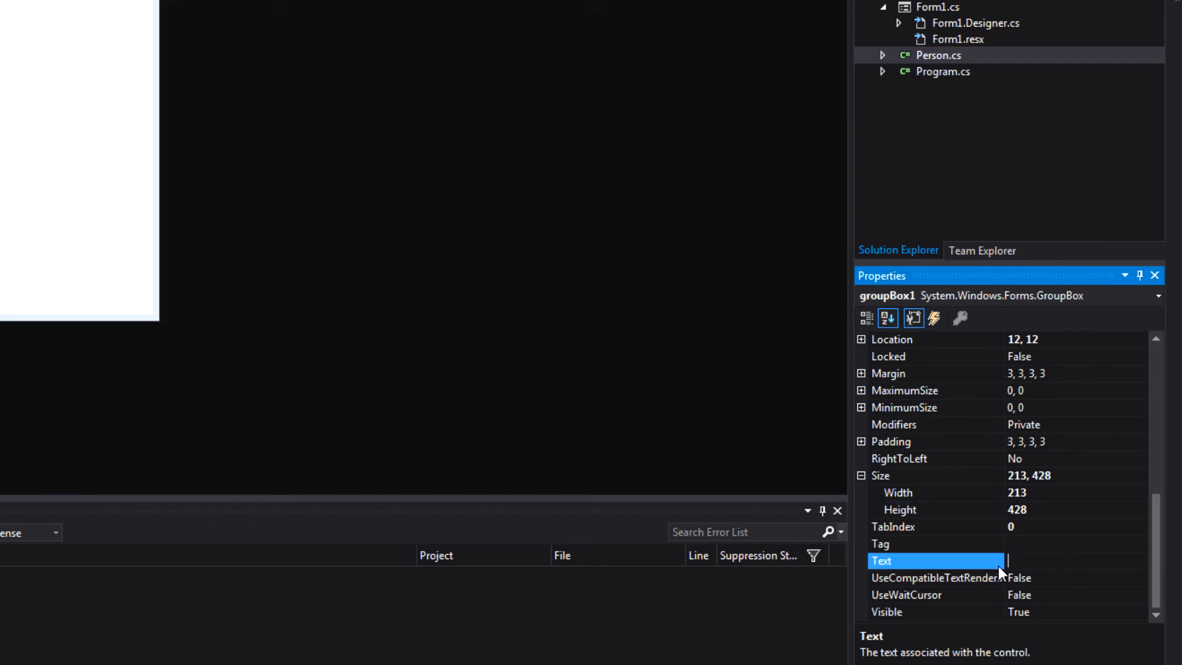
pyautogui.write('P')
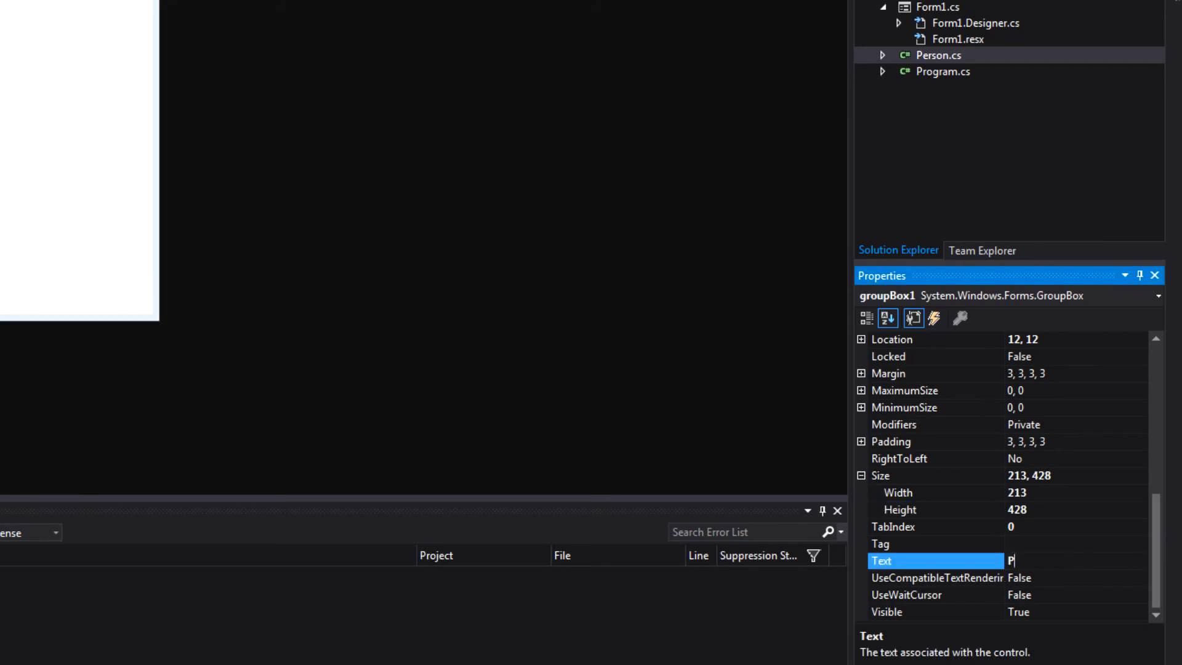
pyautogui.write('eople')
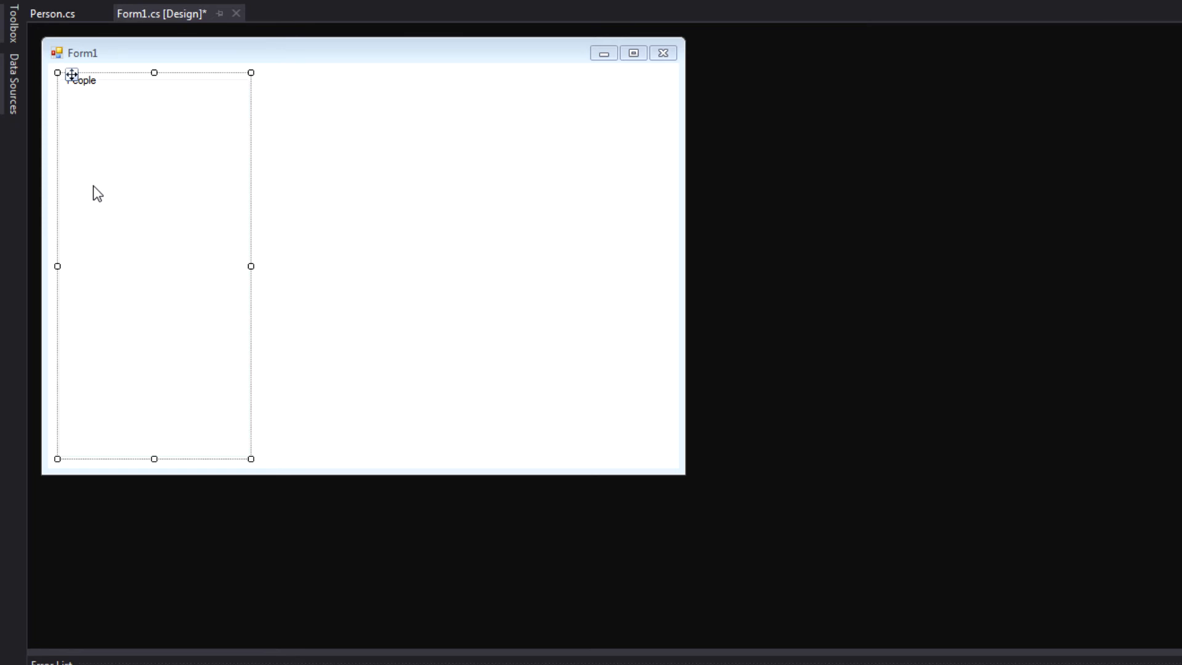
pyautogui.moveTo(350, 242)
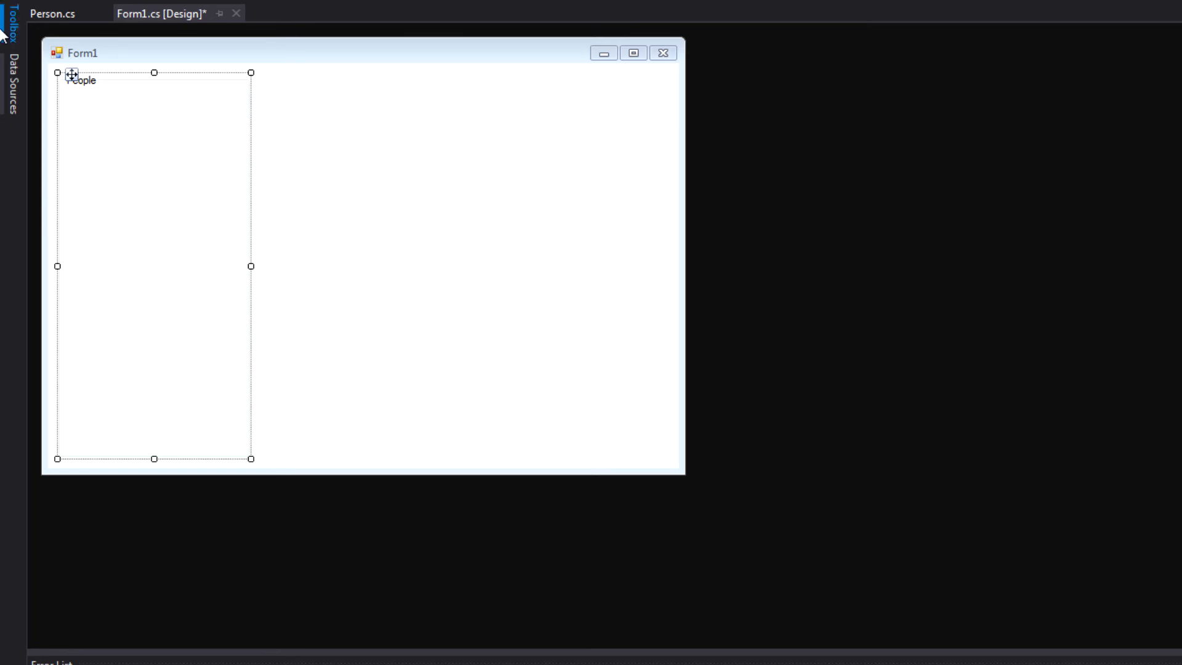
# Step: Stretch listBox1 wide and tall inside the People group, then widen the group box
pyautogui.click(10, 30)
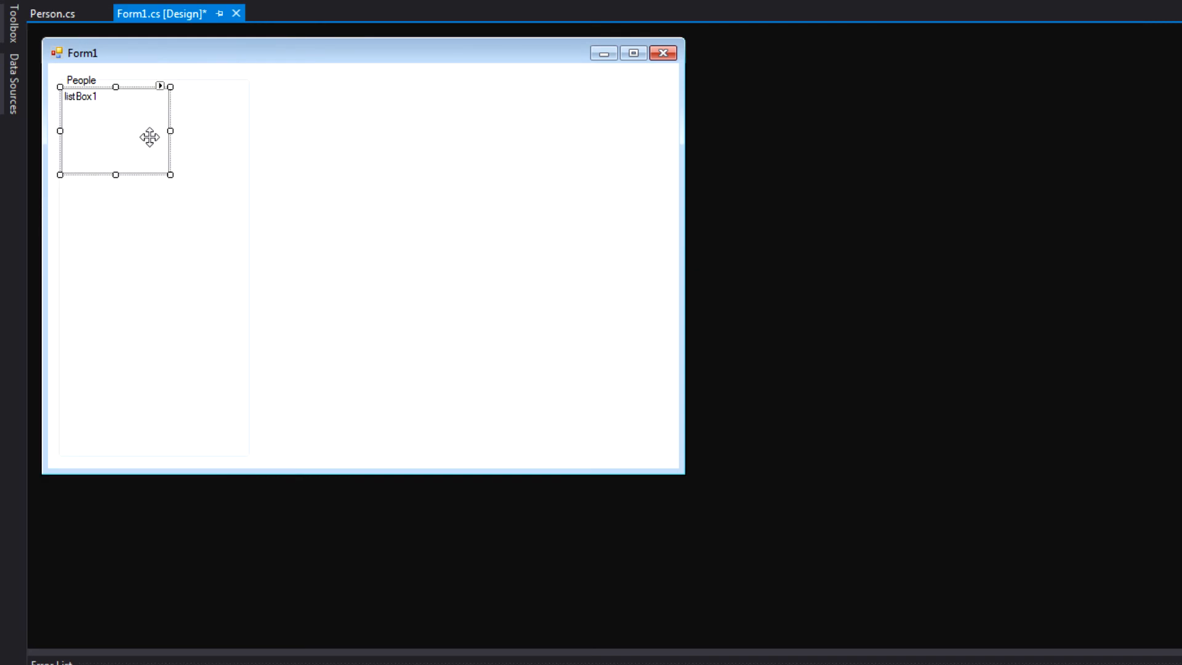
pyautogui.moveTo(186, 211)
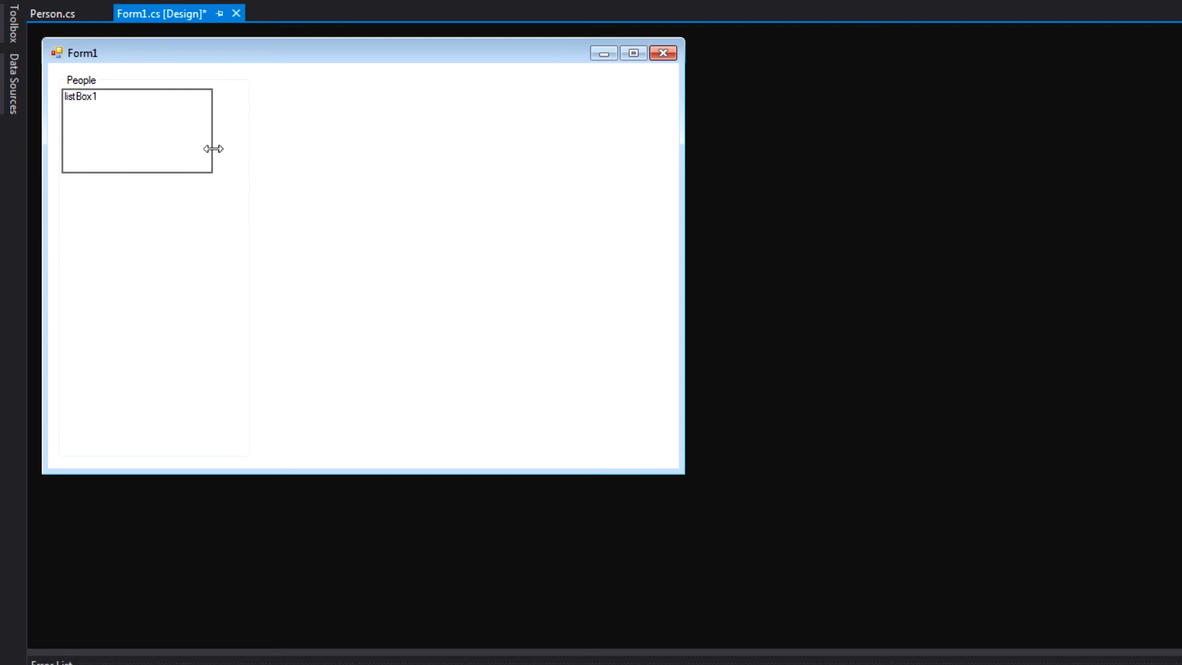
pyautogui.moveTo(212, 148); pyautogui.dragTo(244, 148)
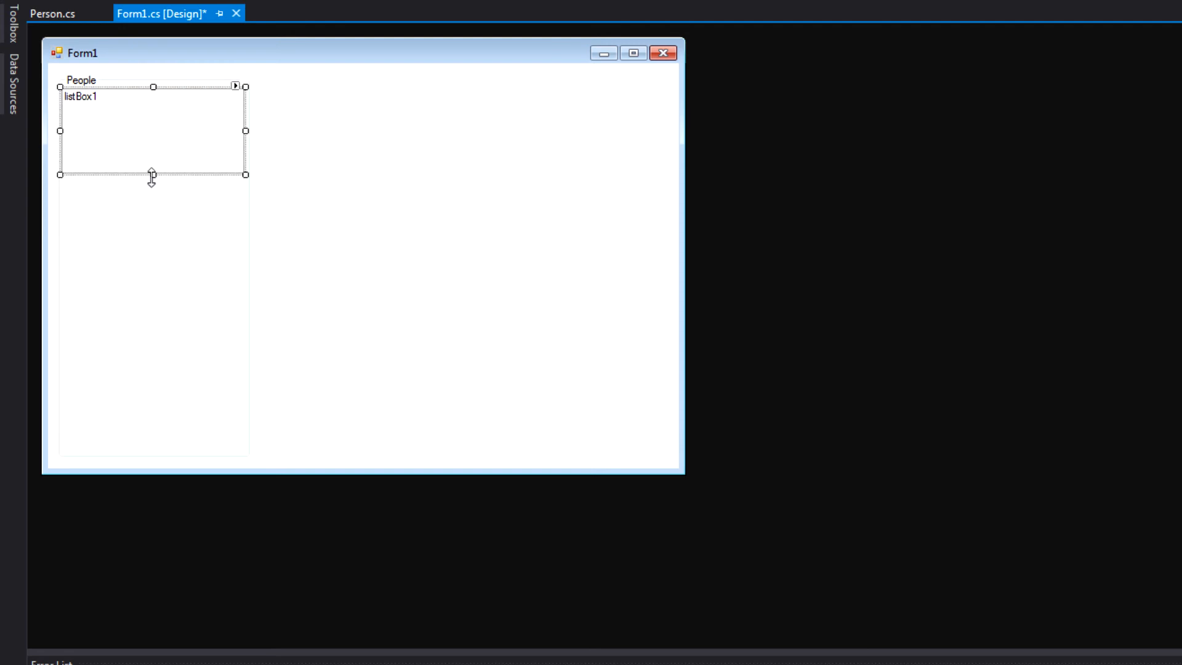
pyautogui.moveTo(151, 175); pyautogui.dragTo(157, 452)
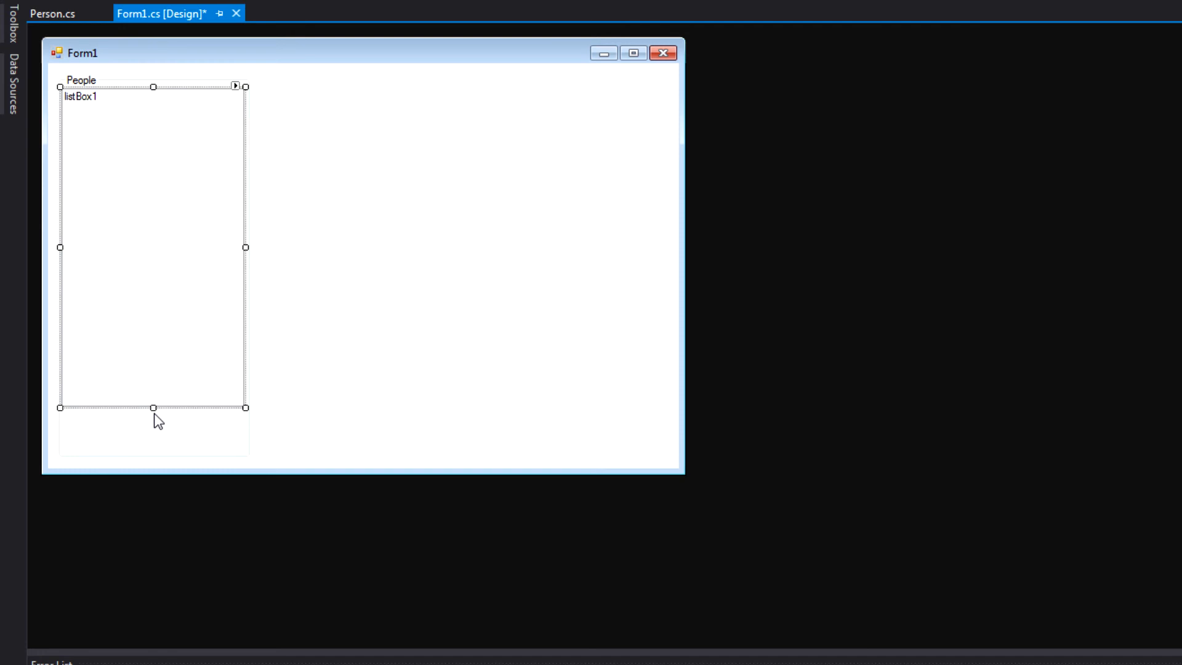
pyautogui.moveTo(81, 435)
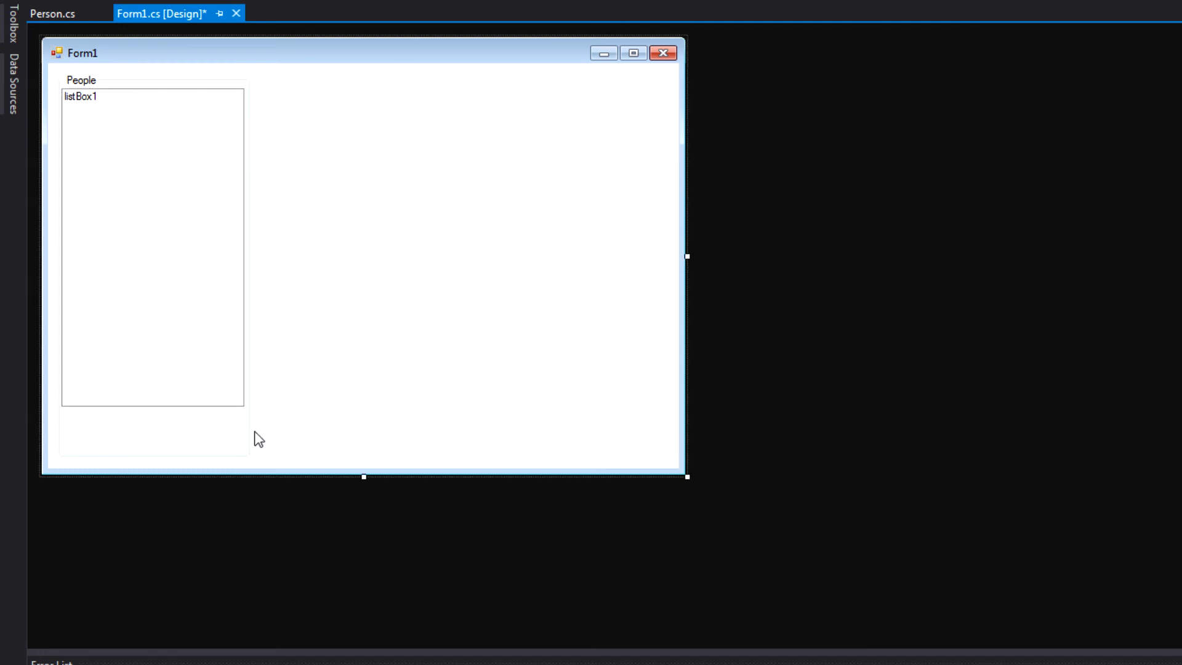
pyautogui.click(82, 80)
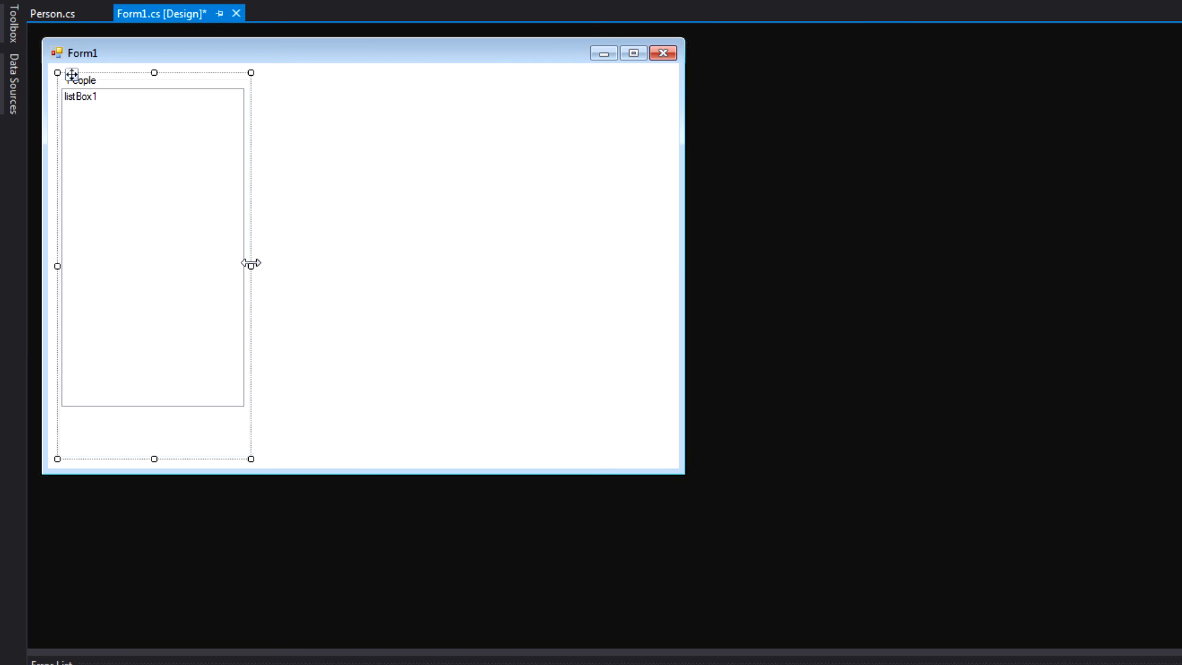
pyautogui.moveTo(250, 263); pyautogui.dragTo(269, 266)
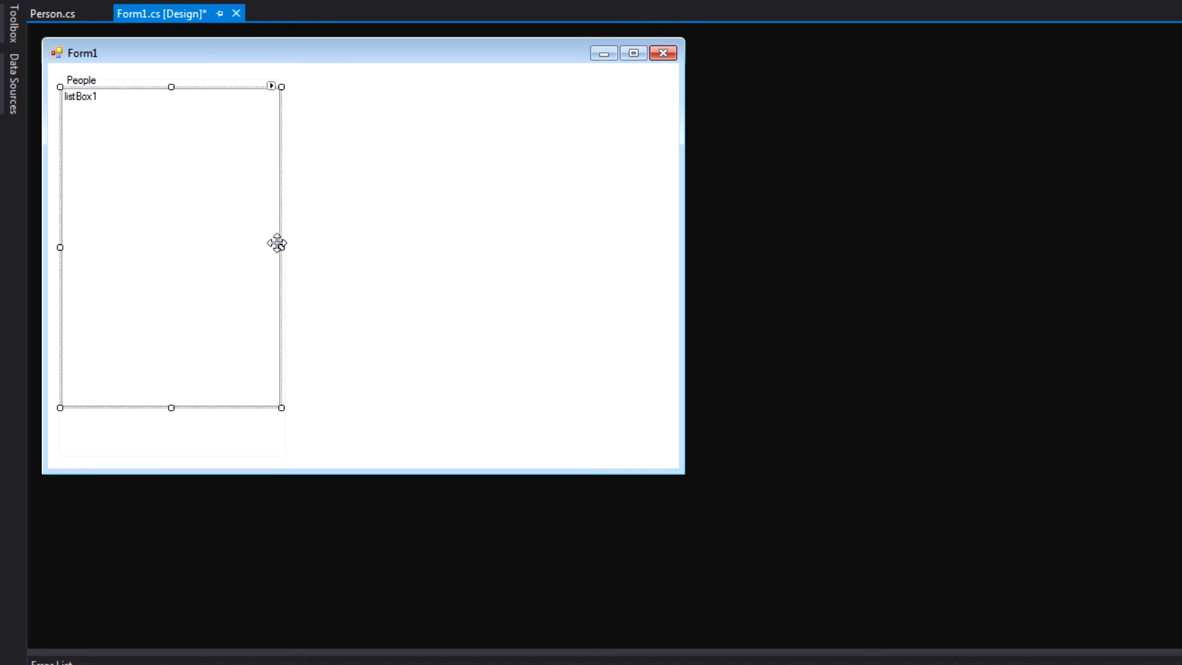
pyautogui.moveTo(349, 228)
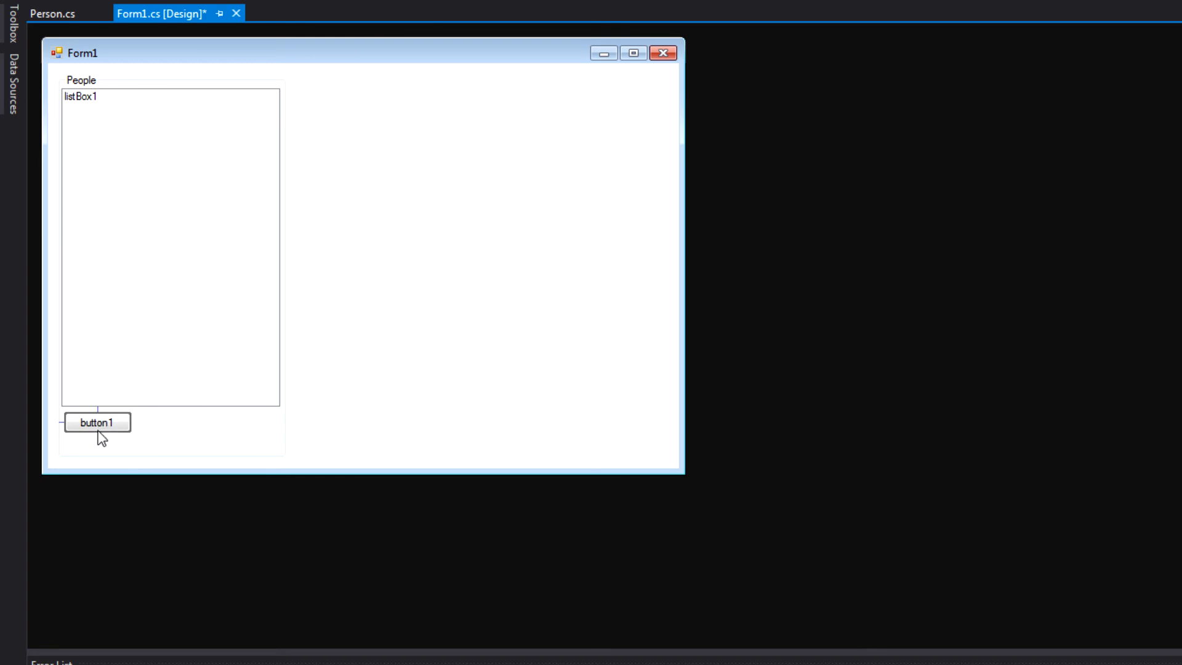
# Step: Line up button1, button2 and button3 in a row below listBox1
pyautogui.click(97, 423)
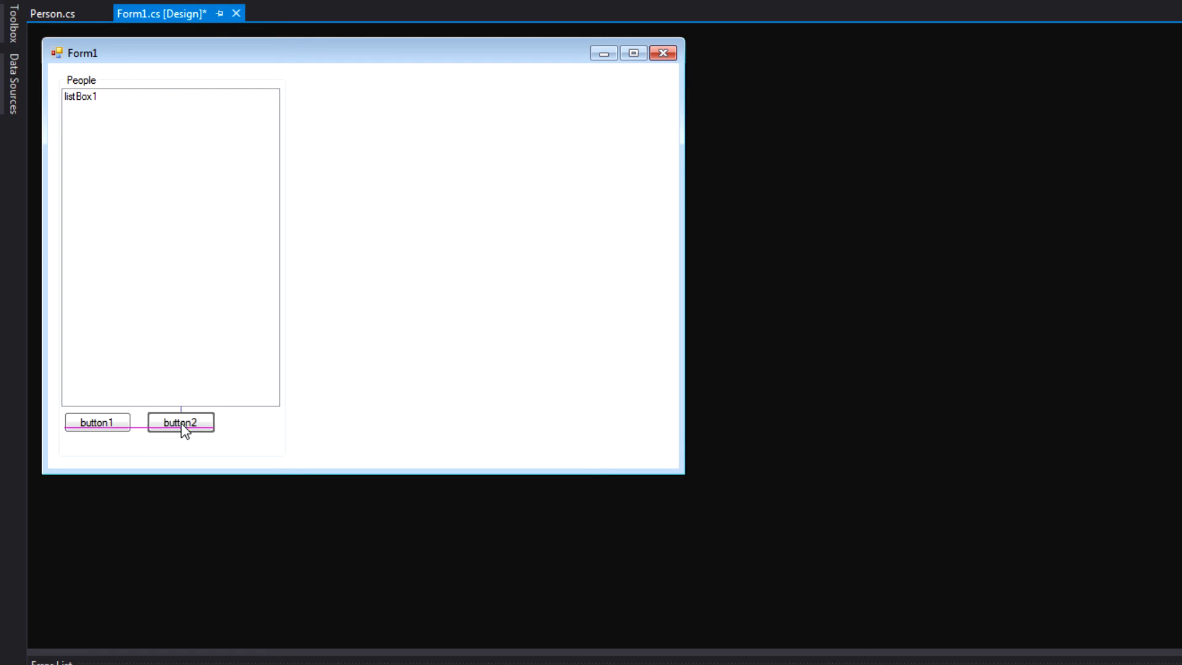
pyautogui.moveTo(179, 422); pyautogui.dragTo(171, 266)
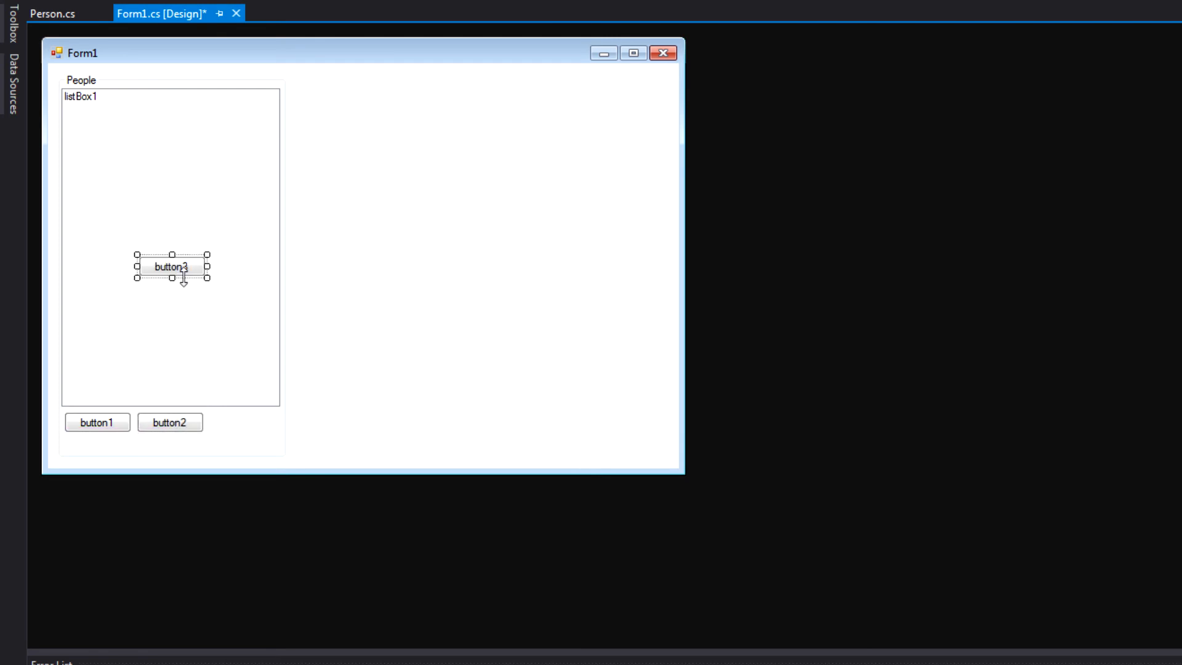
pyautogui.moveTo(172, 266); pyautogui.dragTo(246, 423)
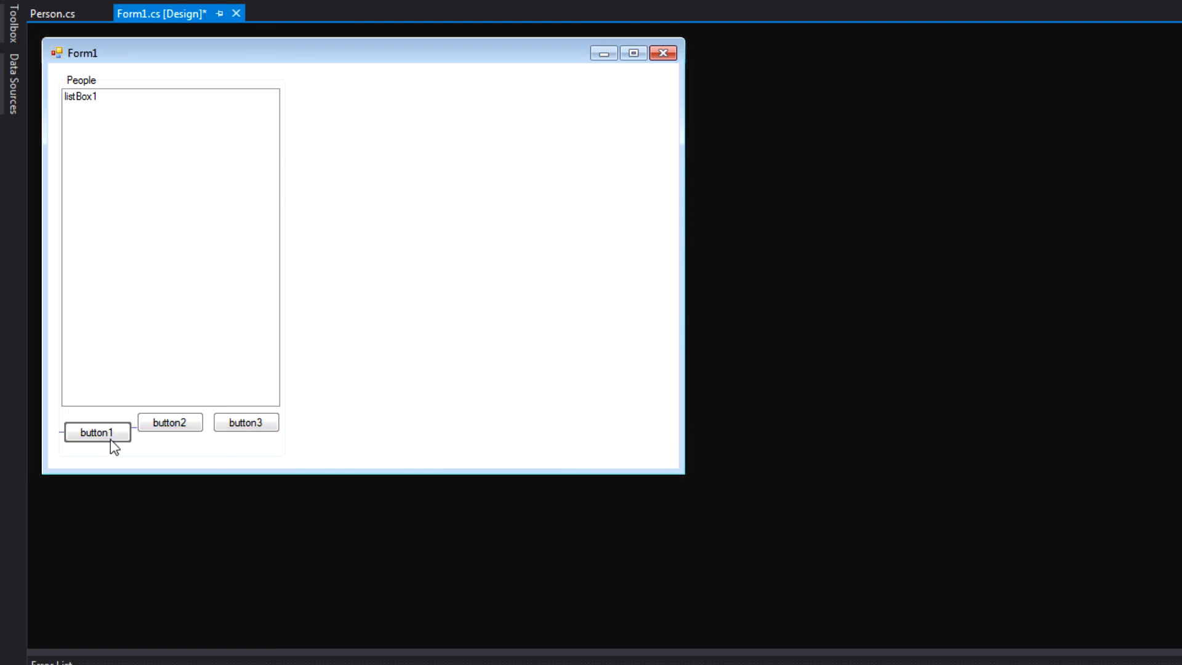
pyautogui.moveTo(170, 422); pyautogui.dragTo(170, 443)
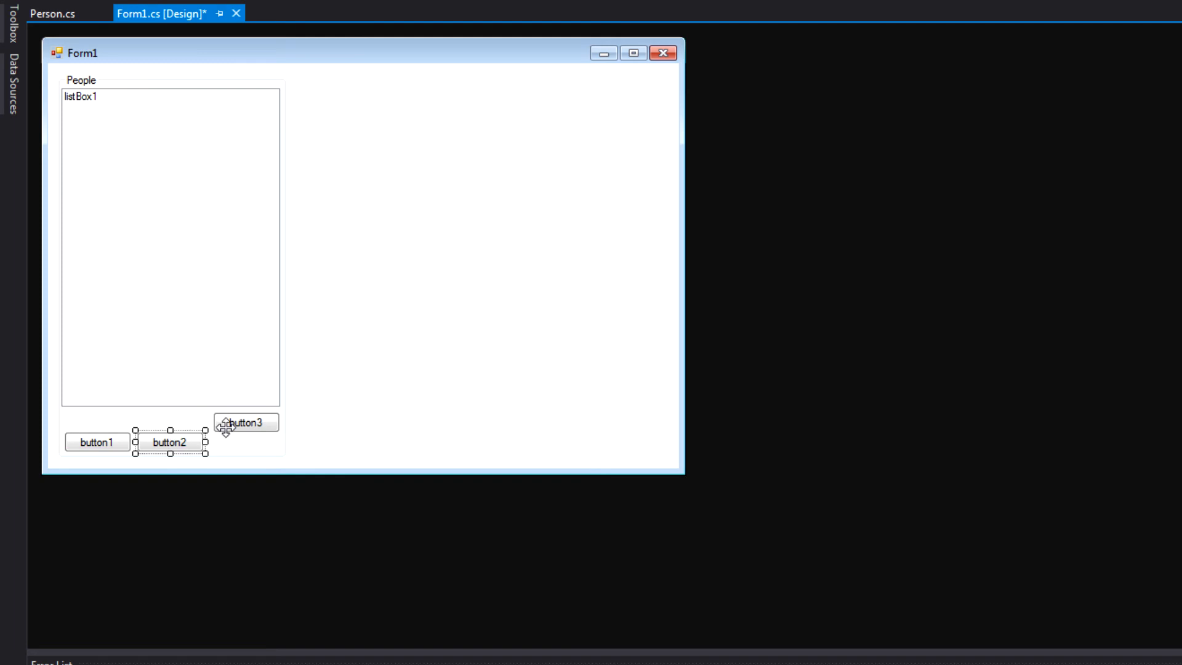
pyautogui.moveTo(245, 423); pyautogui.dragTo(242, 443)
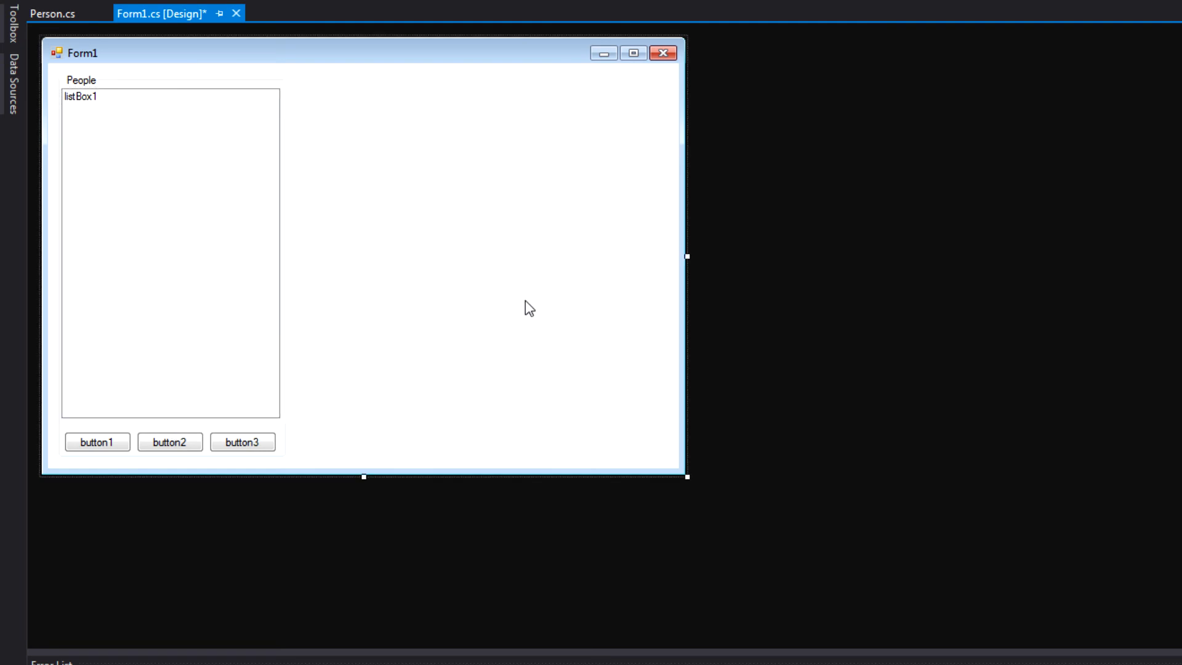
pyautogui.moveTo(320, 117)
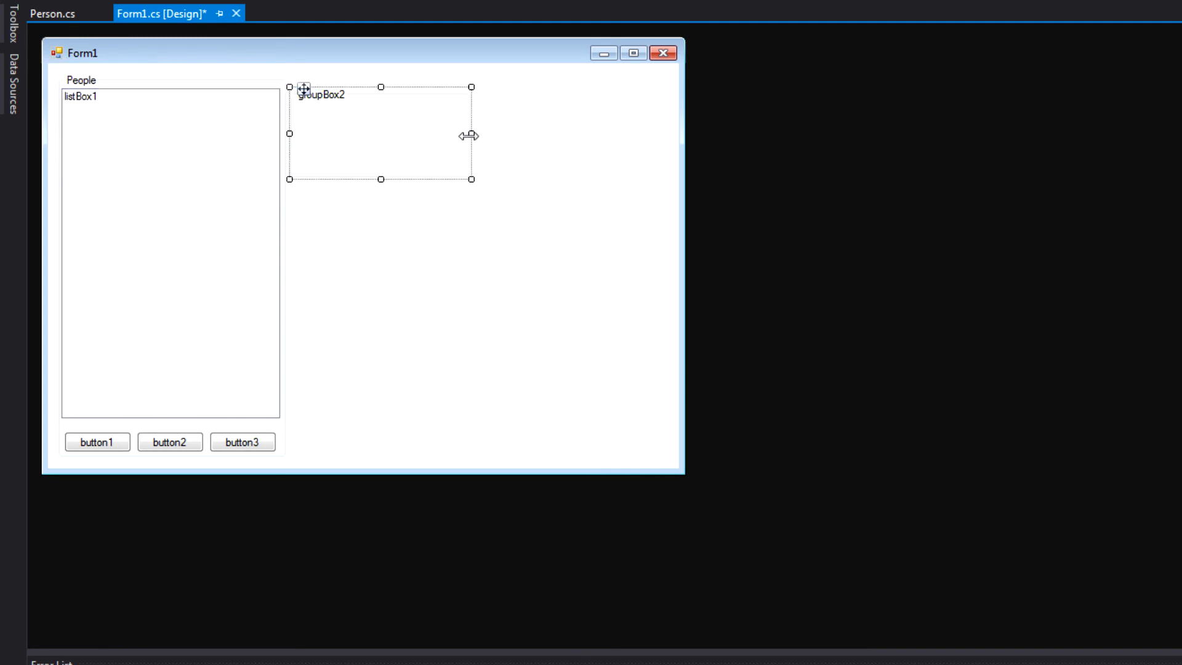
# Step: Size the second group box to cover Form1's right side beside the People group
pyautogui.moveTo(471, 133); pyautogui.dragTo(667, 170)
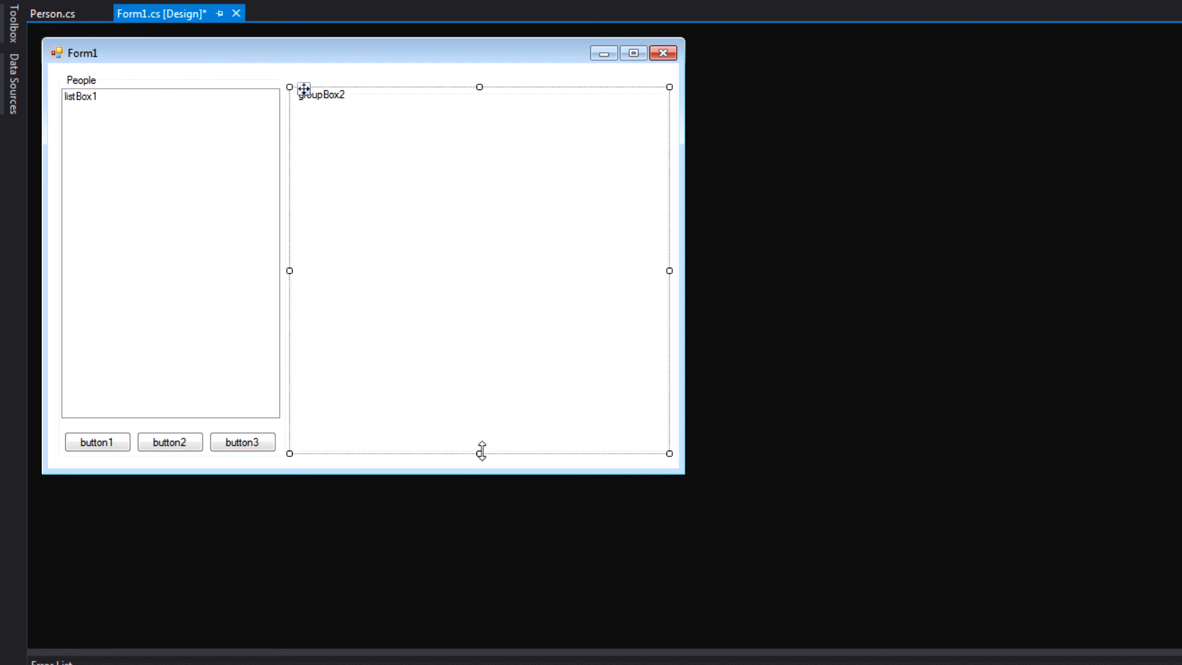
pyautogui.moveTo(482, 452); pyautogui.dragTo(479, 458)
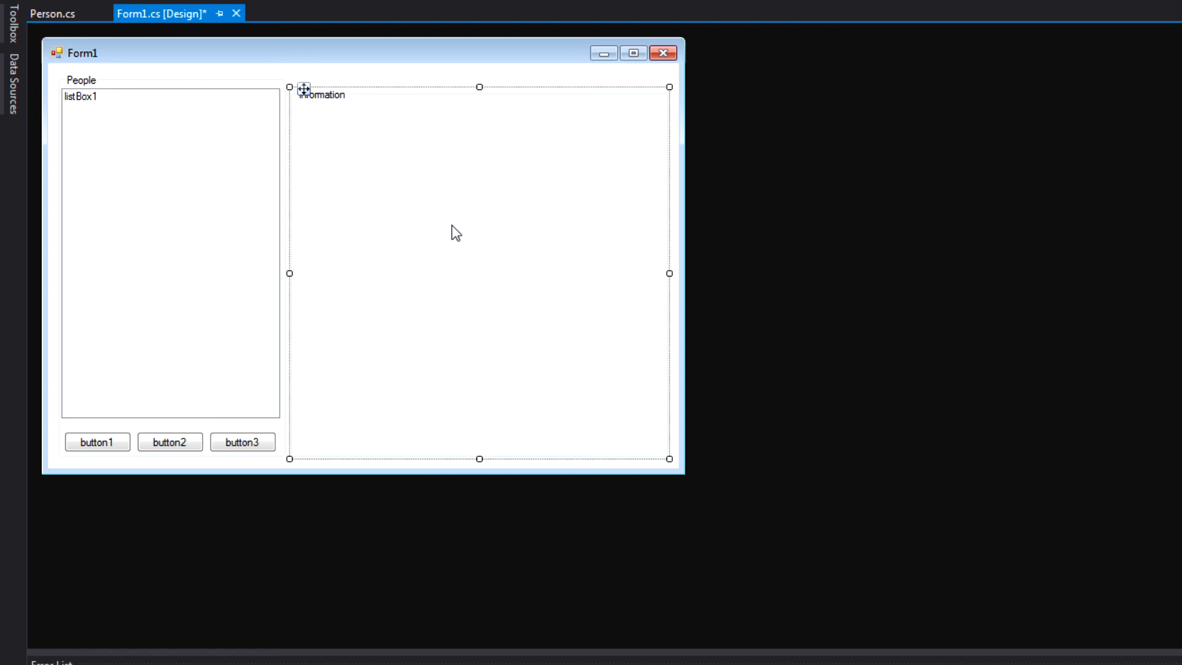
pyautogui.moveTo(10, 34)
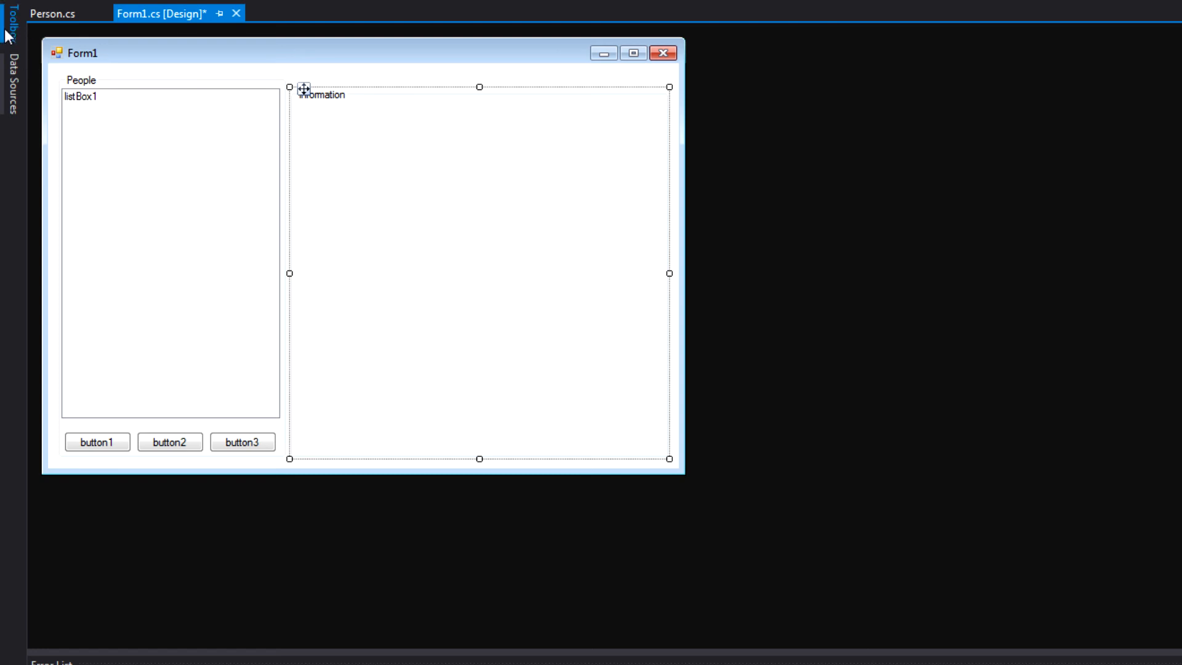
# Step: Add a text box stretched across the top of the Information group
pyautogui.click(8, 26)
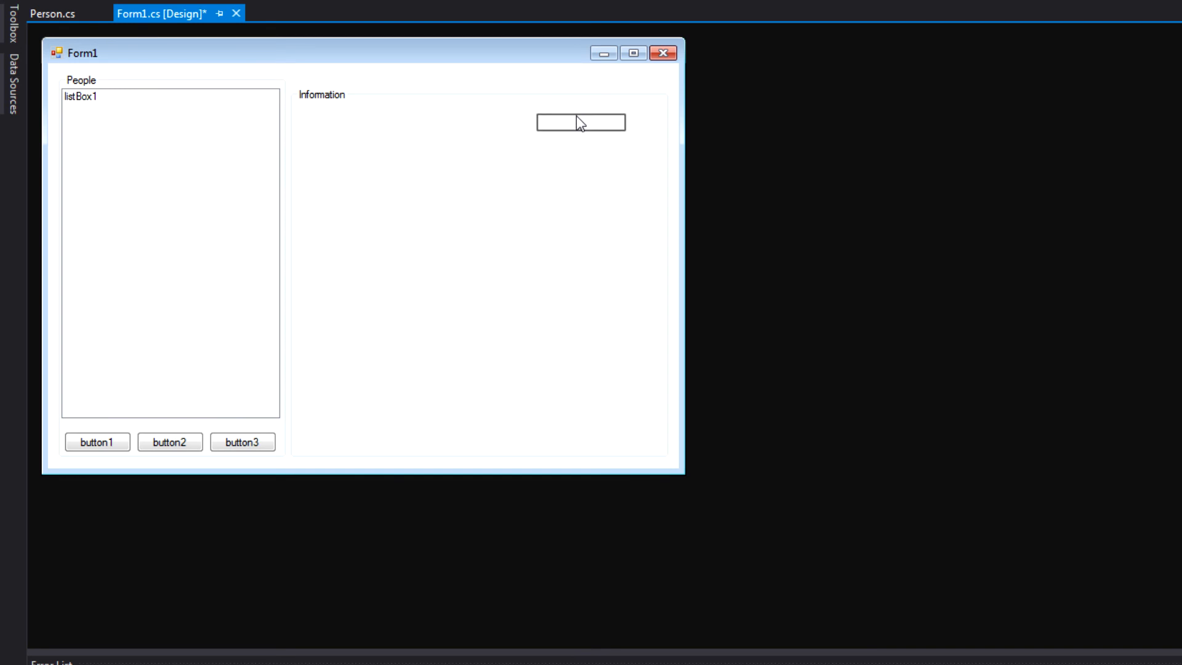
pyautogui.moveTo(581, 122); pyautogui.dragTo(429, 115)
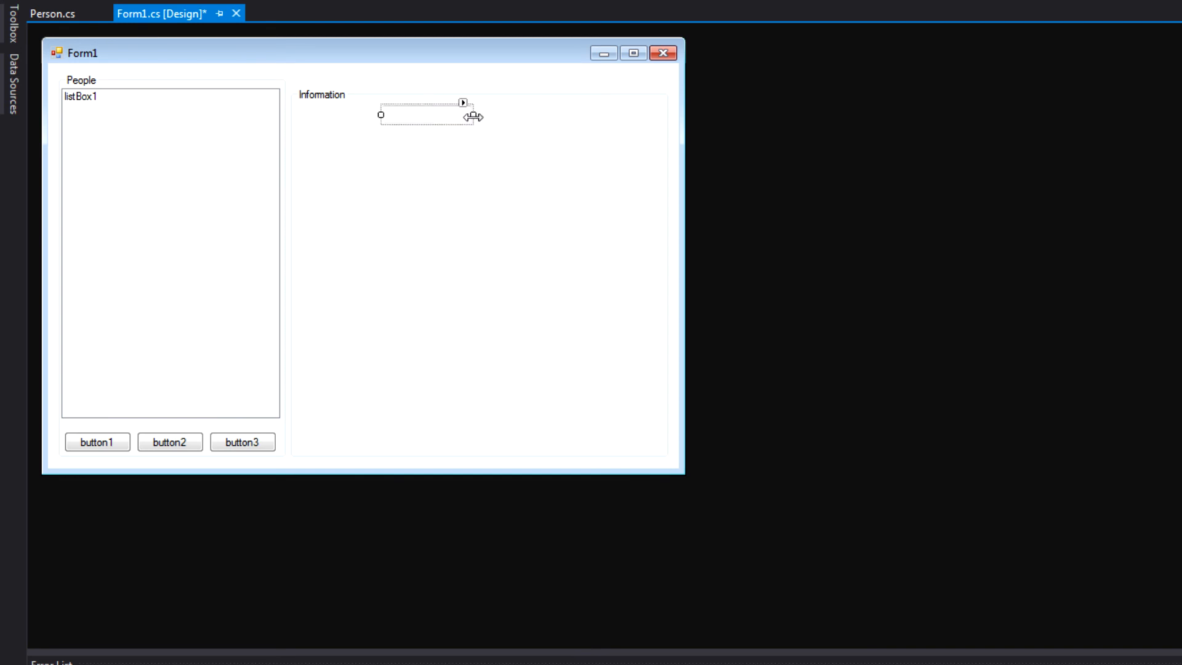
pyautogui.moveTo(471, 115); pyautogui.dragTo(664, 116)
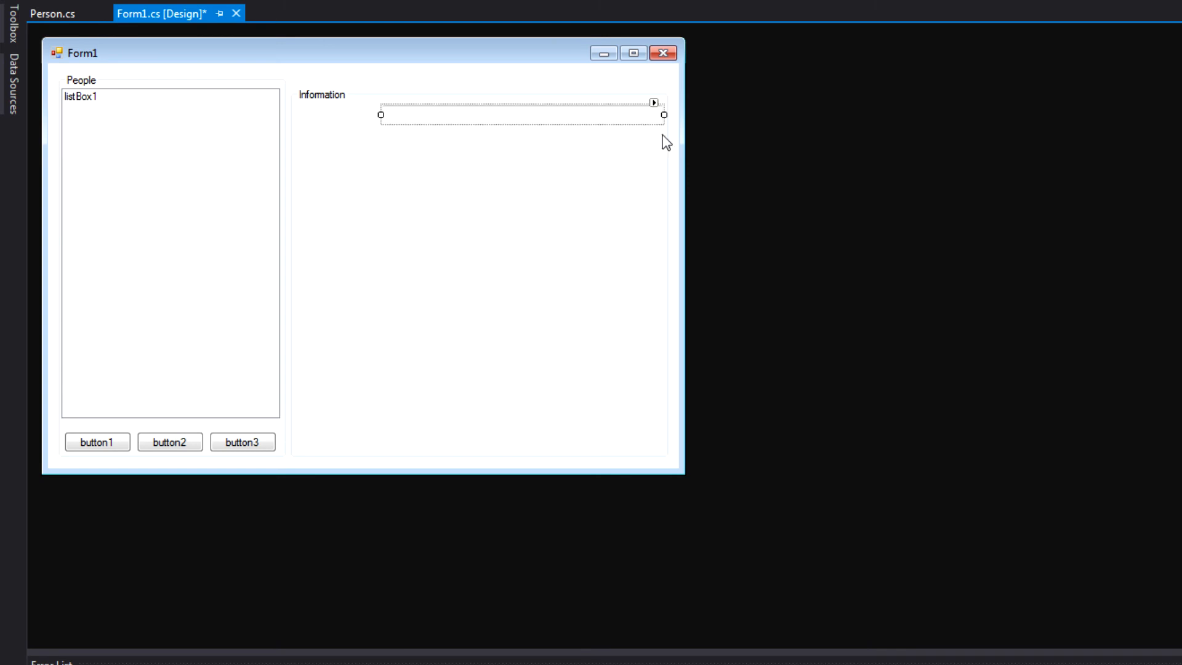
pyautogui.moveTo(427, 184)
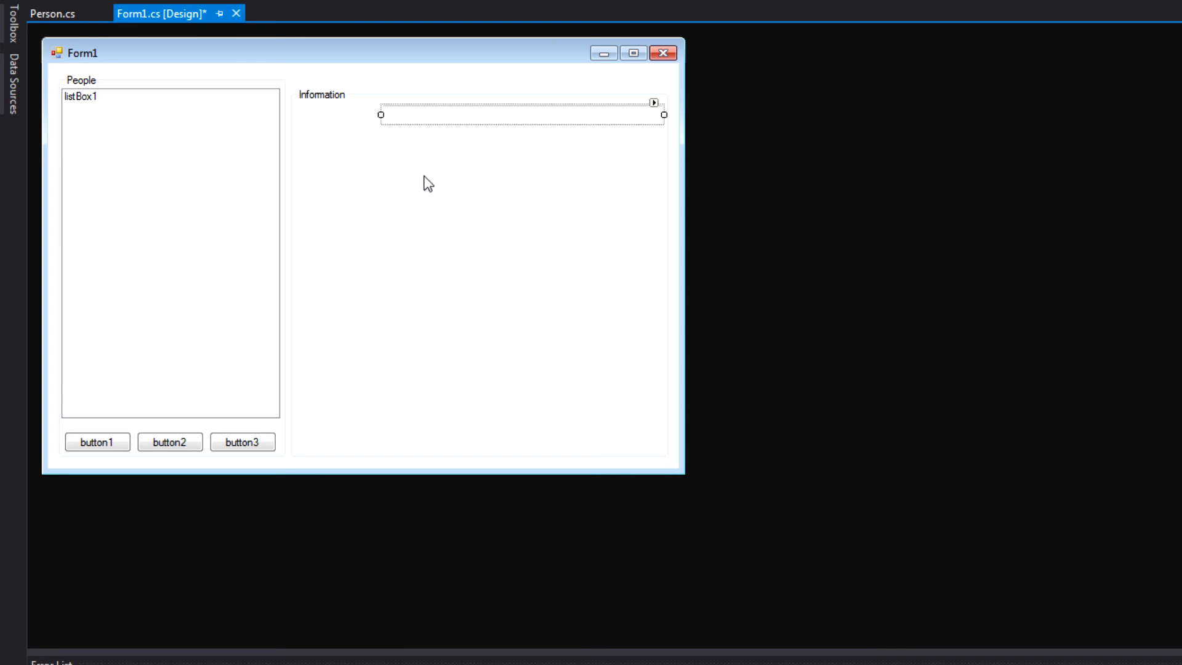
pyautogui.moveTo(12, 30)
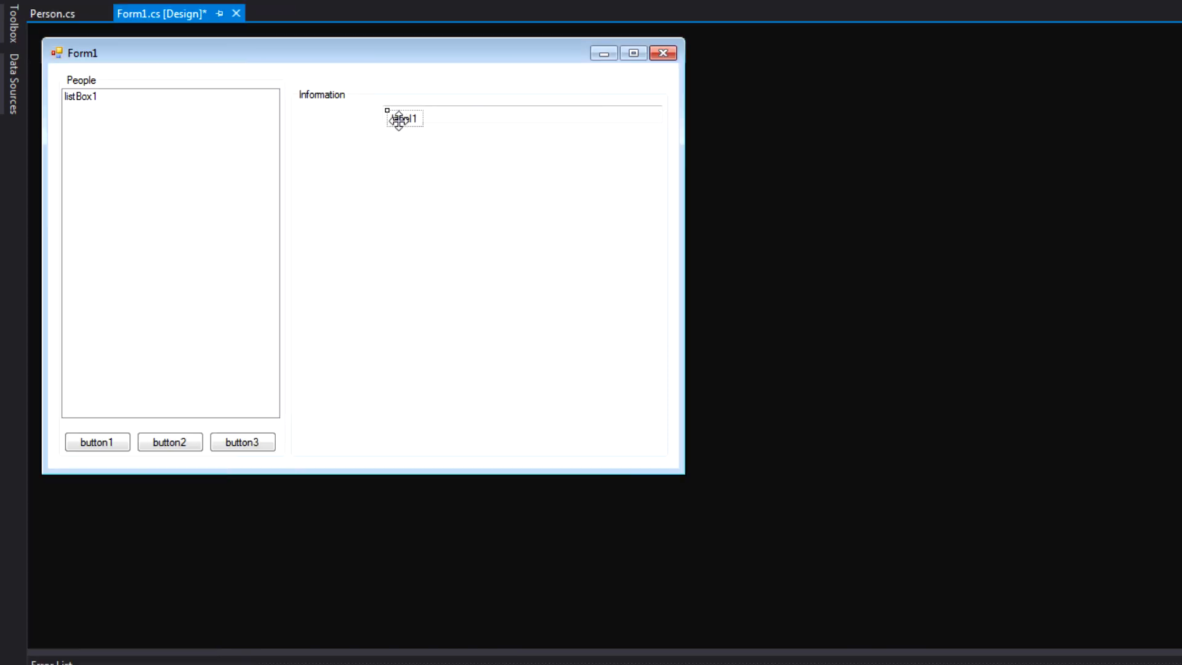
# Step: Add a 'Full Name:' label aligned beside the text box
pyautogui.moveTo(402, 119); pyautogui.dragTo(310, 118)
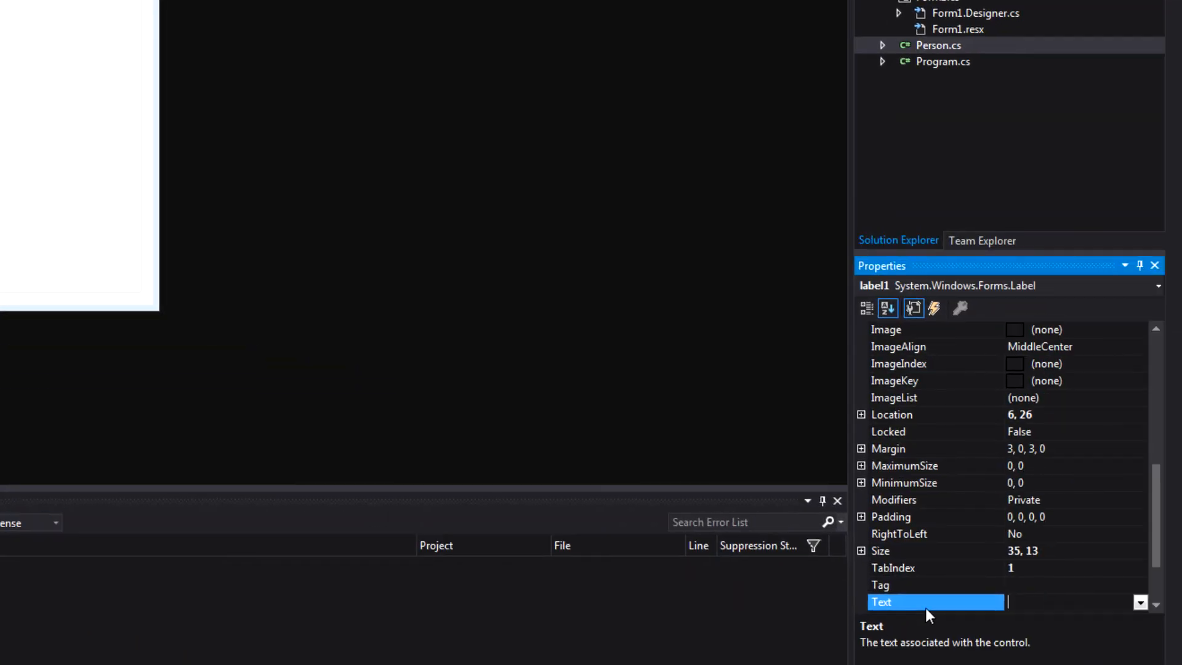
pyautogui.write('Full')
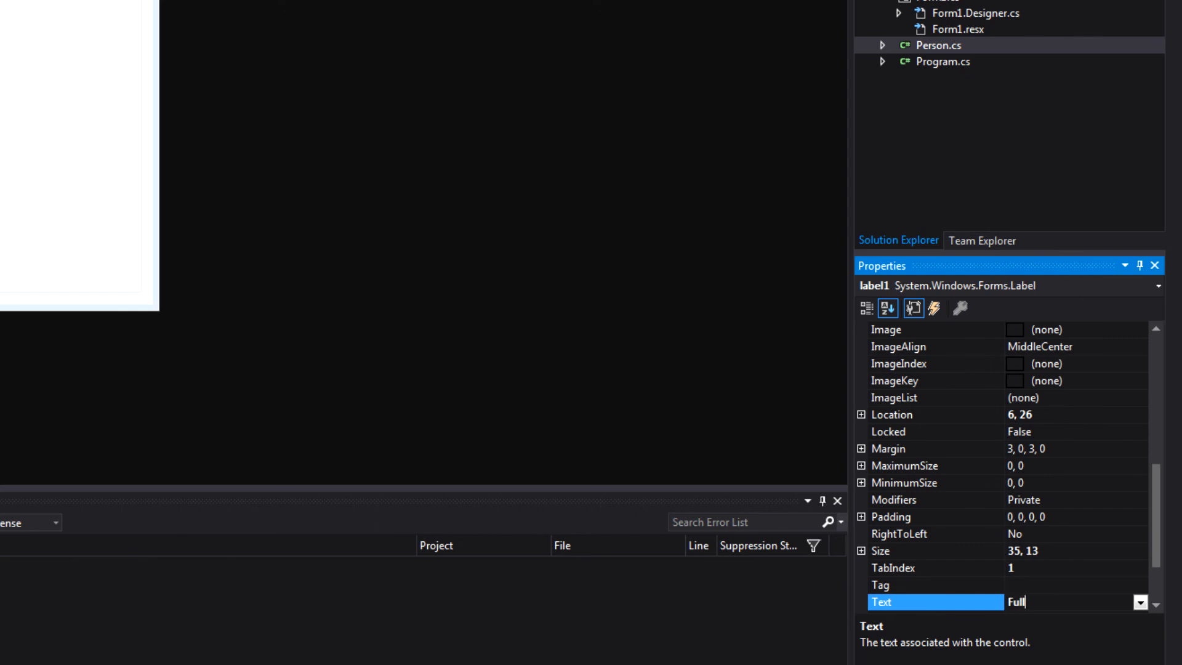
pyautogui.write('Name:')
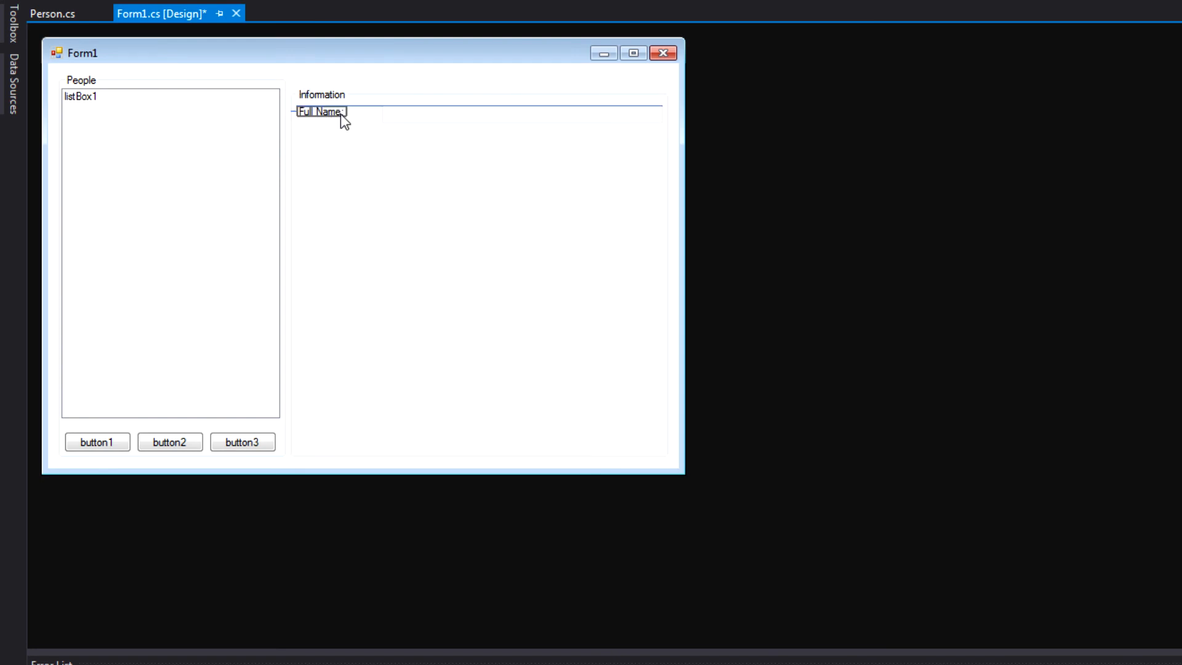
pyautogui.click(325, 112)
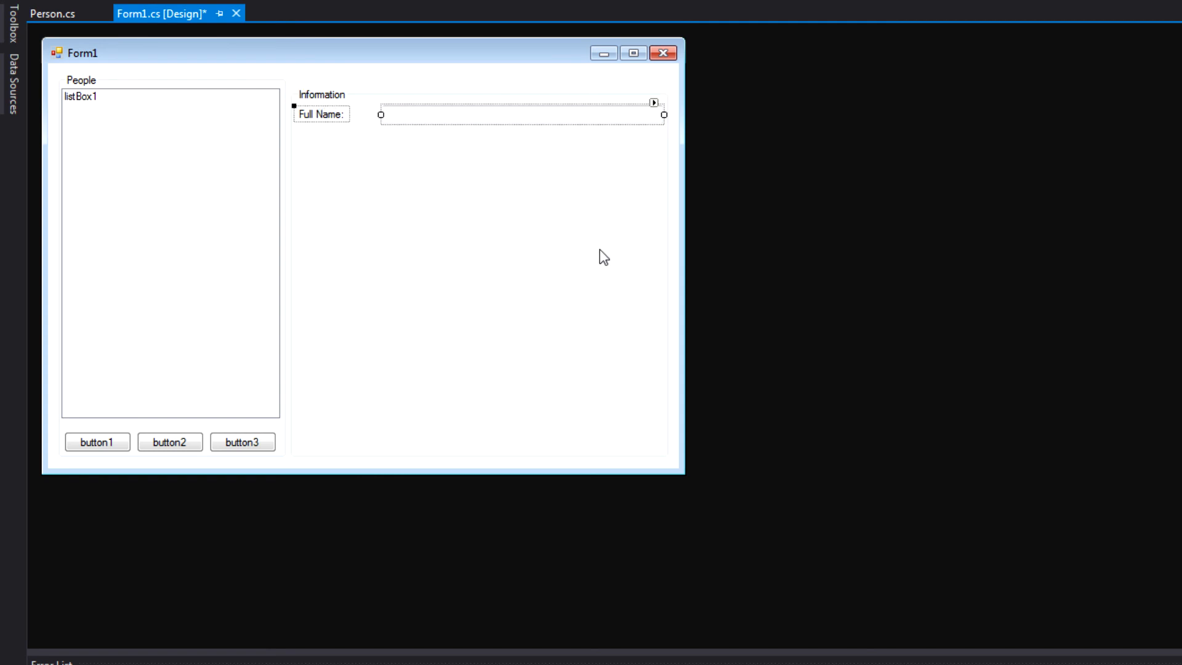
pyautogui.moveTo(568, 266)
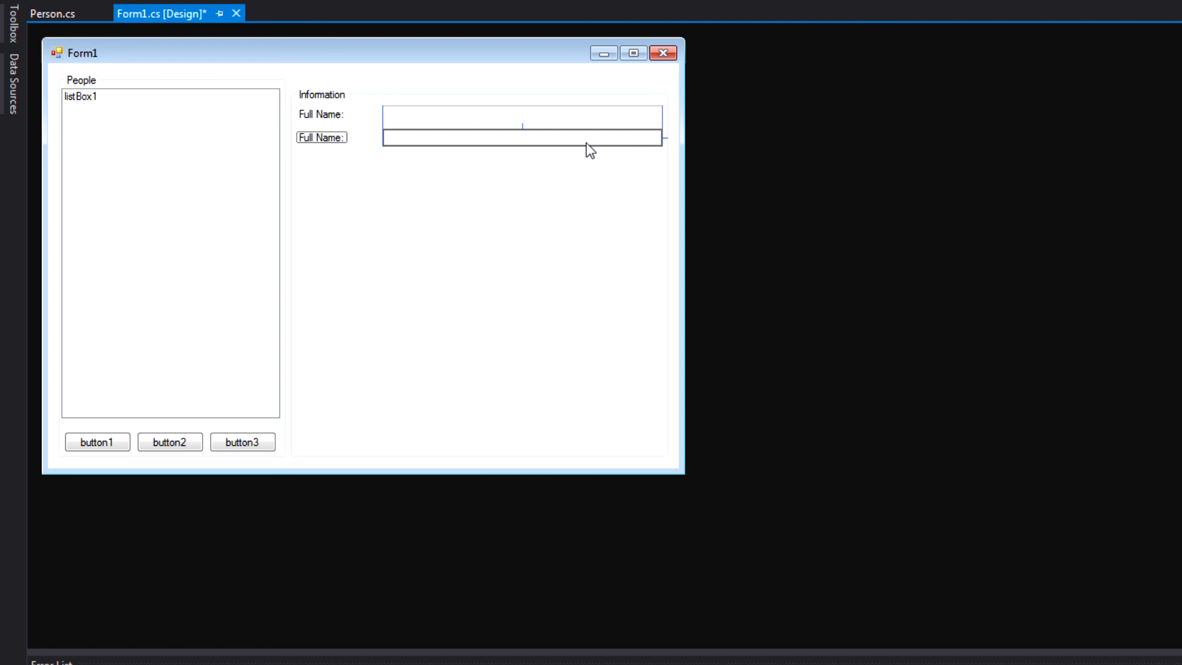
# Step: Duplicate the Full Name row twice for Email Address: and Street Address: fields
pyautogui.click(520, 137)
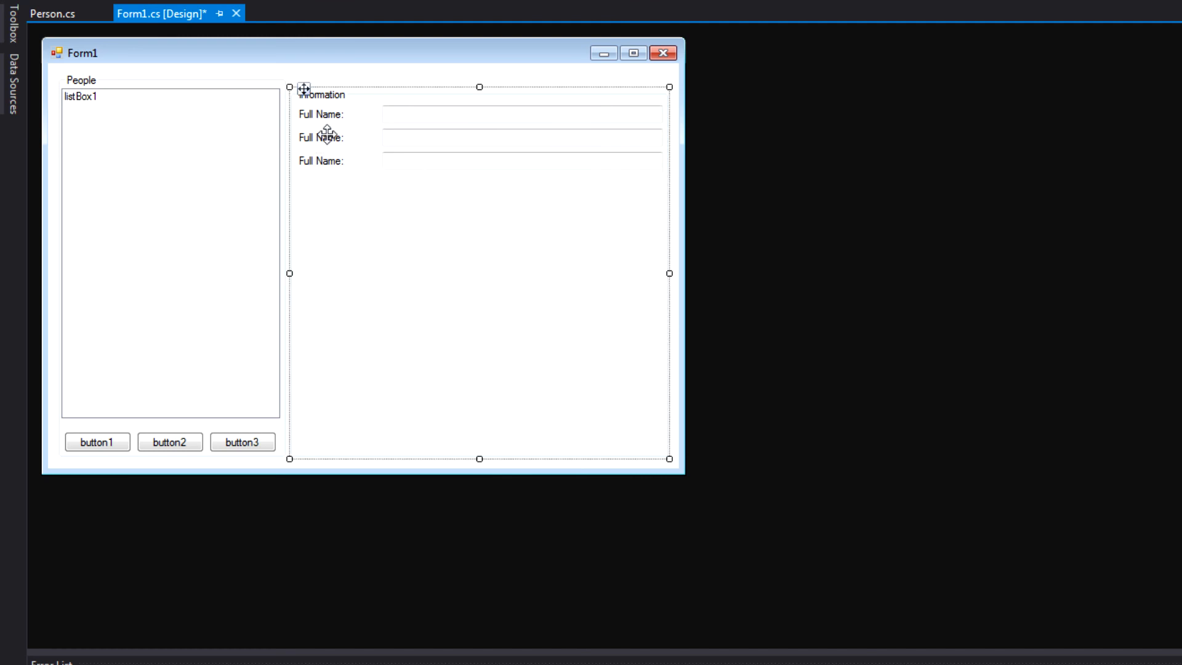
pyautogui.click(320, 137)
pyautogui.write('Email Address:')
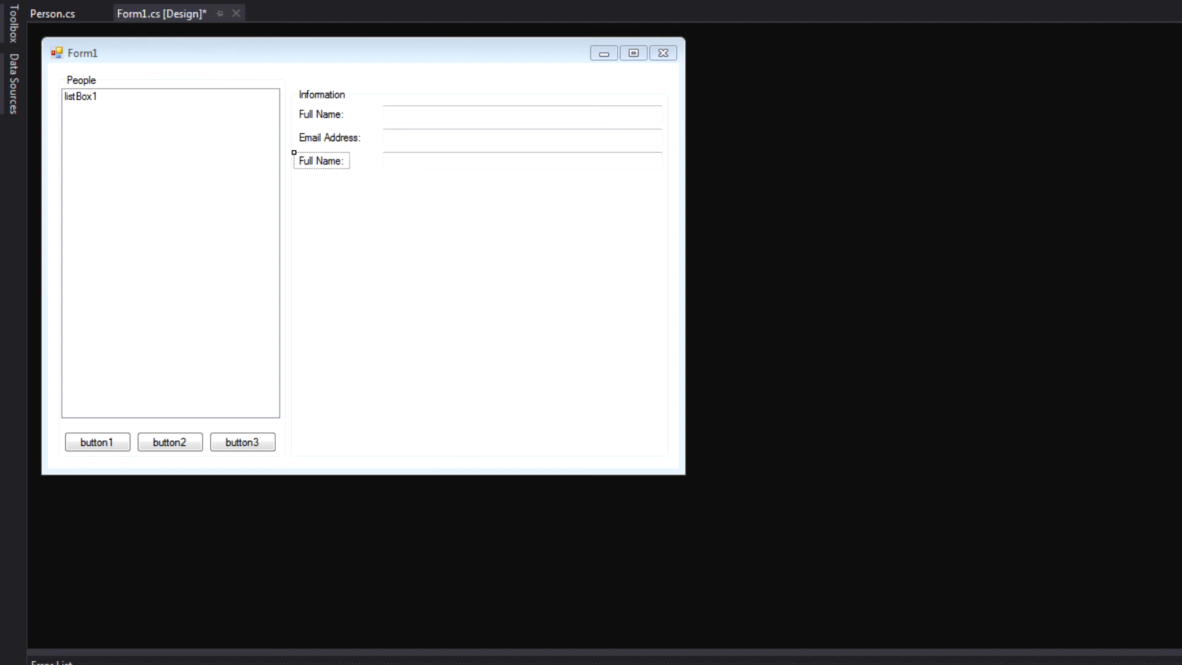
pyautogui.write('Street Address:')
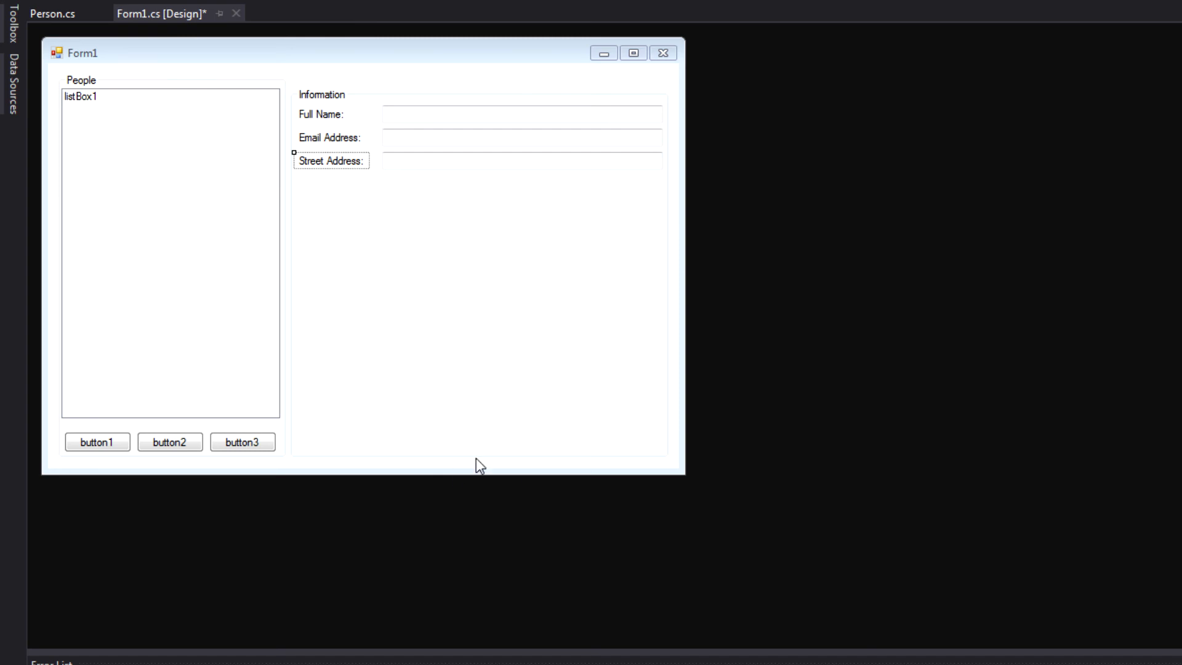
pyautogui.moveTo(449, 273)
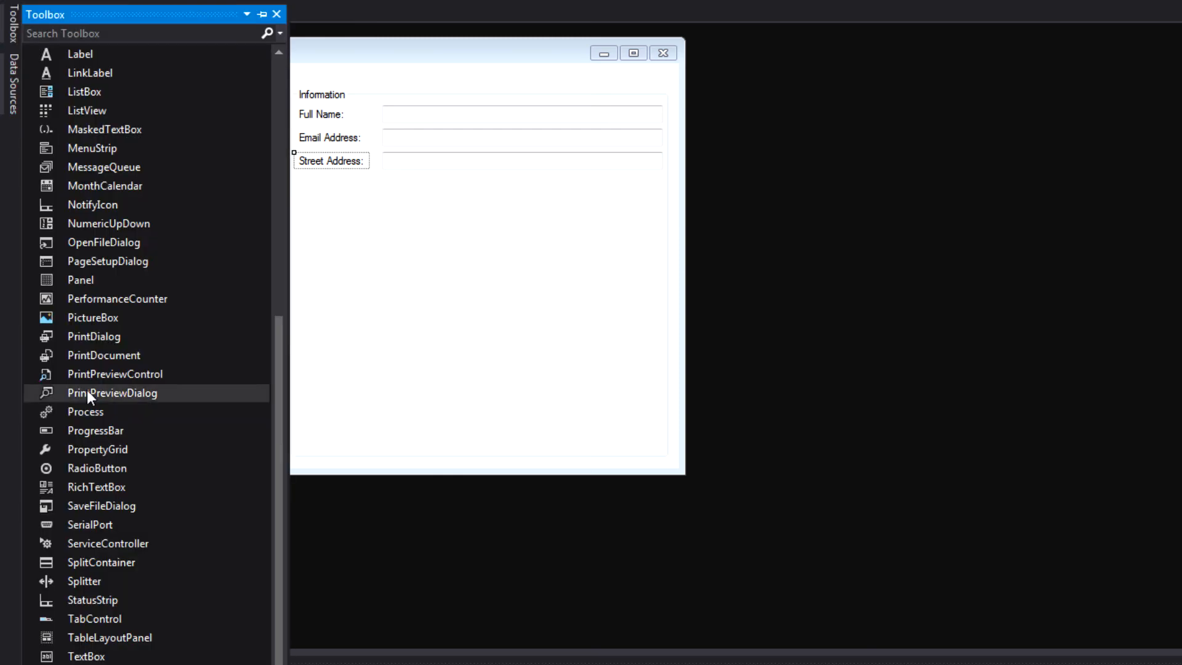
pyautogui.moveTo(158, 458)
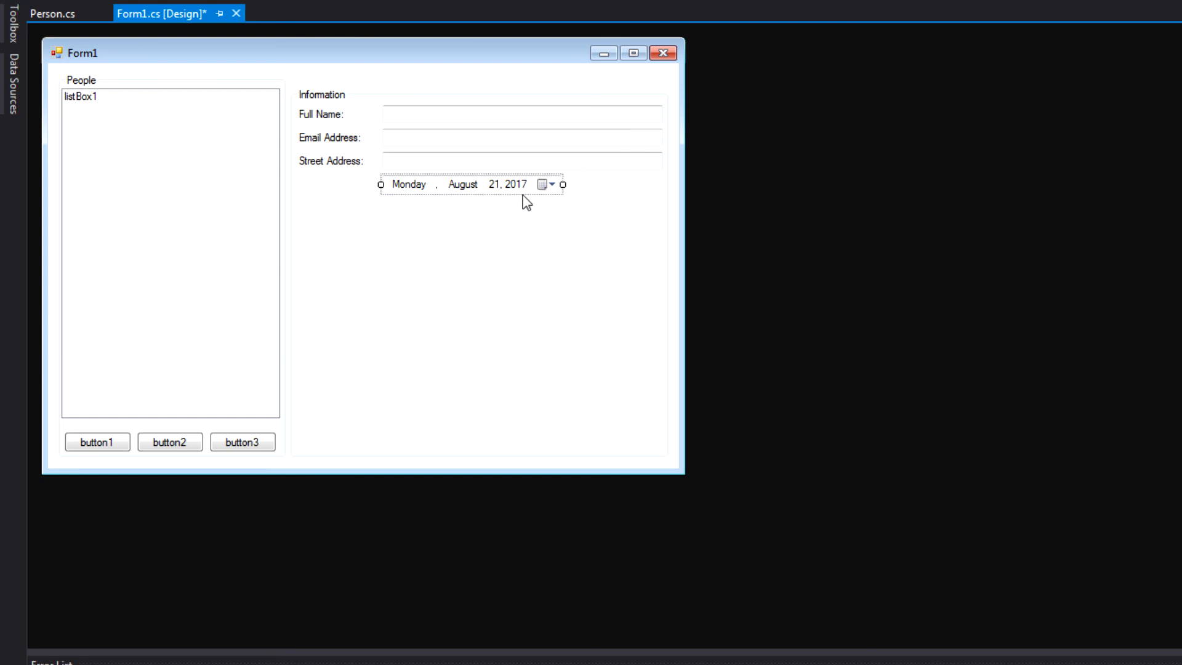
pyautogui.moveTo(510, 211)
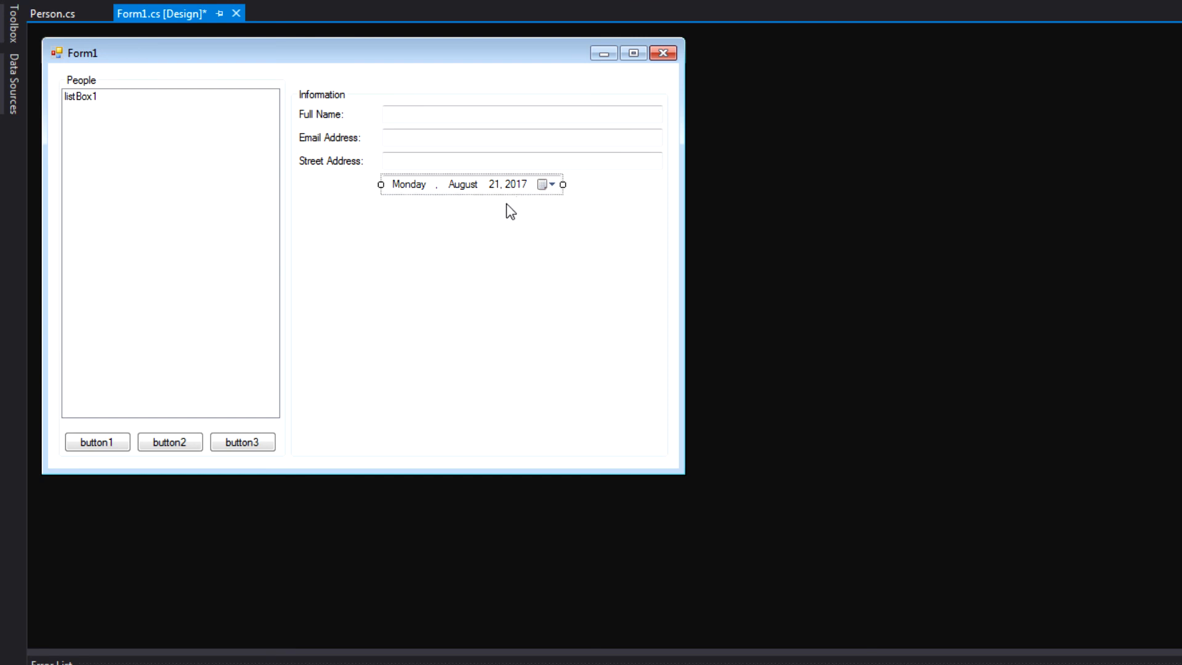
pyautogui.moveTo(596, 245)
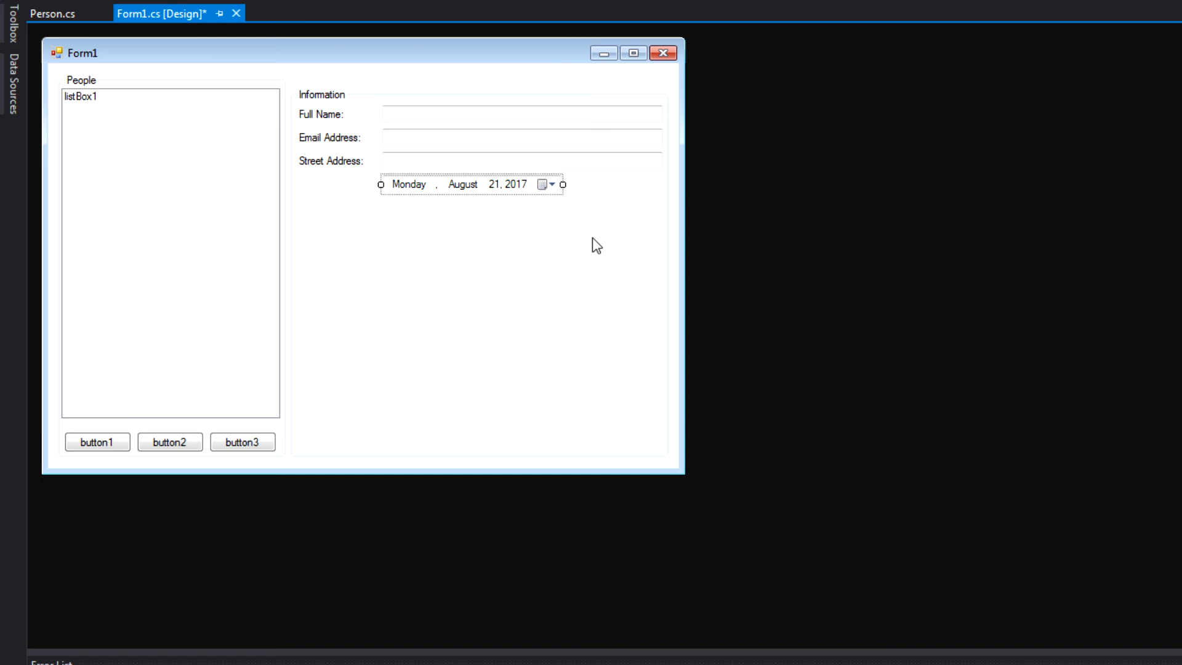
pyautogui.moveTo(616, 218)
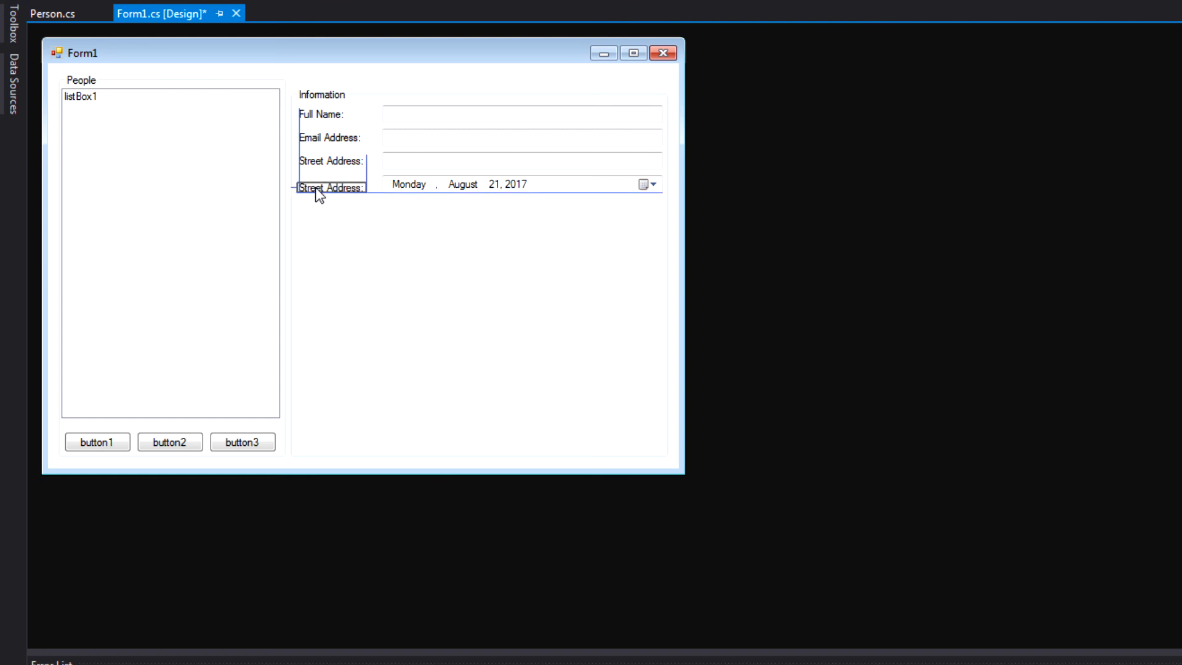
# Step: Label the date picker 'Birthday:' and add a 'Notes:' row copied from Street Address
pyautogui.click(330, 187)
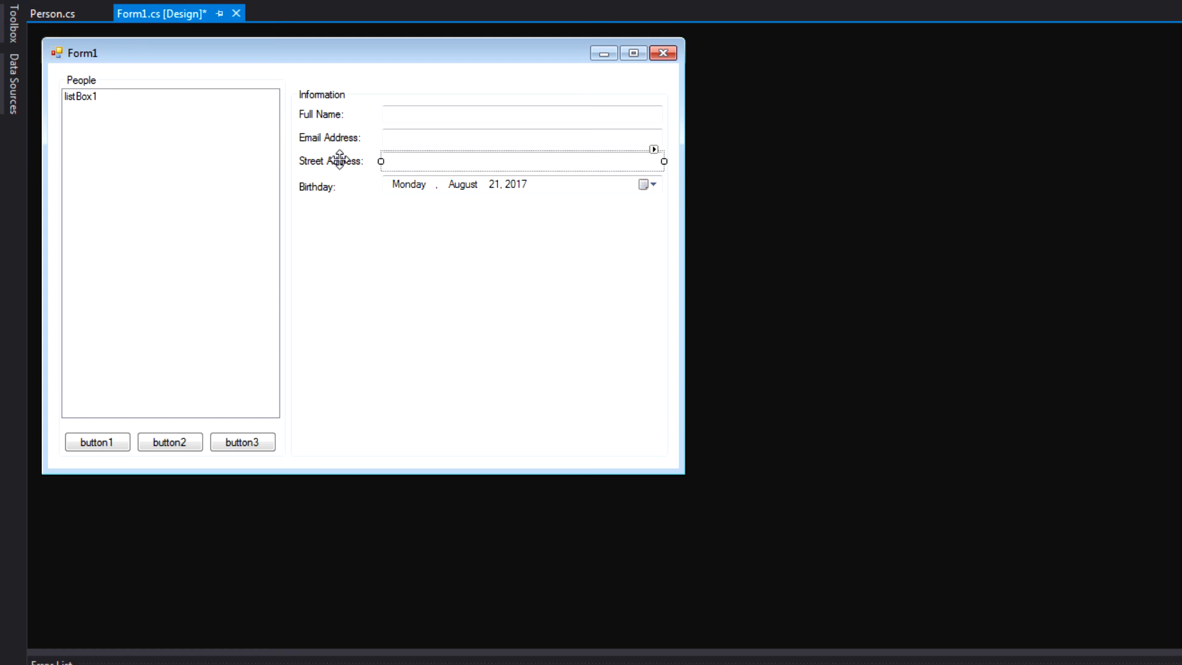
pyautogui.click(331, 160)
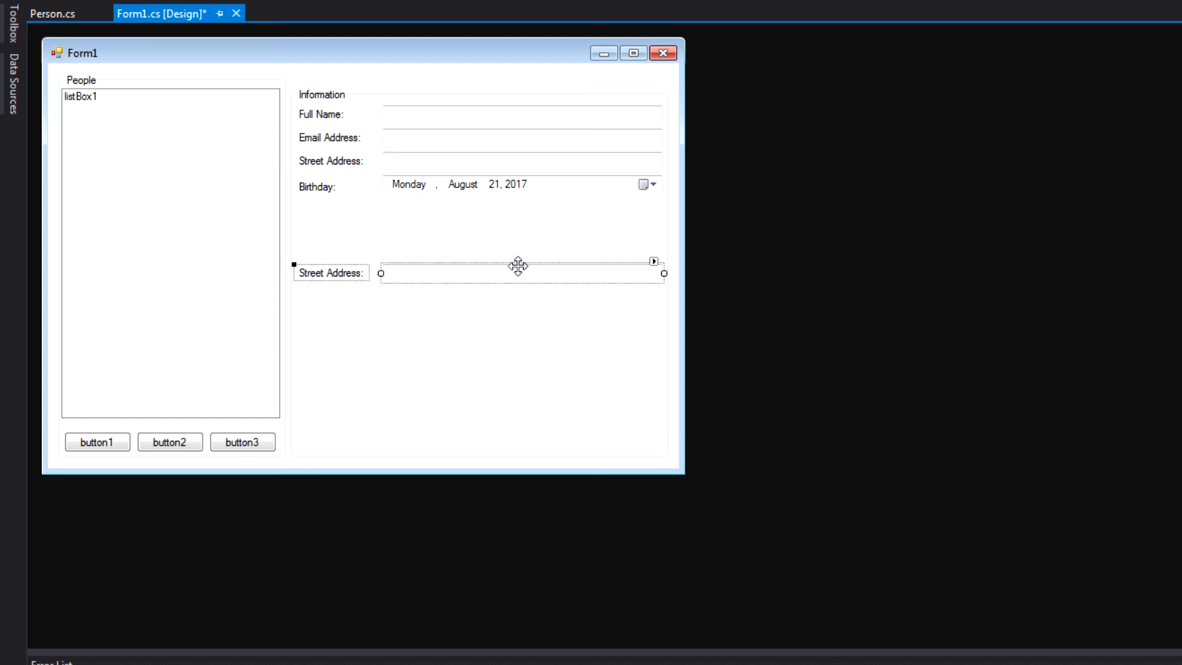
pyautogui.moveTo(518, 272); pyautogui.dragTo(519, 208)
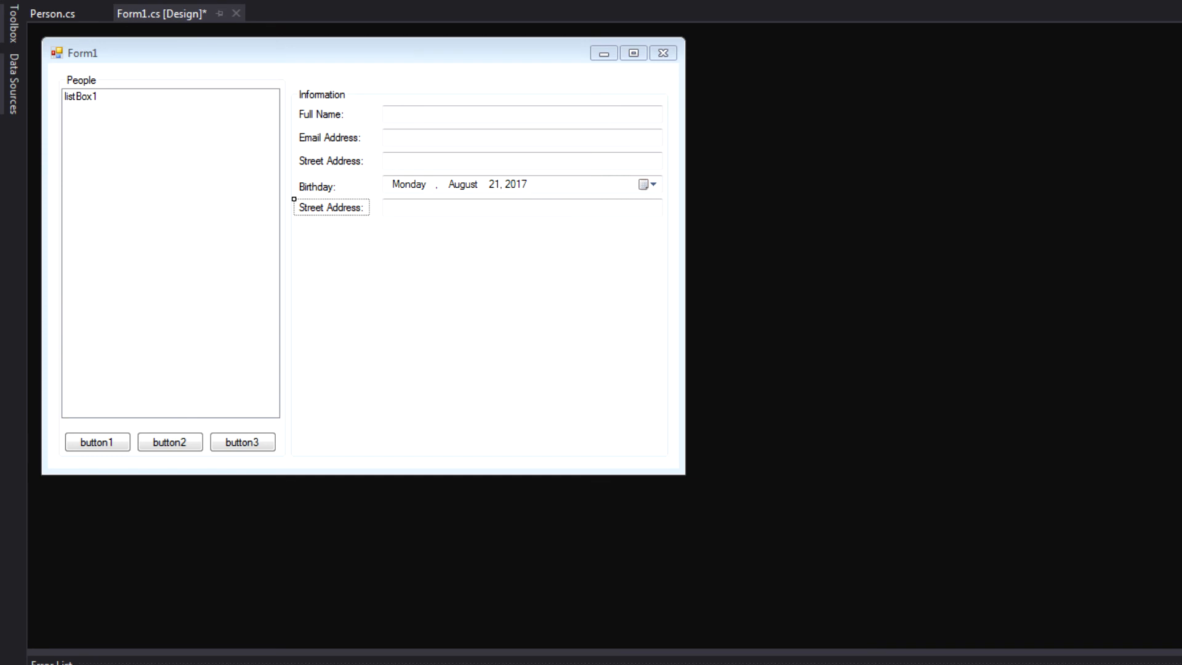
pyautogui.write('Notes:')
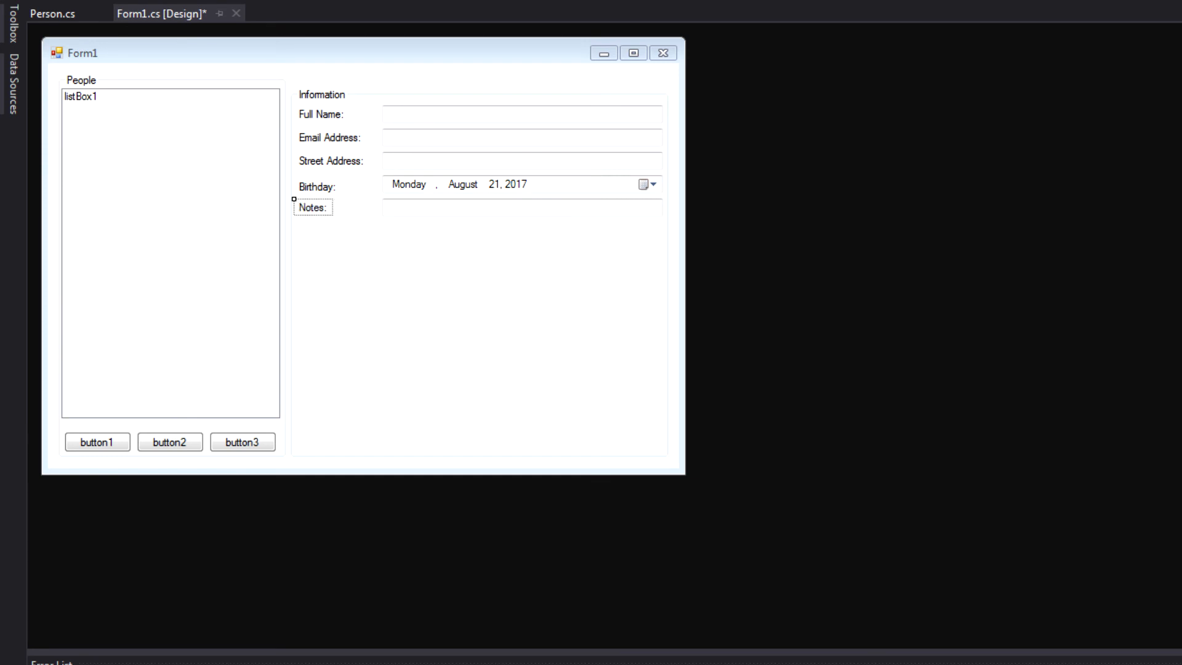
pyautogui.moveTo(426, 364)
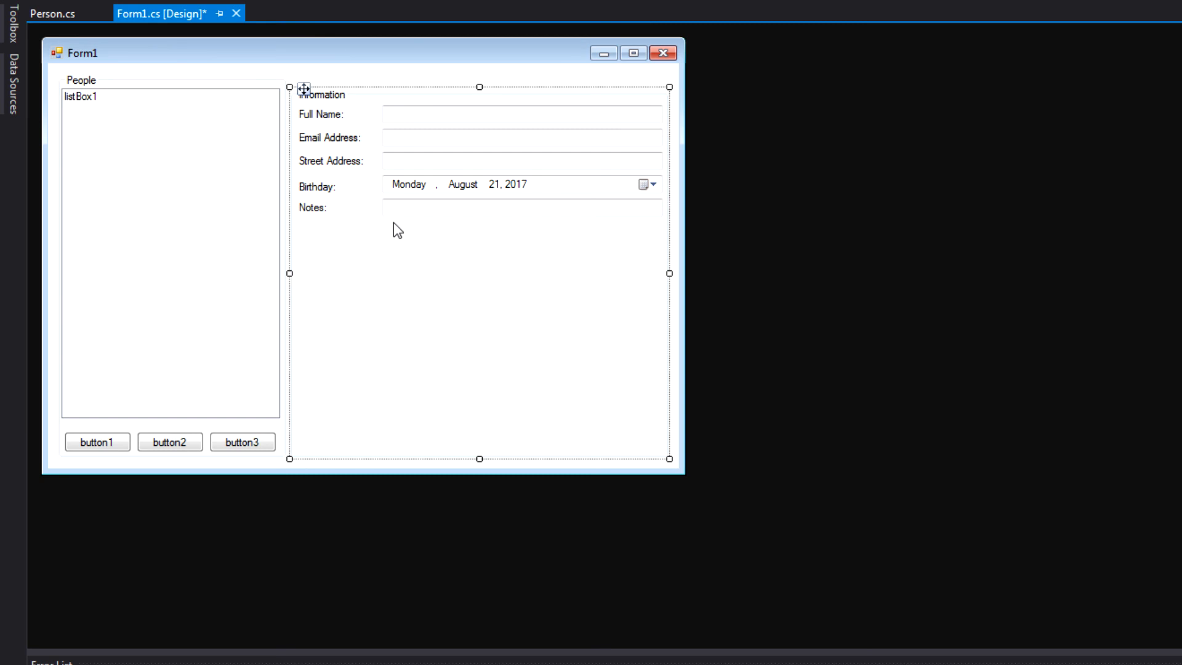
pyautogui.click(317, 186)
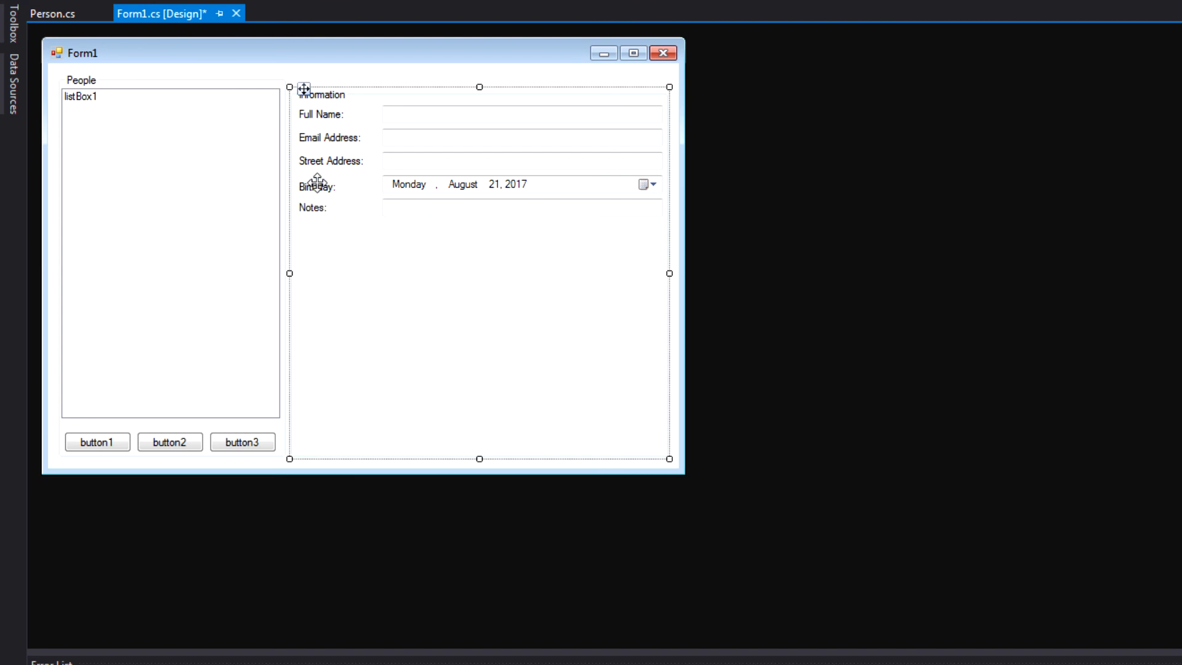
pyautogui.click(319, 181)
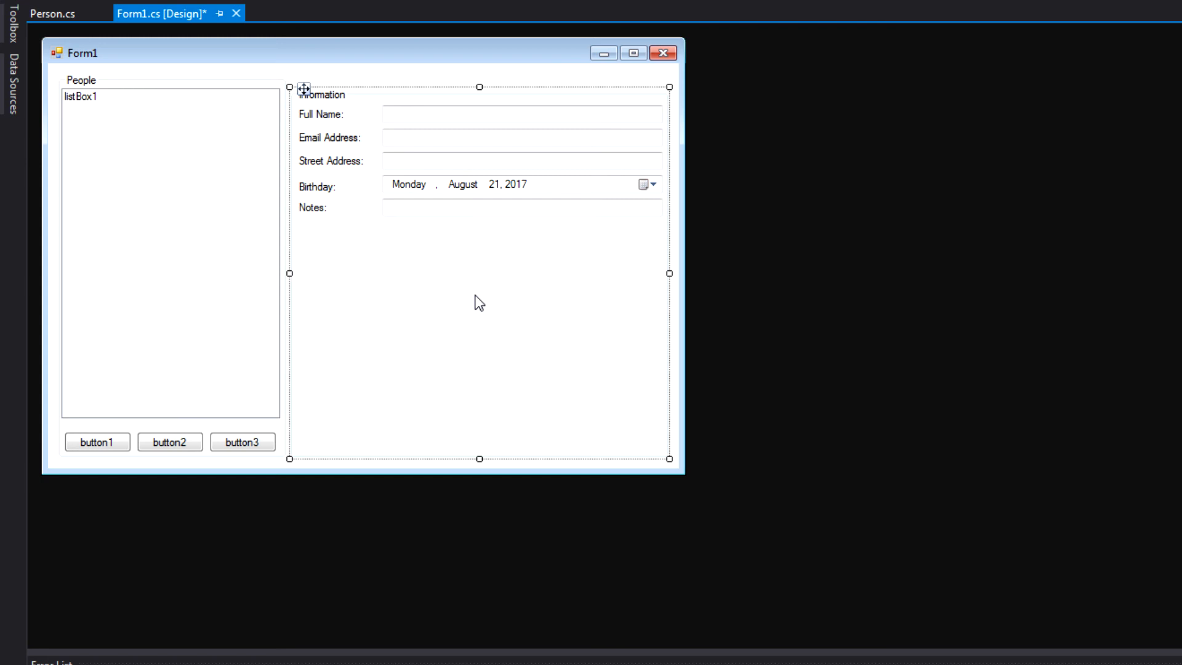
pyautogui.moveTo(938, 406)
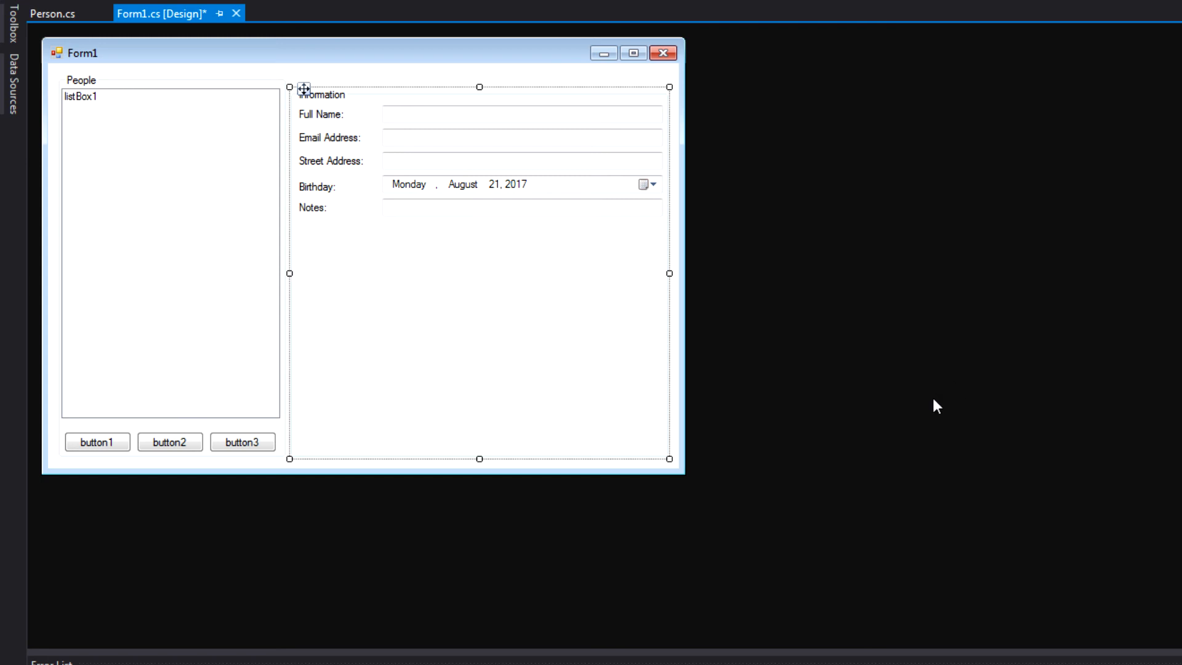
pyautogui.moveTo(96, 442)
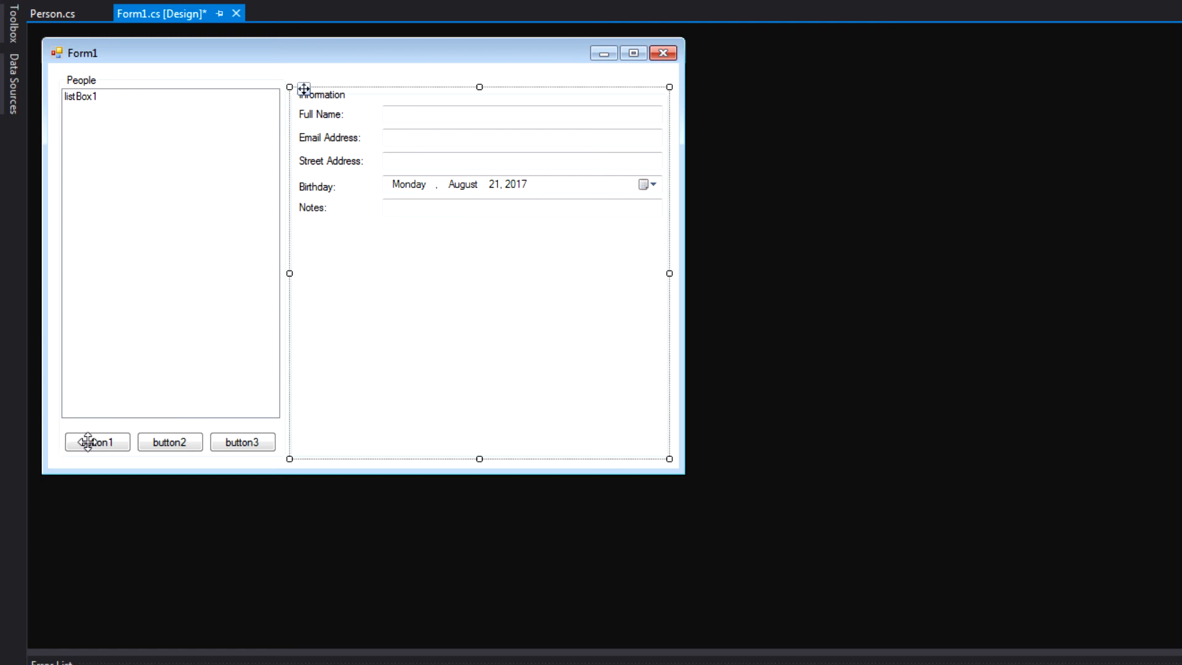
# Step: Caption the People group's buttons New, Save and Remove
pyautogui.click(96, 442)
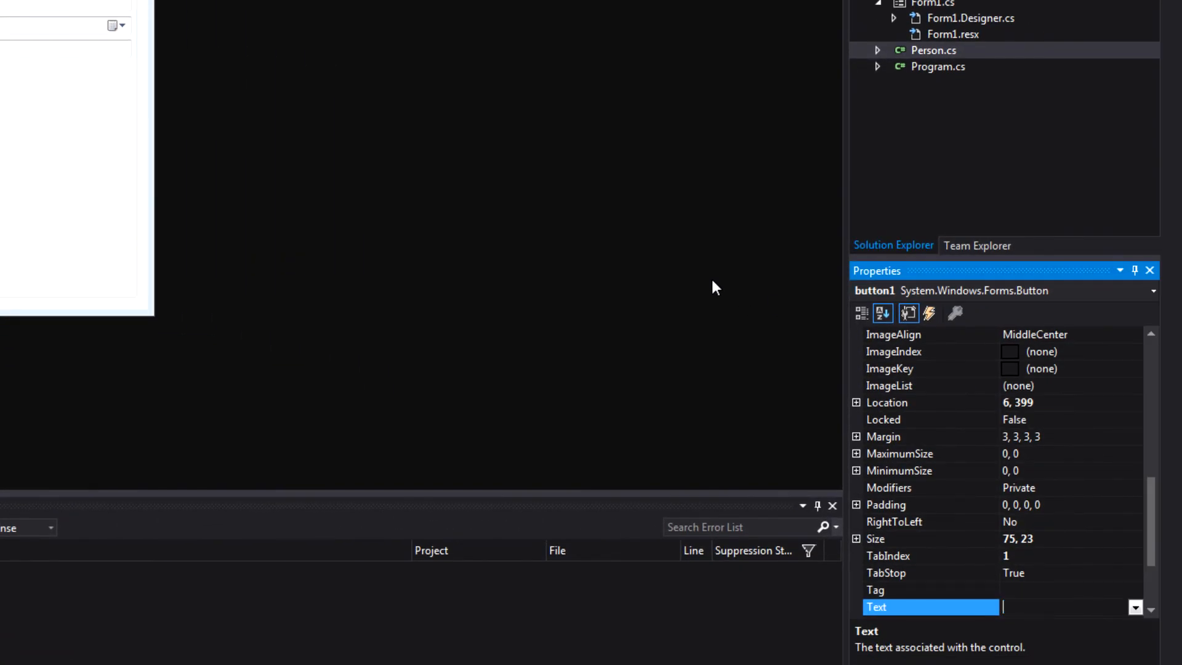
pyautogui.write('New')
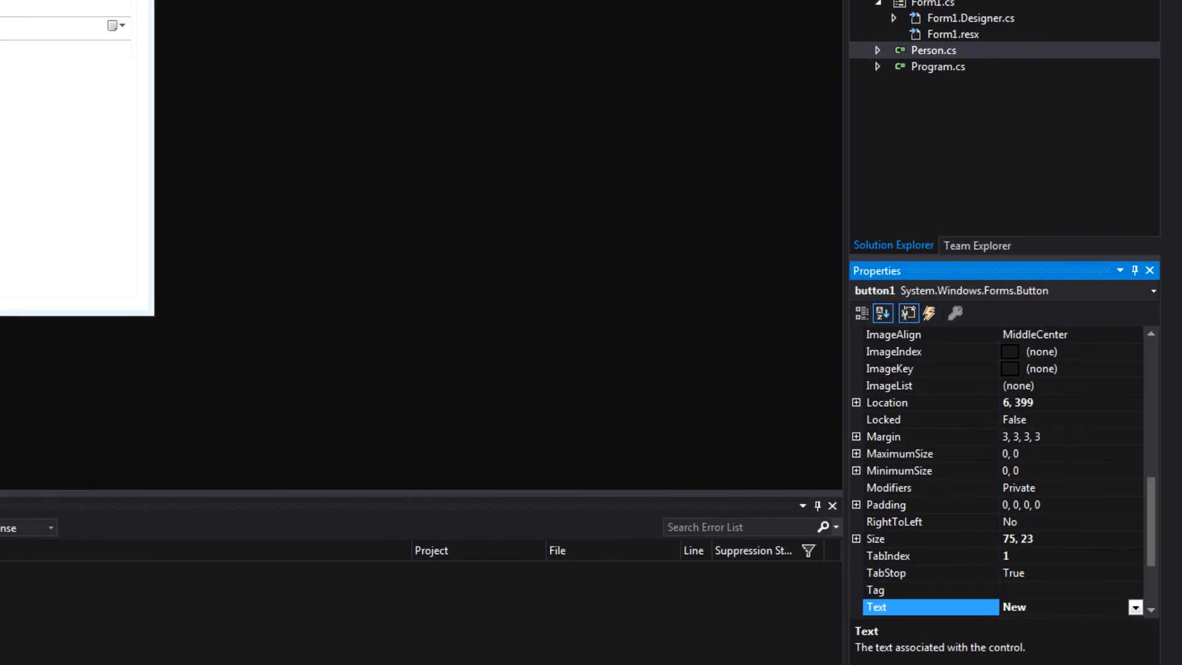
pyautogui.moveTo(30, 226)
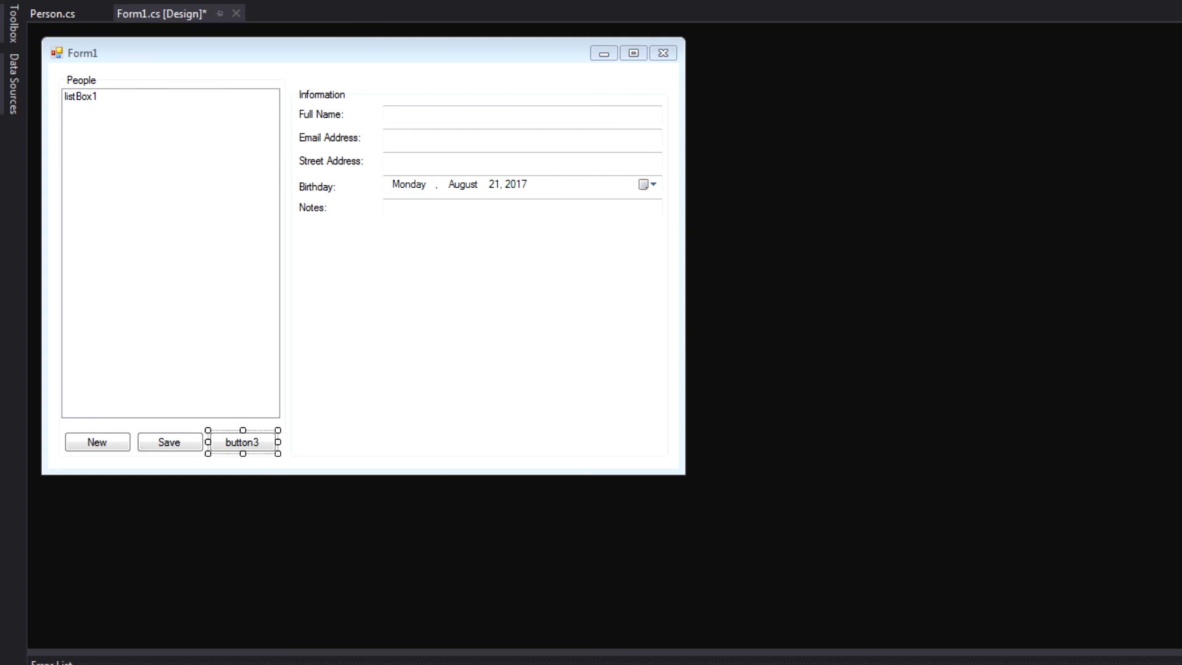
pyautogui.write('Remove')
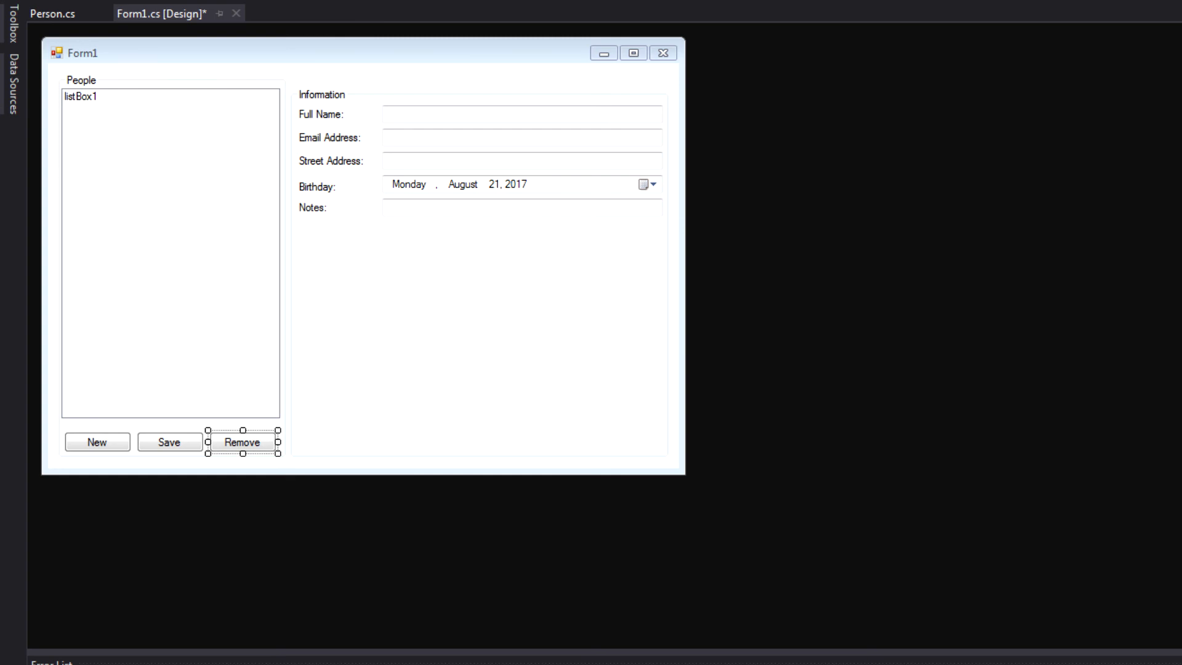